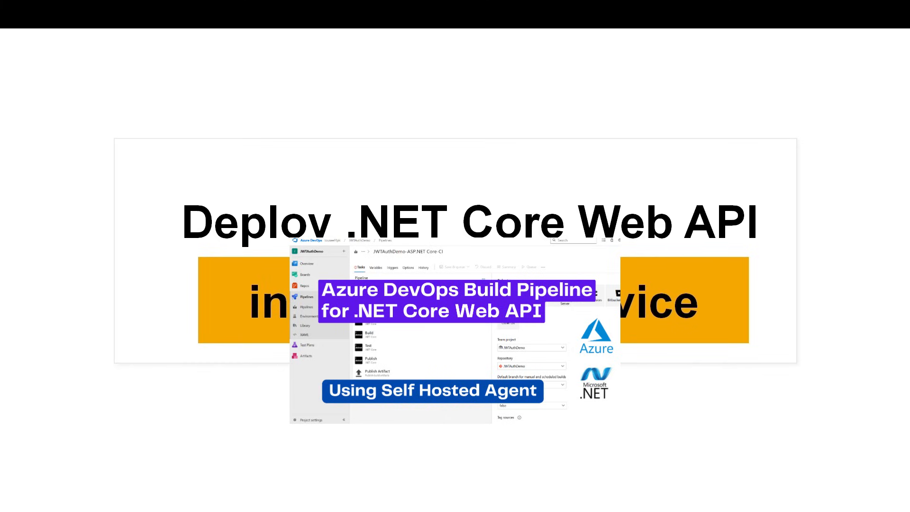
mouse_move(340, 192)
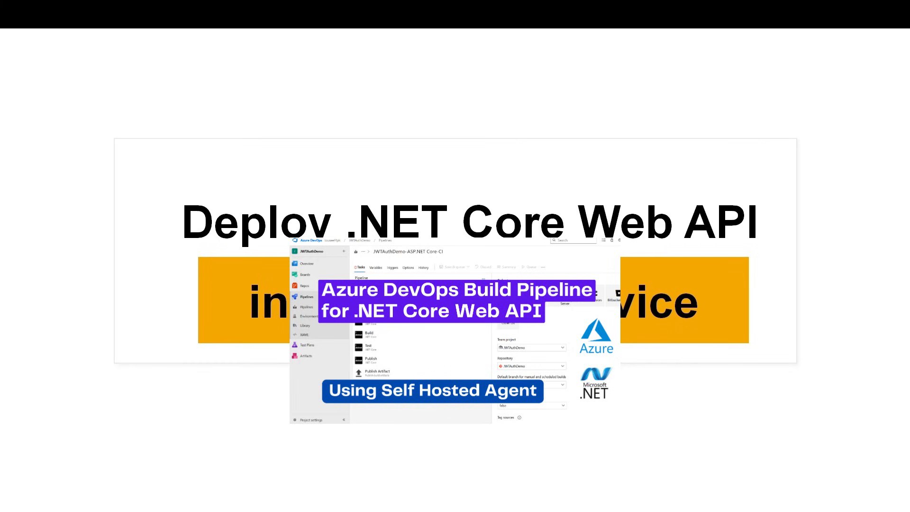
mouse_move(340, 191)
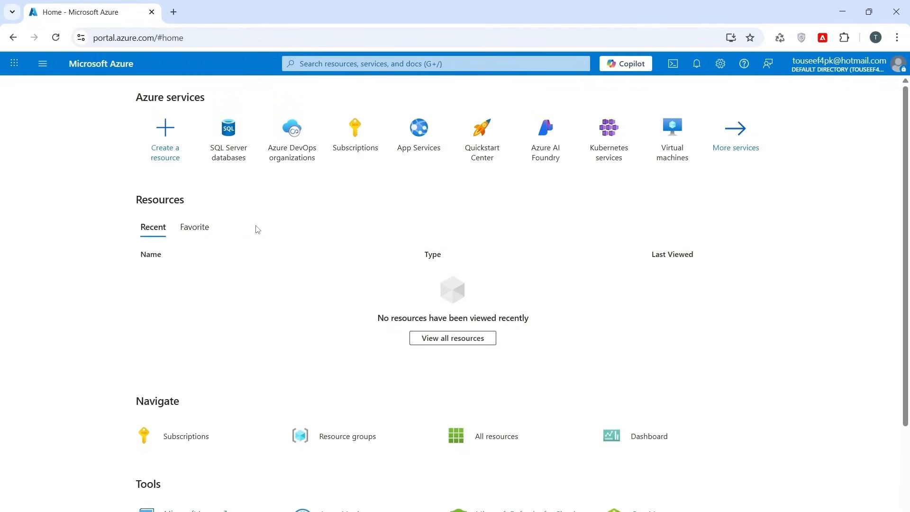
mouse_move(298, 231)
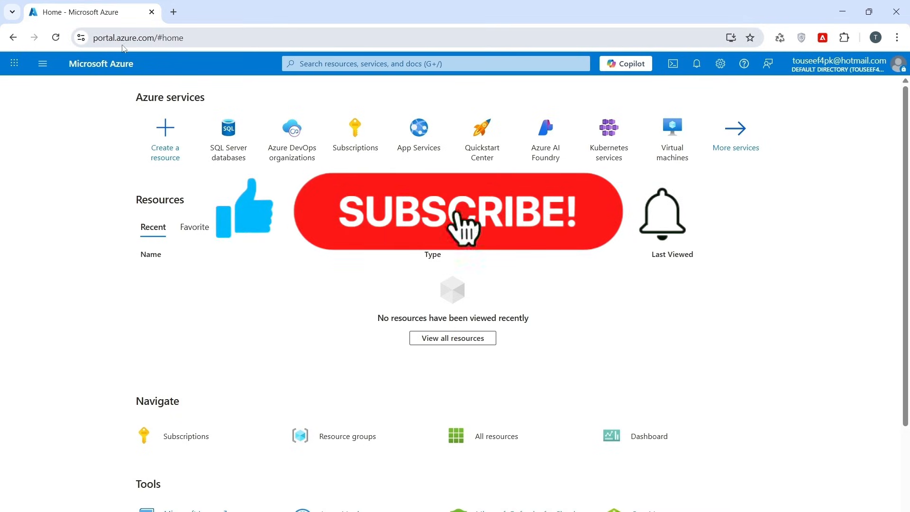
Step: Search for Azure SQL and open the empty SQL databases list
click(435, 64)
text(Azure SQL)
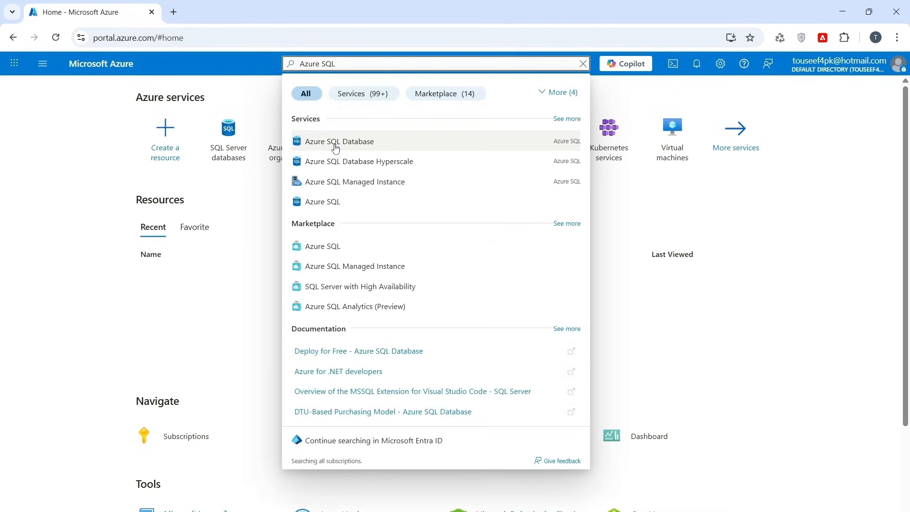
click(339, 141)
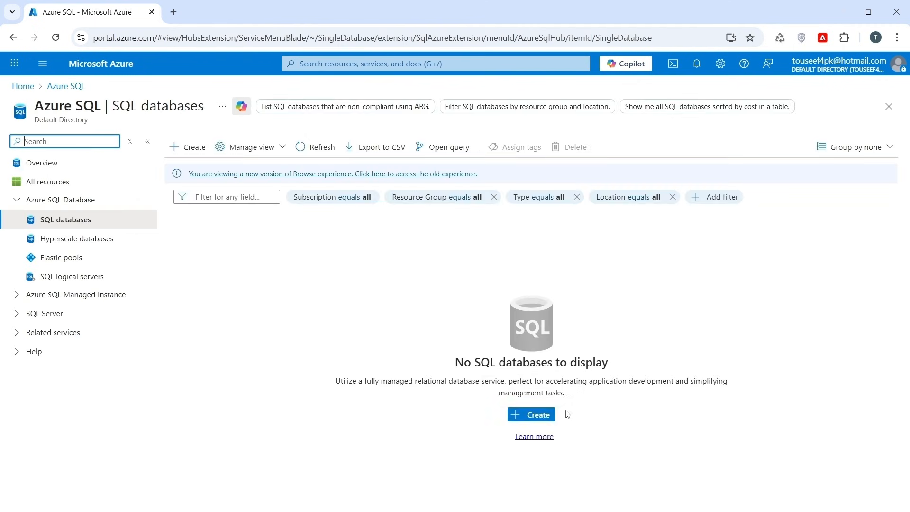
Step: Begin a new SQL database and create resource group MyTestResourceGroup for it
click(531, 415)
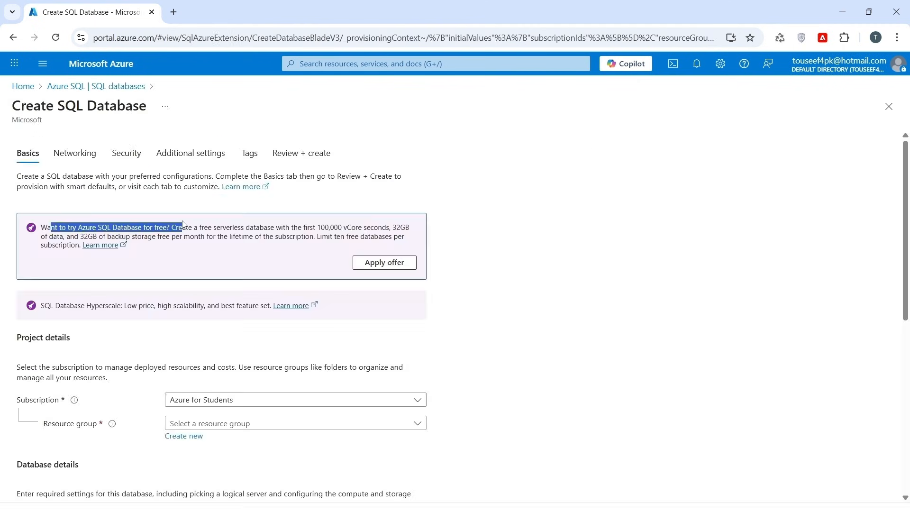
click(416, 176)
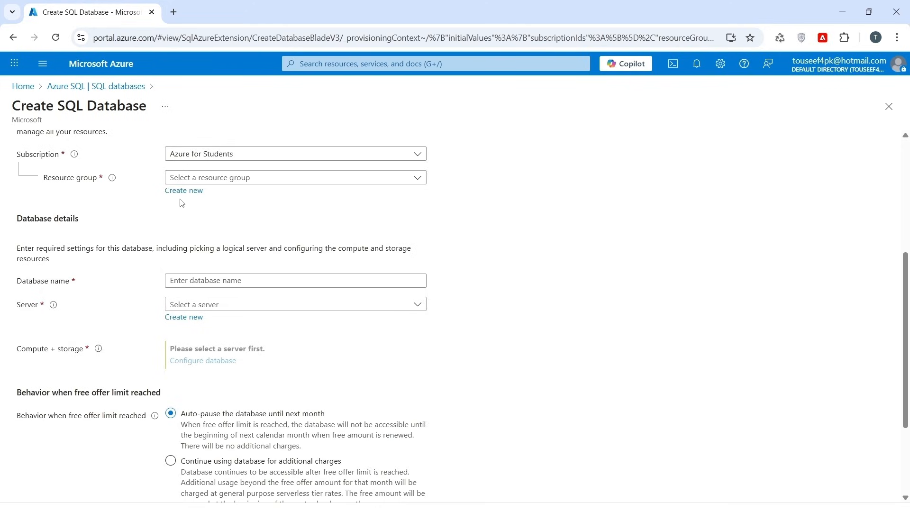
click(183, 190)
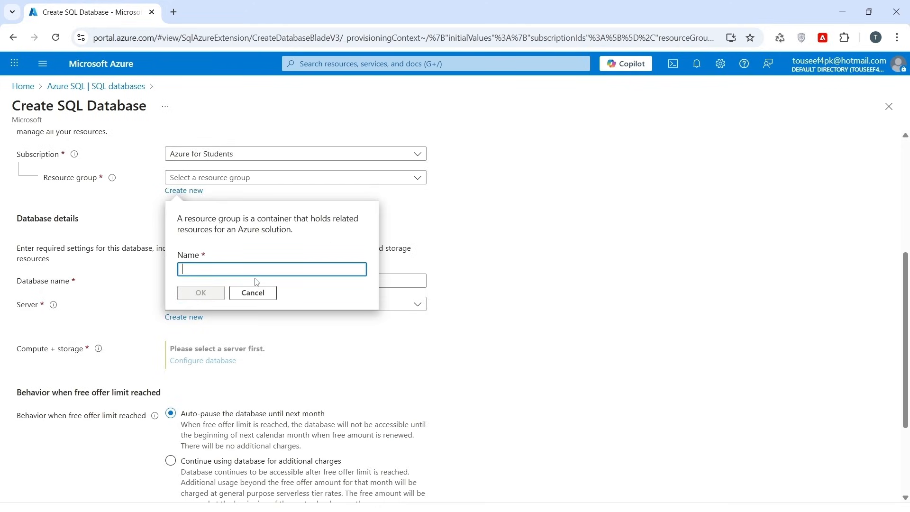
text(MyTe)
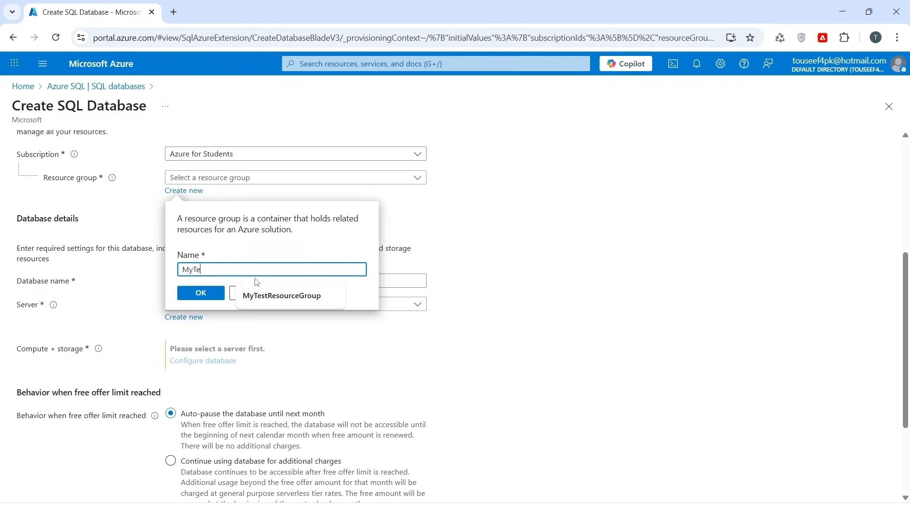
click(281, 296)
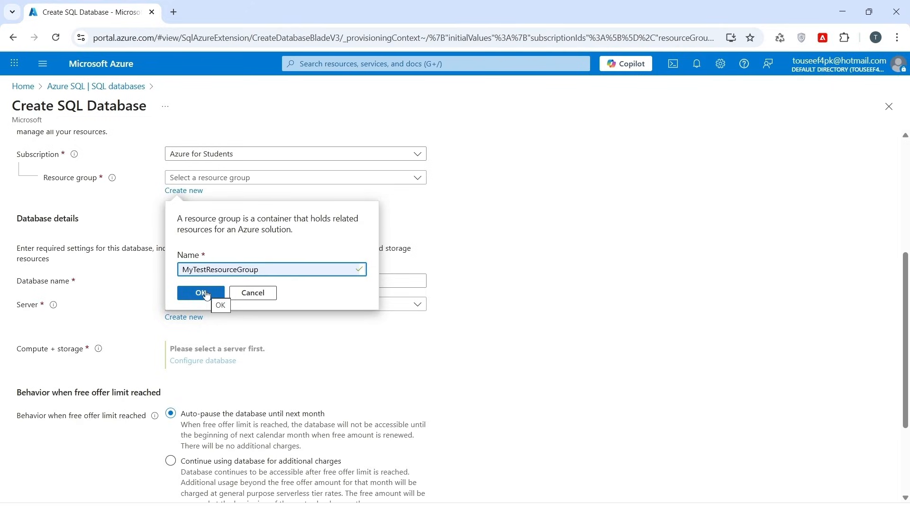
click(200, 293)
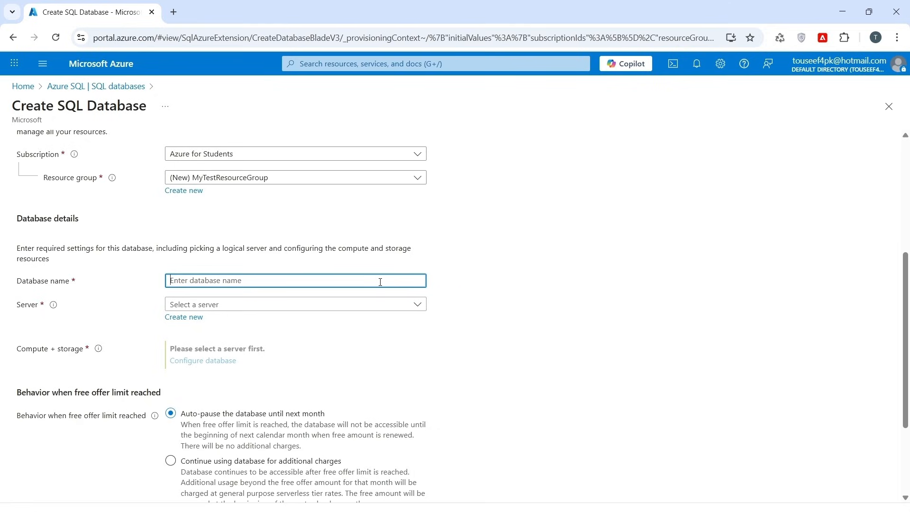
Step: Name the database JWTAuthDemoDB and name the new server codecanvas-db-server
text(JWTAuthDemoDB)
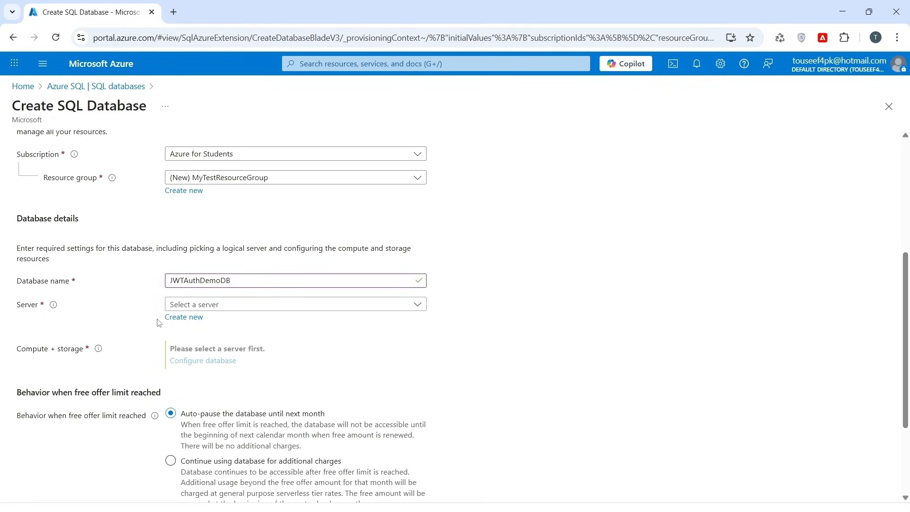
click(184, 318)
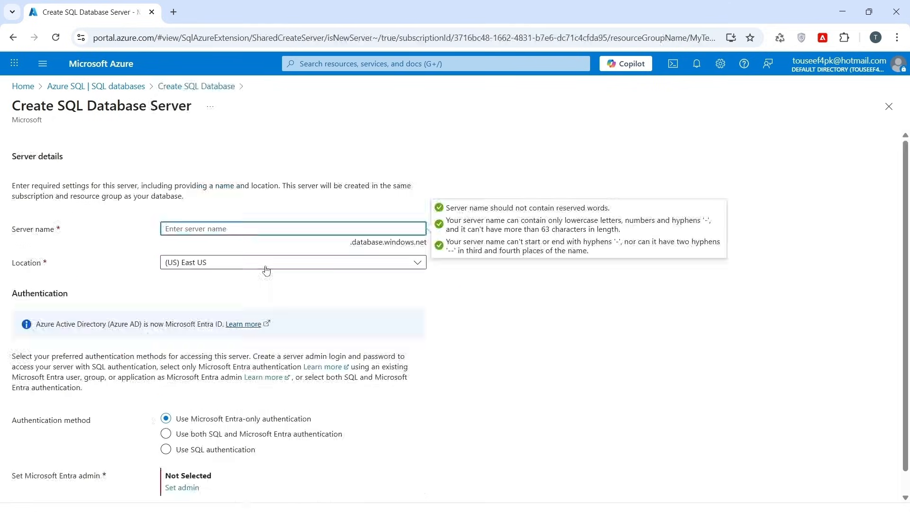
text(codeva)
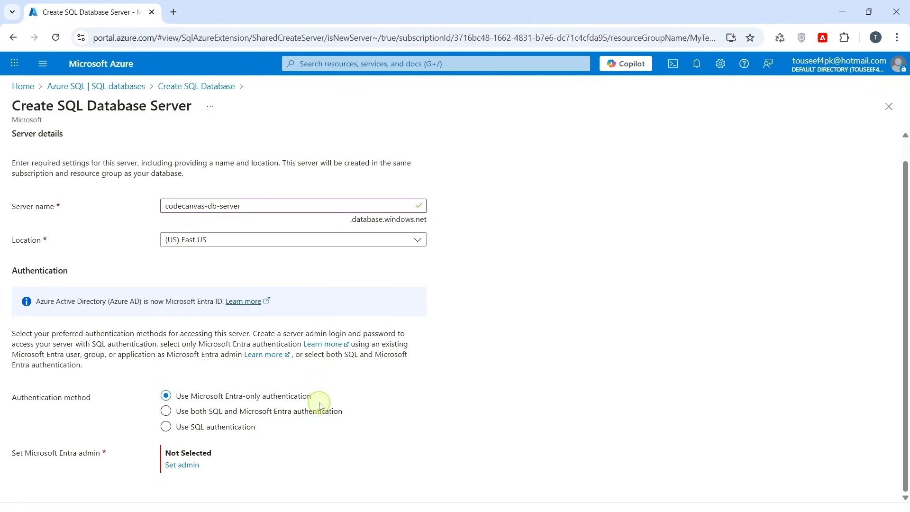
Step: Choose SQL authentication with admin login sqladmin and submit the server settings
click(165, 411)
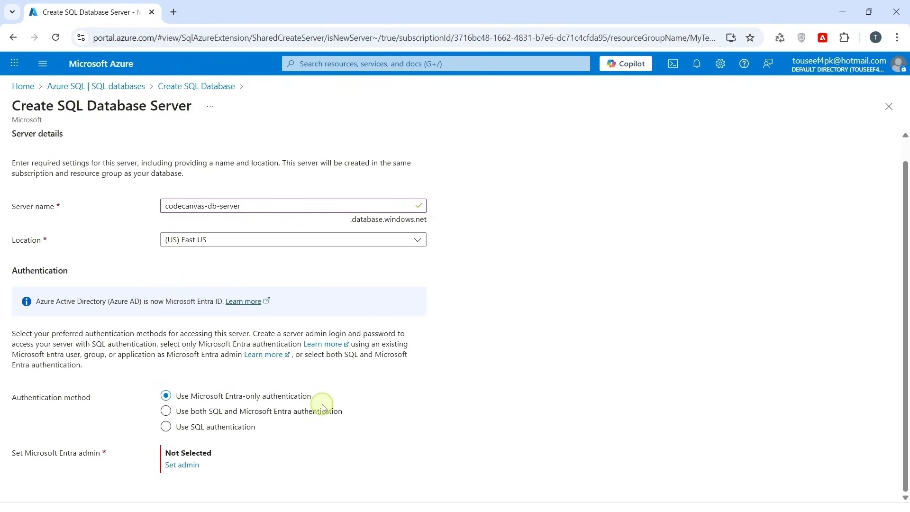
click(166, 427)
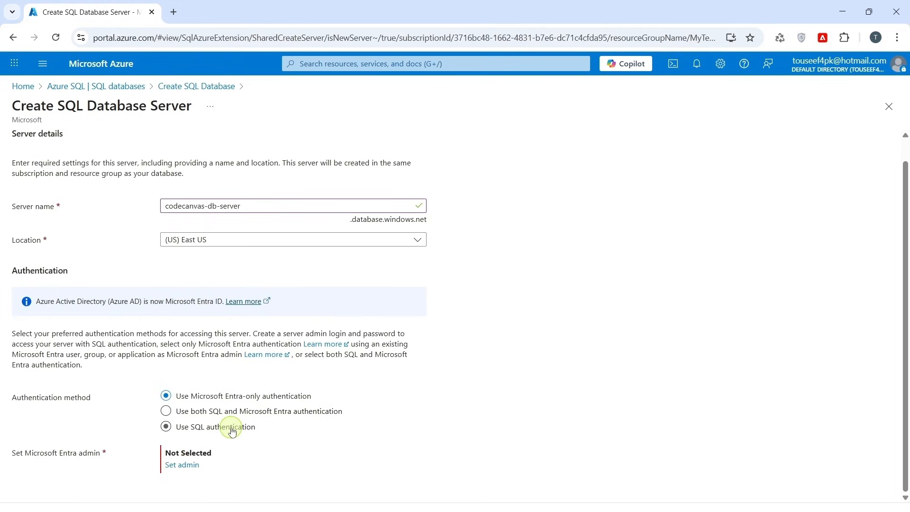
mouse_move(236, 430)
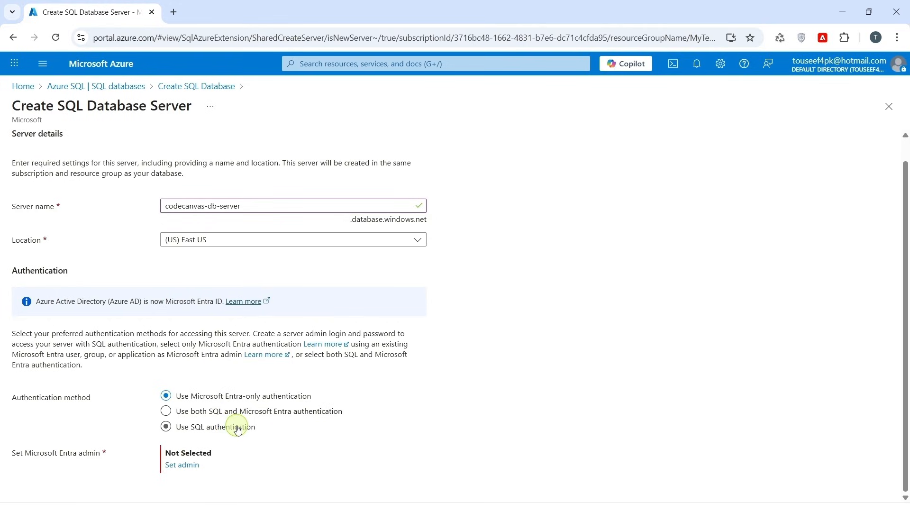
click(166, 427)
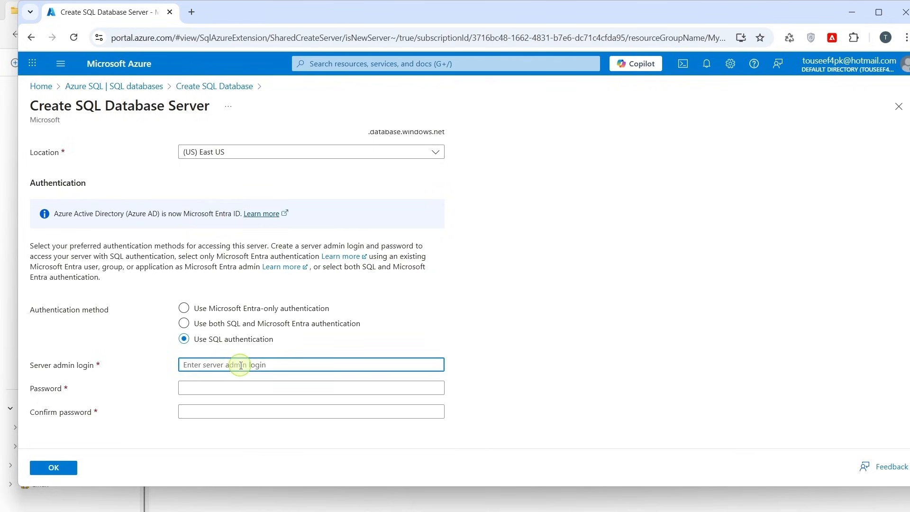
text(sqka)
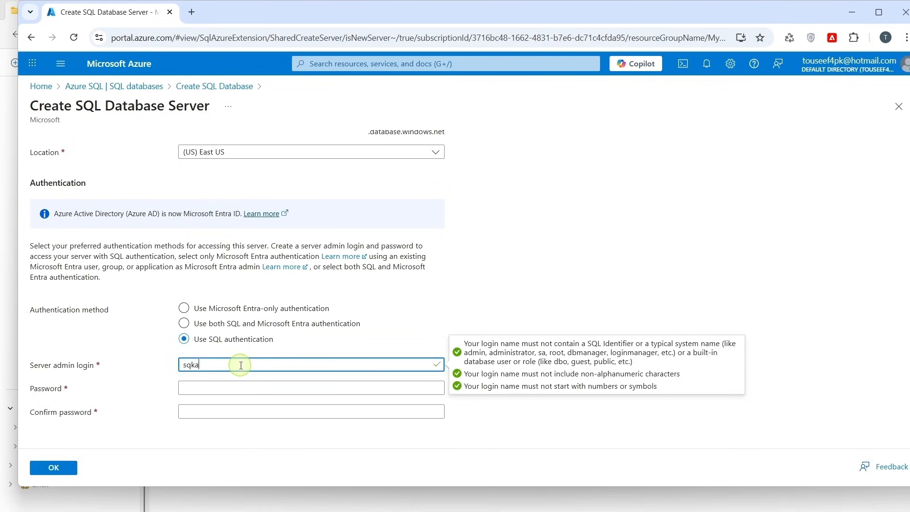
text(dmin)
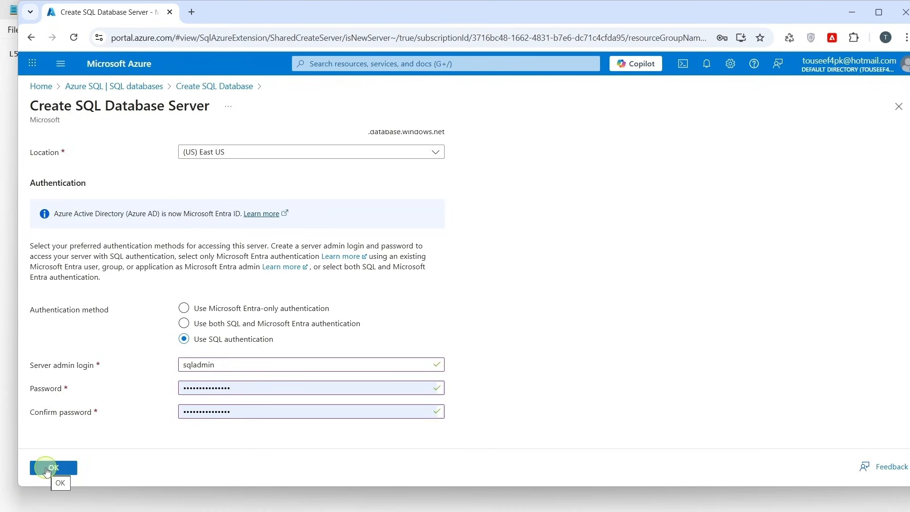
click(52, 467)
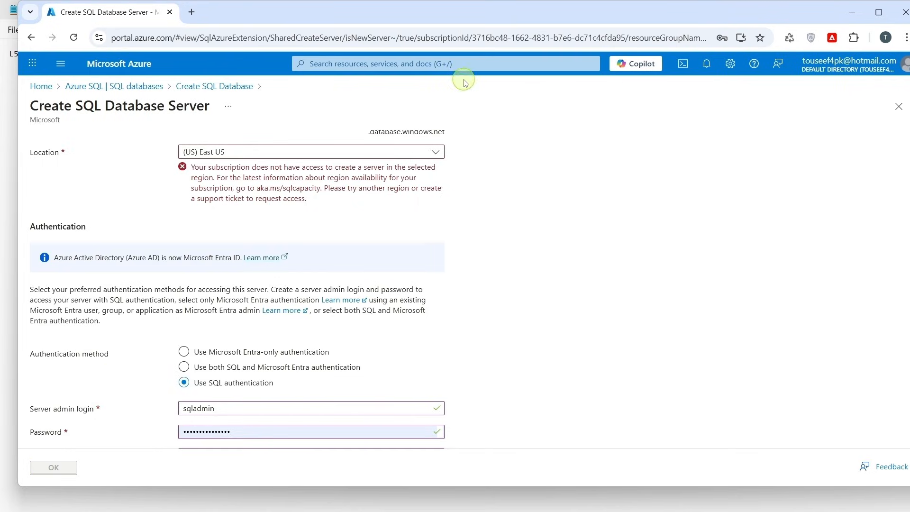
Step: Confirm codecanvas-db-server in Central US and return to the JWTAuthDemoDB form
click(52, 468)
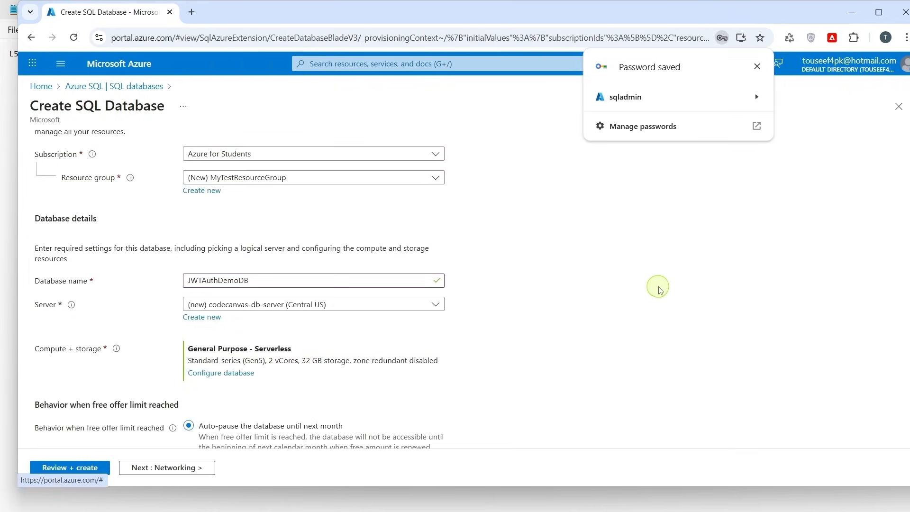
mouse_move(775, 21)
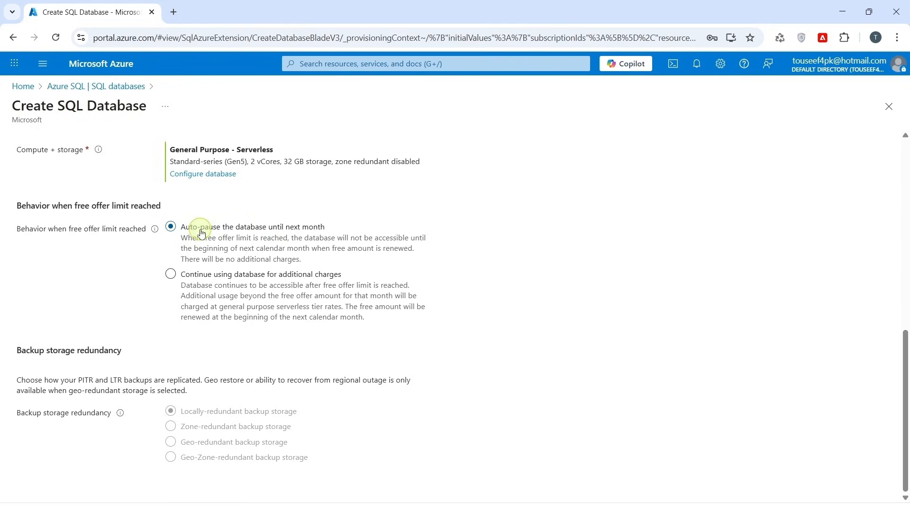
mouse_move(233, 226)
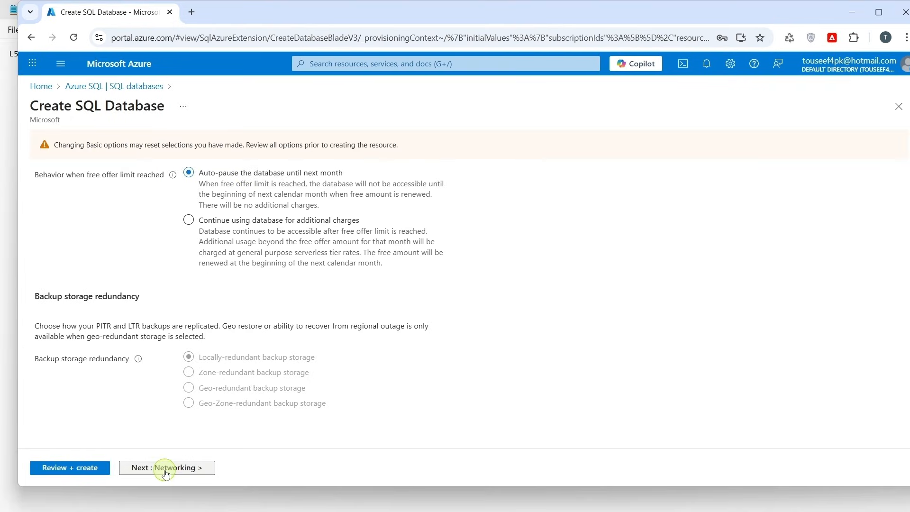
mouse_move(166, 468)
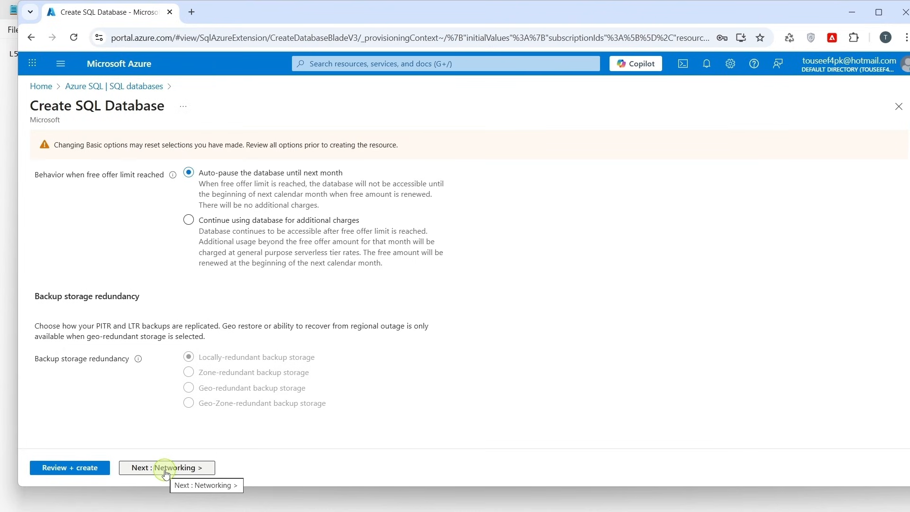
Step: Use a public endpoint admitting Azure services and the current client IP
click(167, 467)
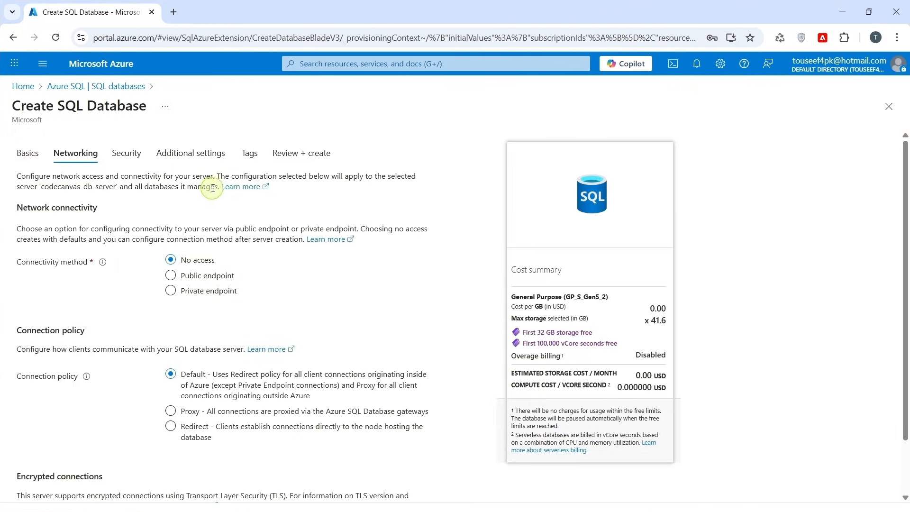
mouse_move(224, 207)
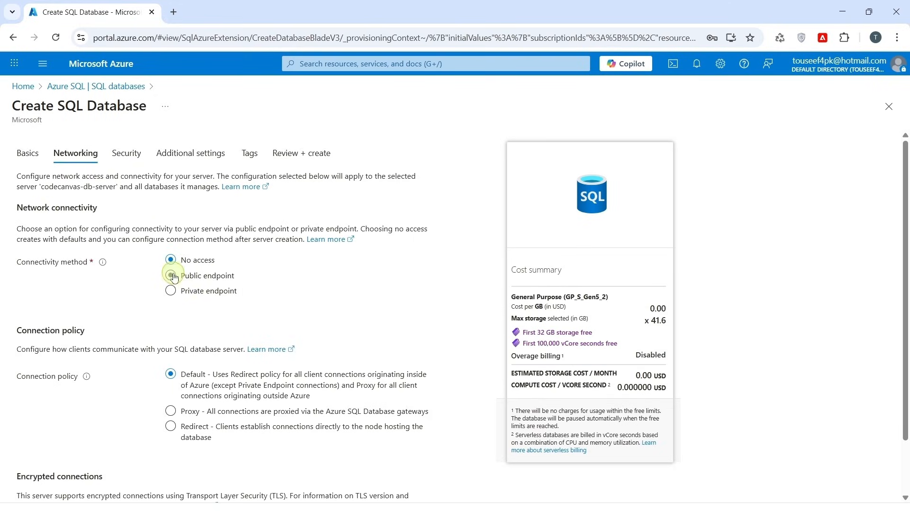
click(171, 275)
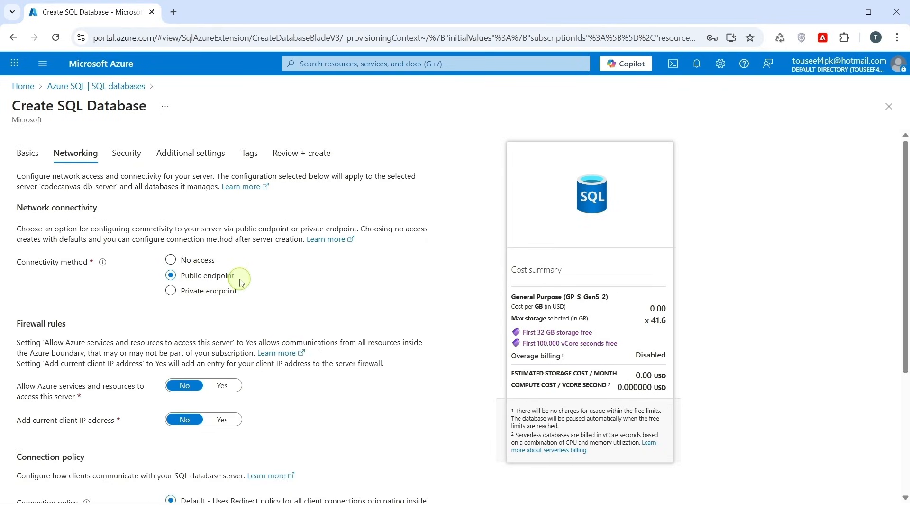
scroll(down, 3)
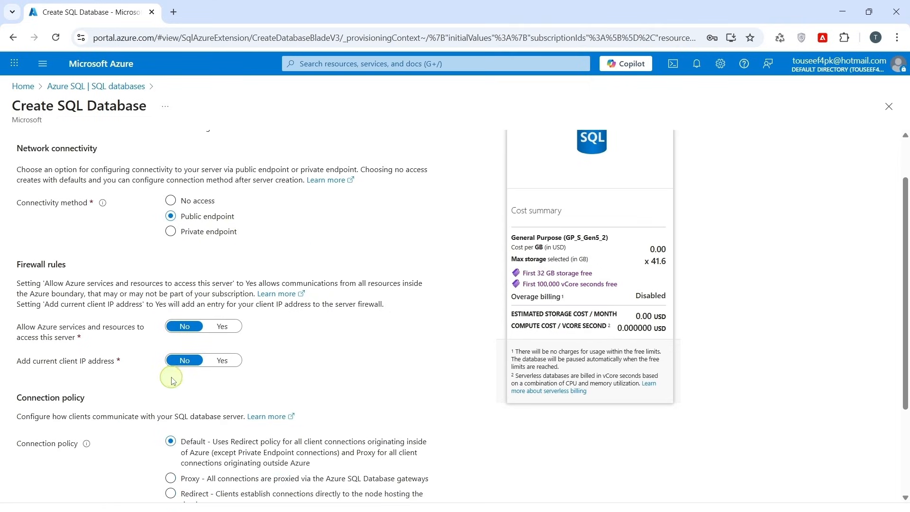
mouse_move(24, 266)
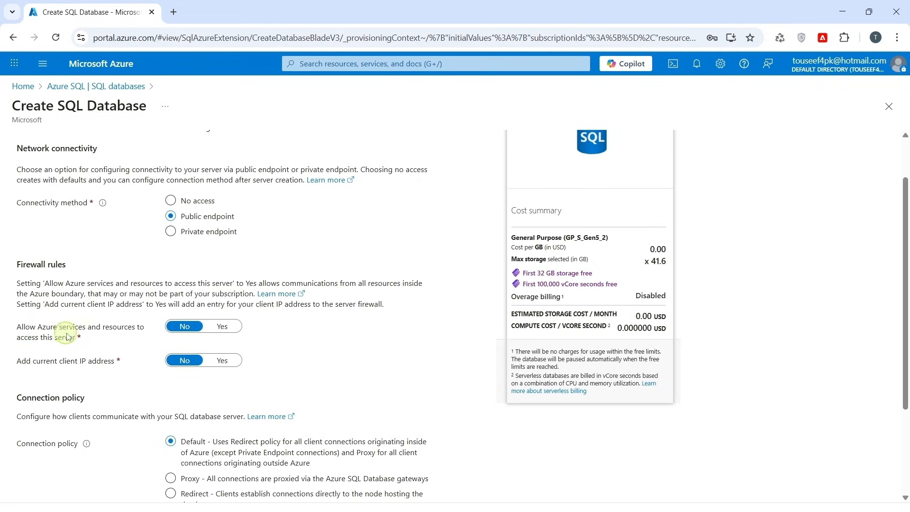
mouse_move(47, 345)
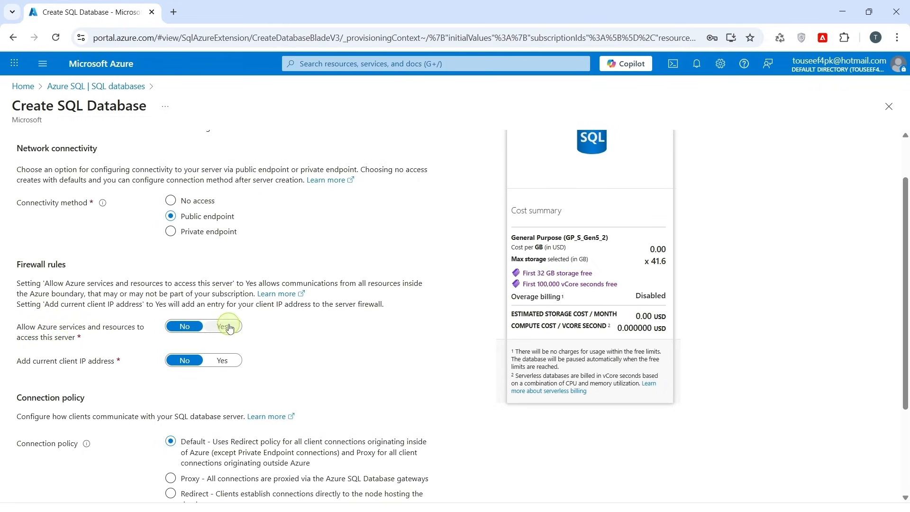
click(222, 326)
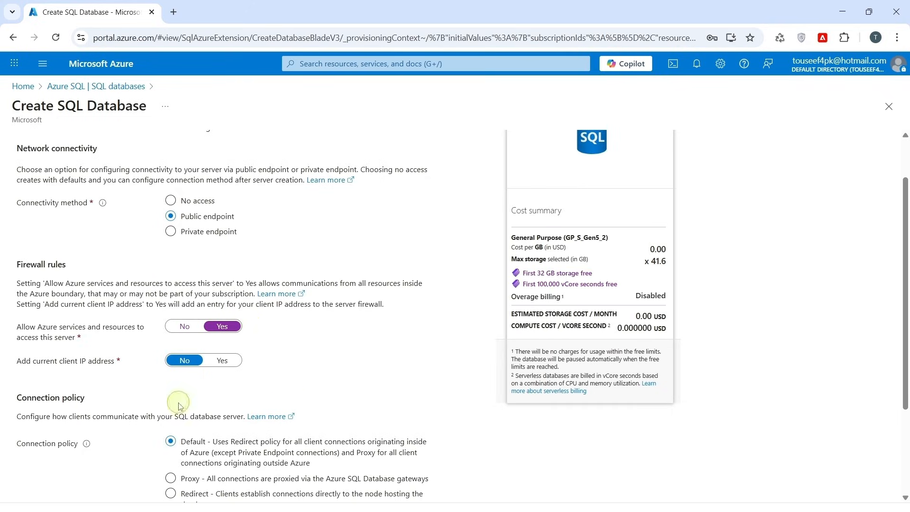
mouse_move(222, 360)
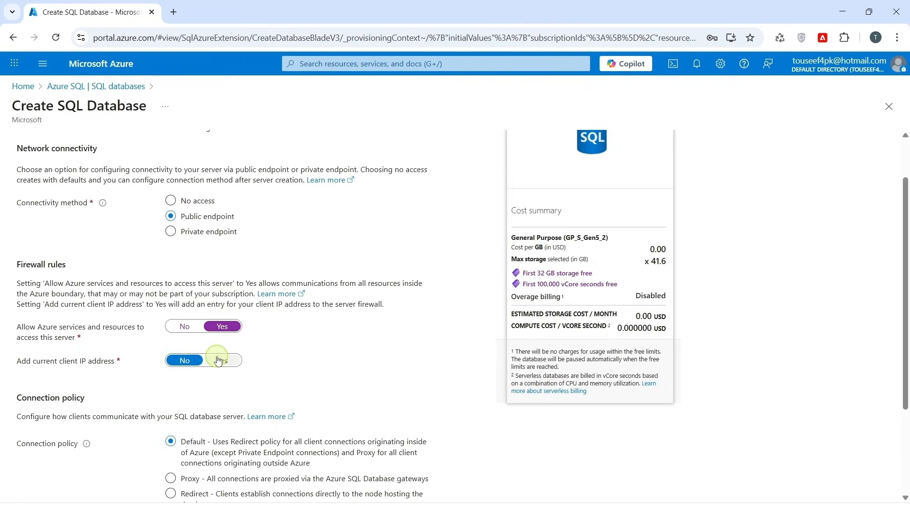
click(223, 360)
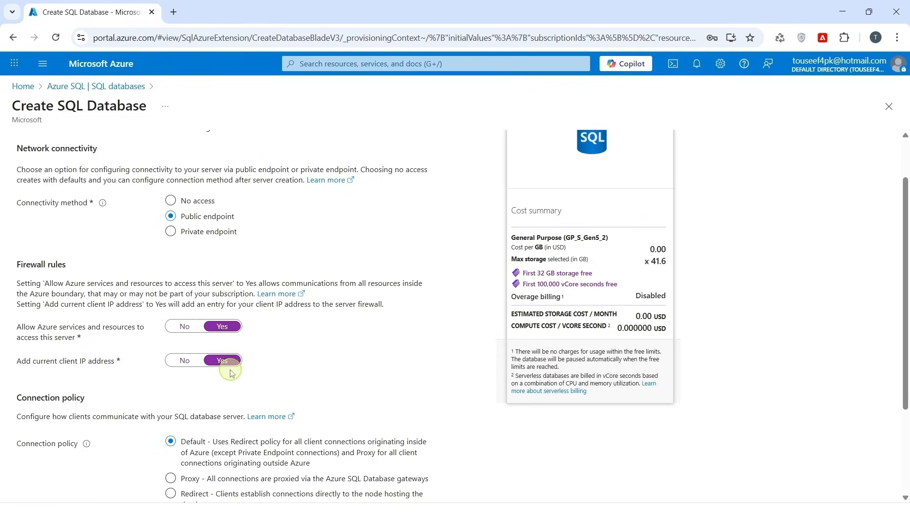
mouse_move(247, 375)
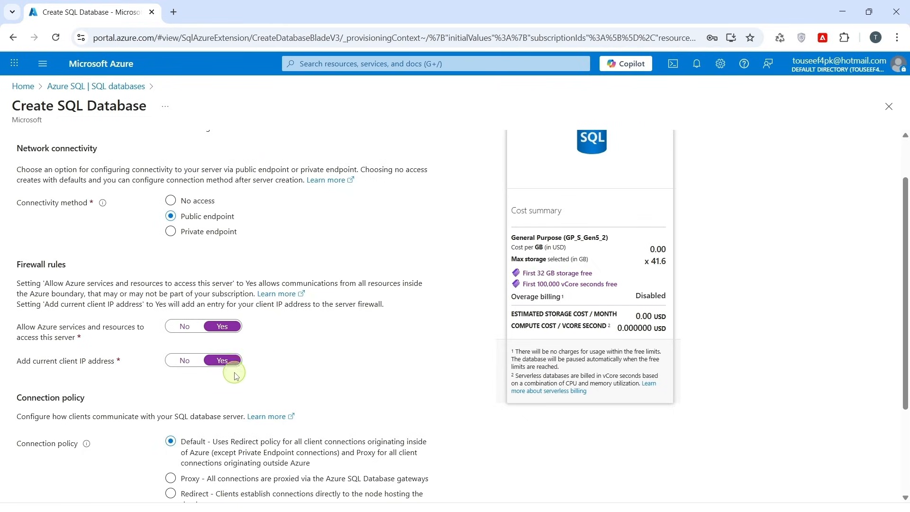
scroll(down, 3)
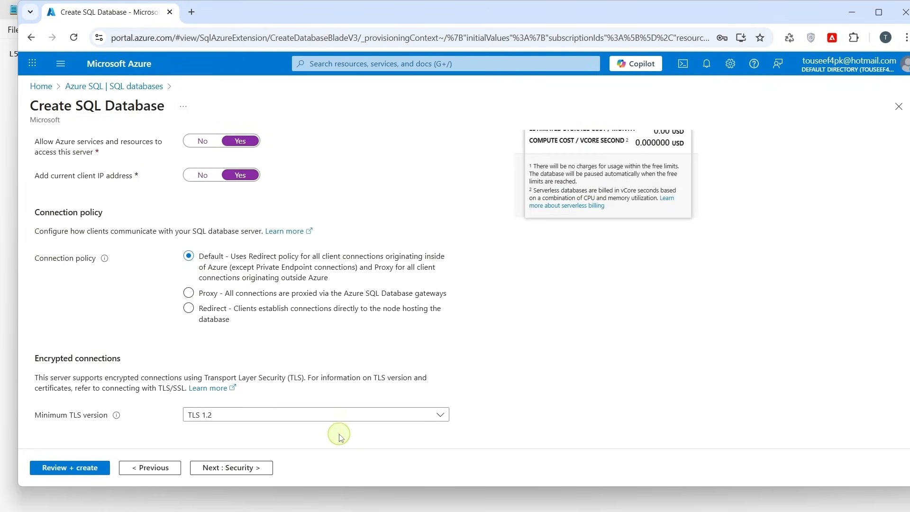
click(231, 467)
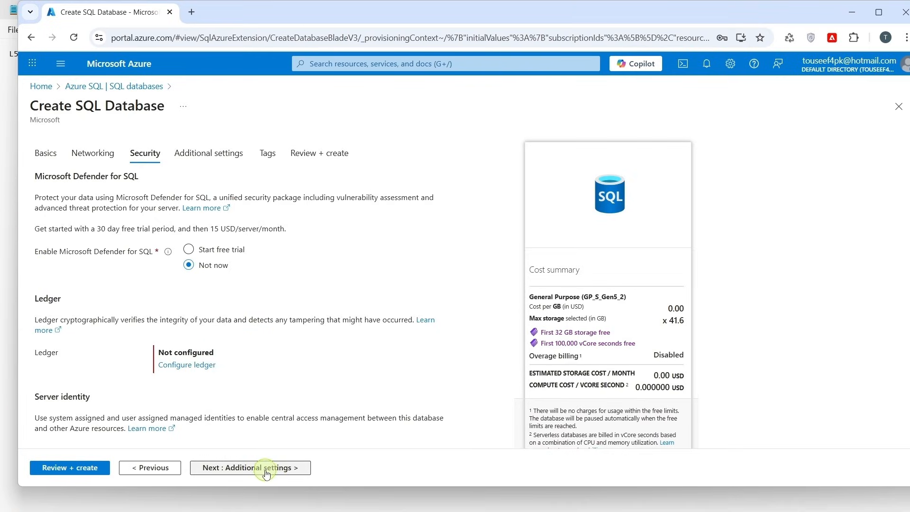
mouse_move(250, 468)
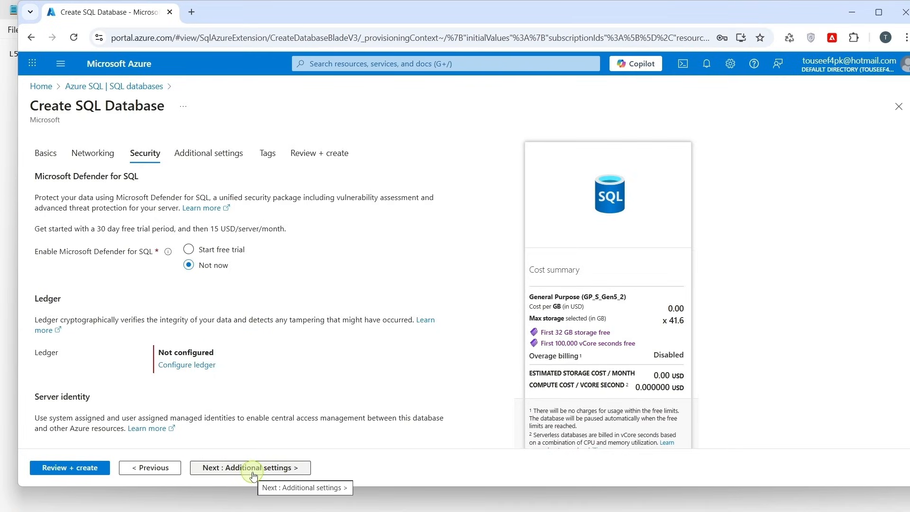
mouse_move(273, 473)
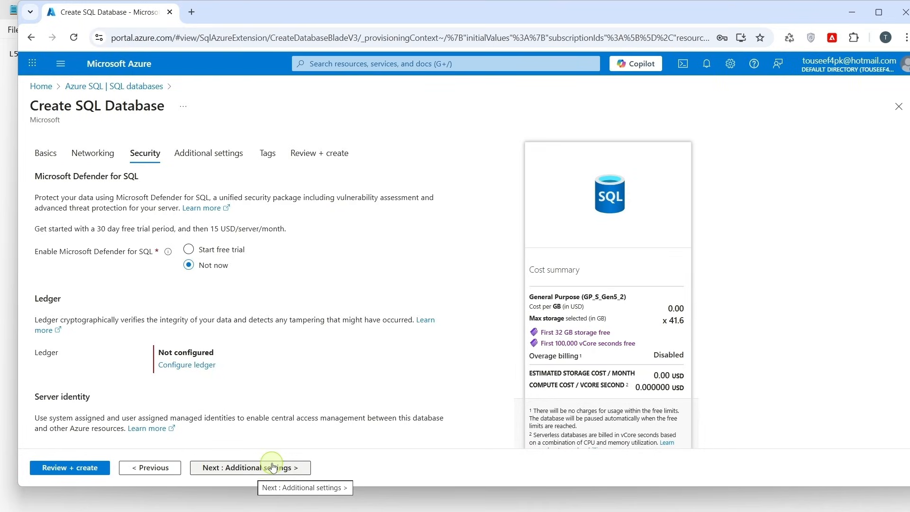
mouse_move(234, 486)
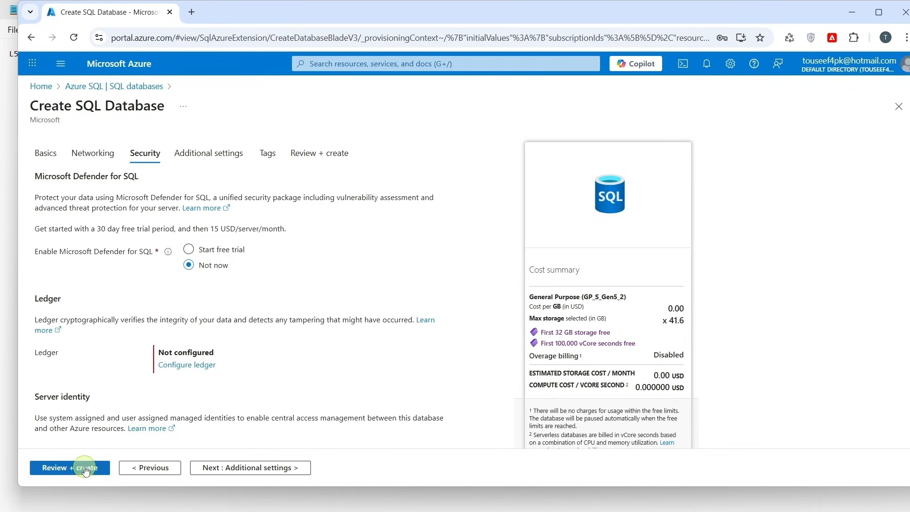
Step: Review JWTAuthDemoDB, attempt Create, and open the validation failure details
click(69, 468)
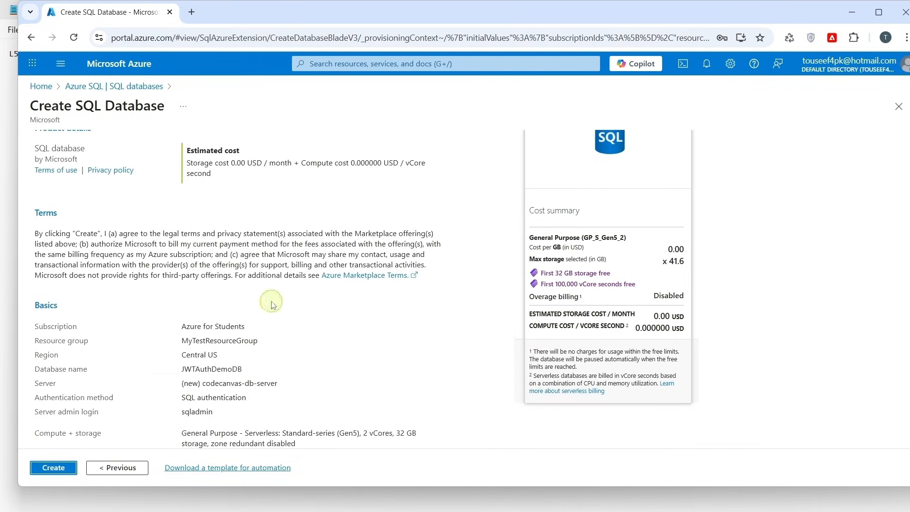
mouse_move(212, 318)
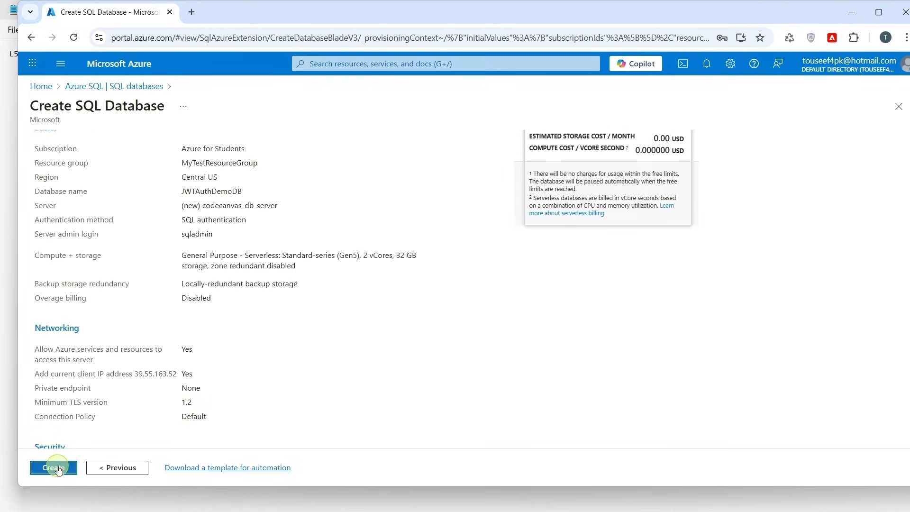
click(53, 468)
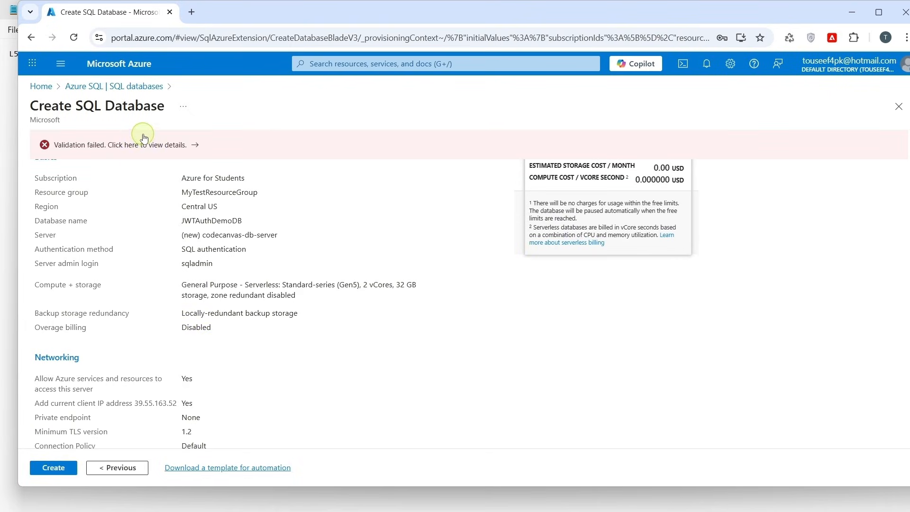
click(145, 145)
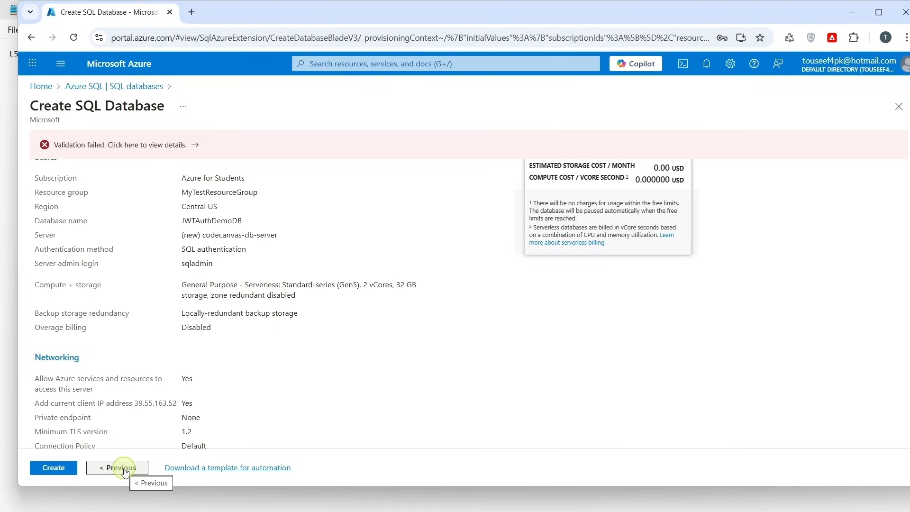
Step: Move codecanvas-db-server to (Asia Pacific) East Asia and reopen the review summary
click(117, 467)
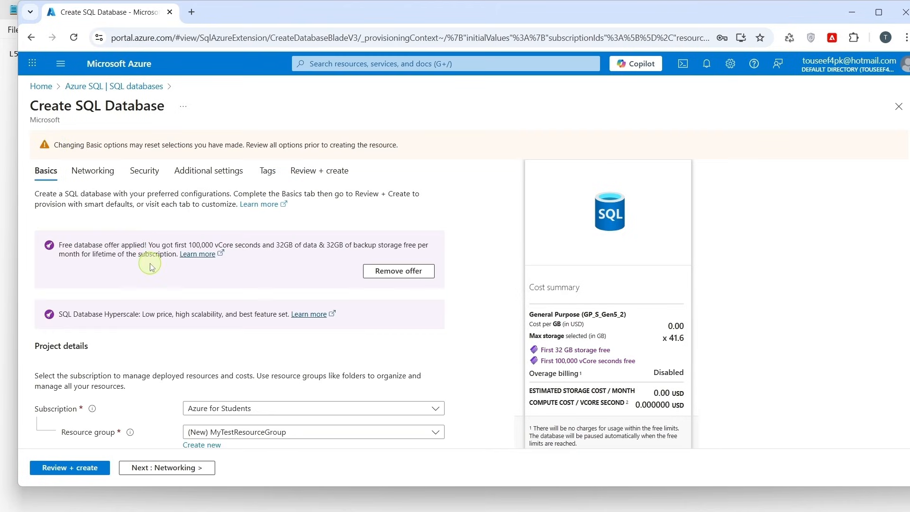
scroll(down, 3)
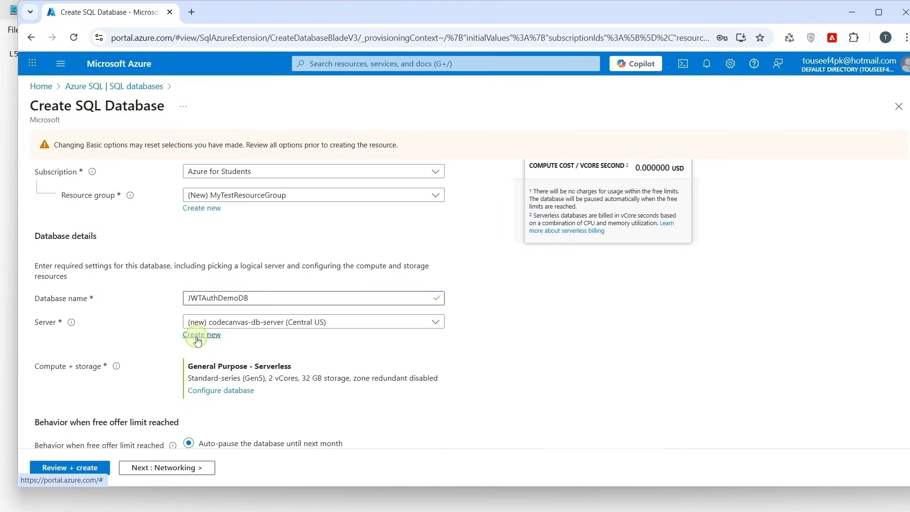
click(202, 334)
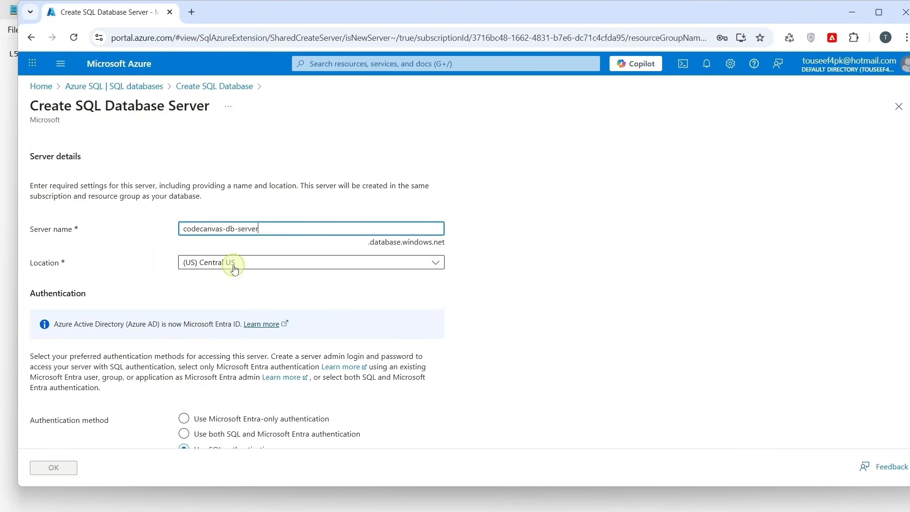
click(311, 262)
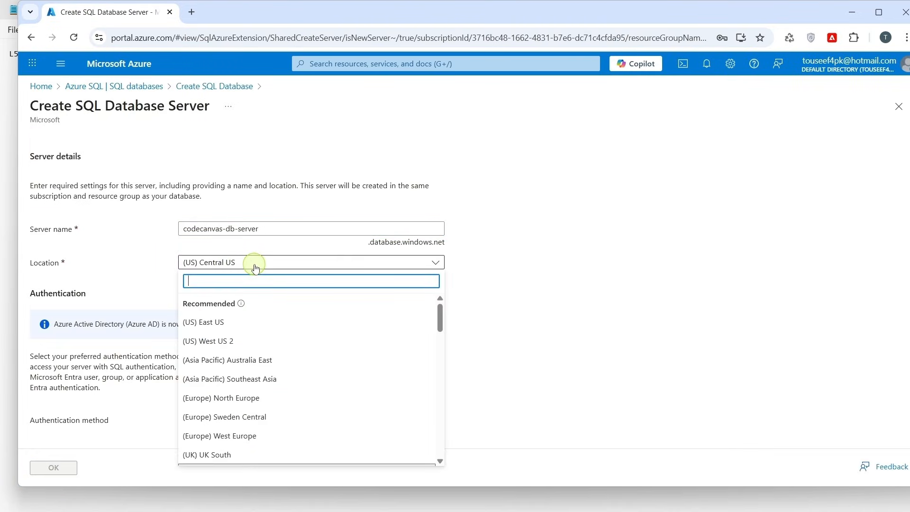
scroll(down, 3)
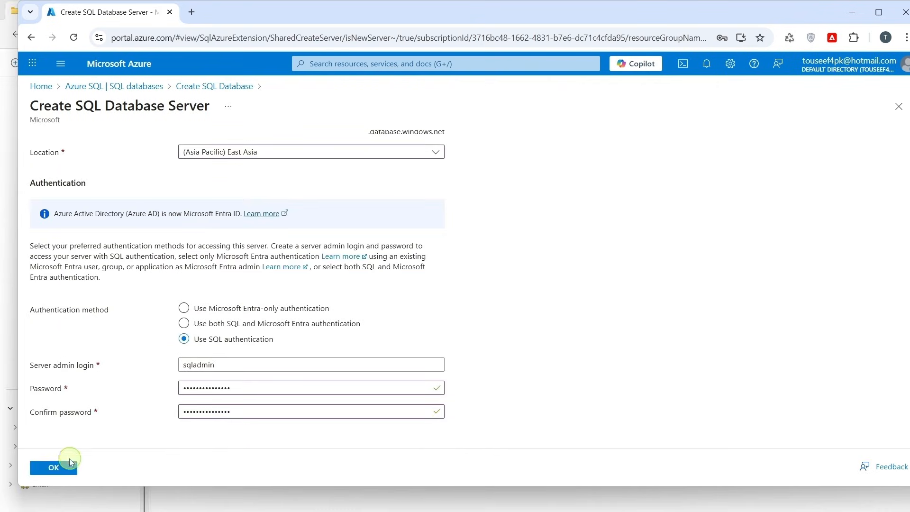
click(53, 468)
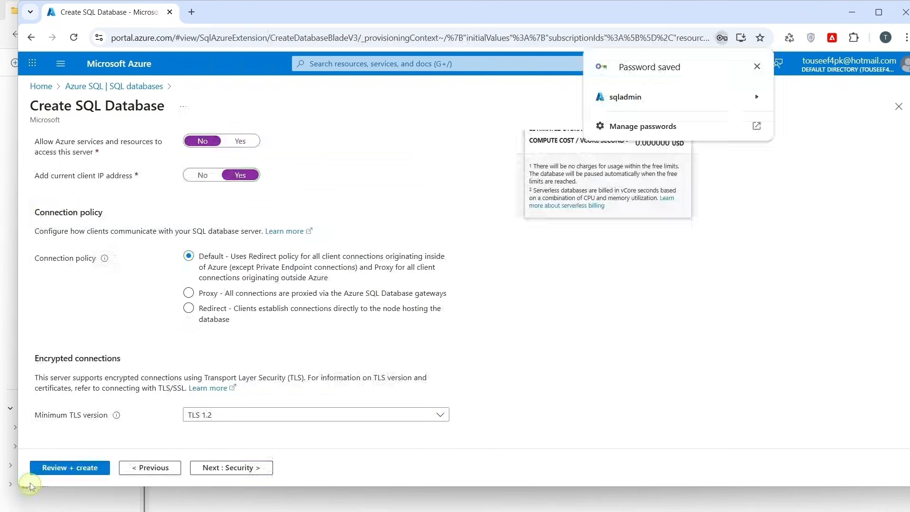
mouse_move(66, 471)
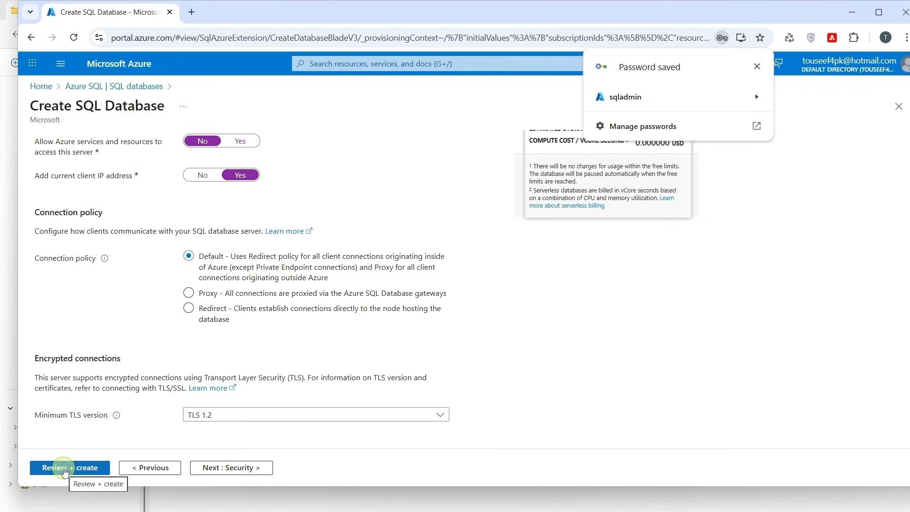
click(69, 467)
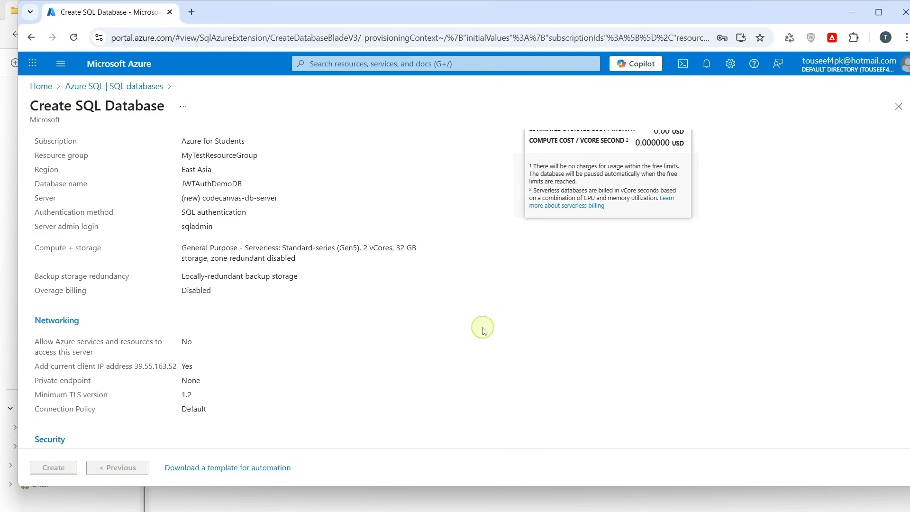
Step: Create JWTAuthDemoDB with its East Asia server and wait for deployment
click(53, 468)
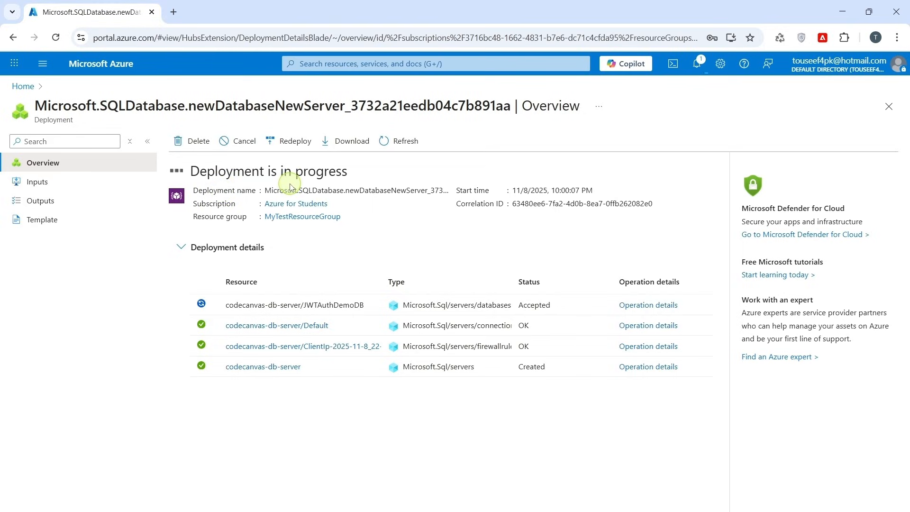
mouse_move(305, 242)
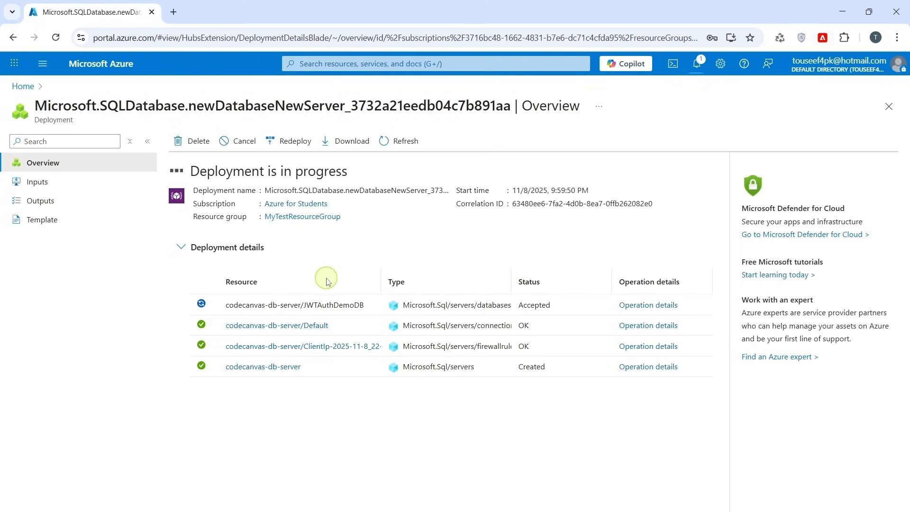
mouse_move(371, 273)
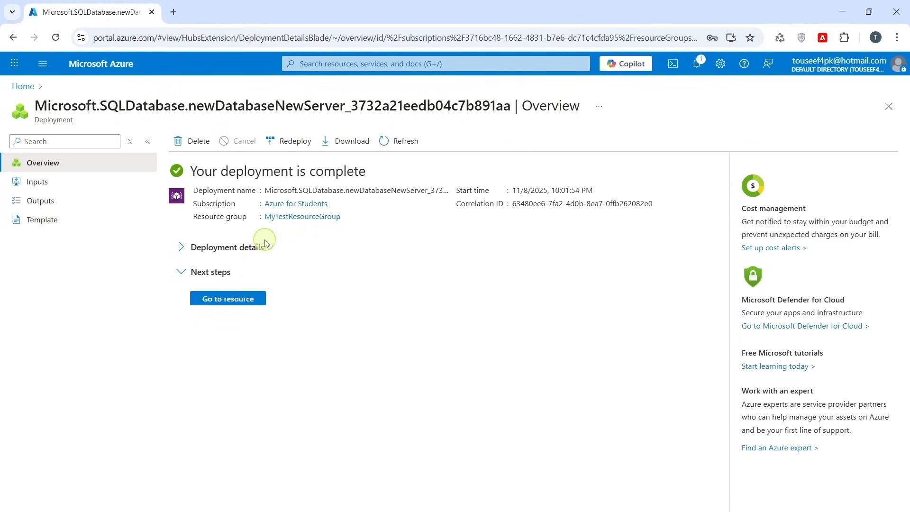
mouse_move(298, 176)
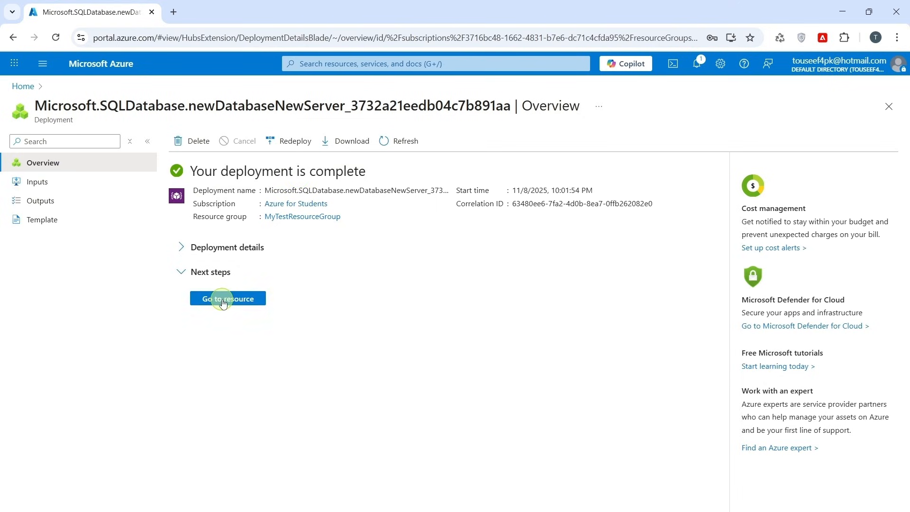
Step: Open JWTAuthDemoDB's overview and its connection strings for codecanvas-db-server.database.windows.net
click(227, 298)
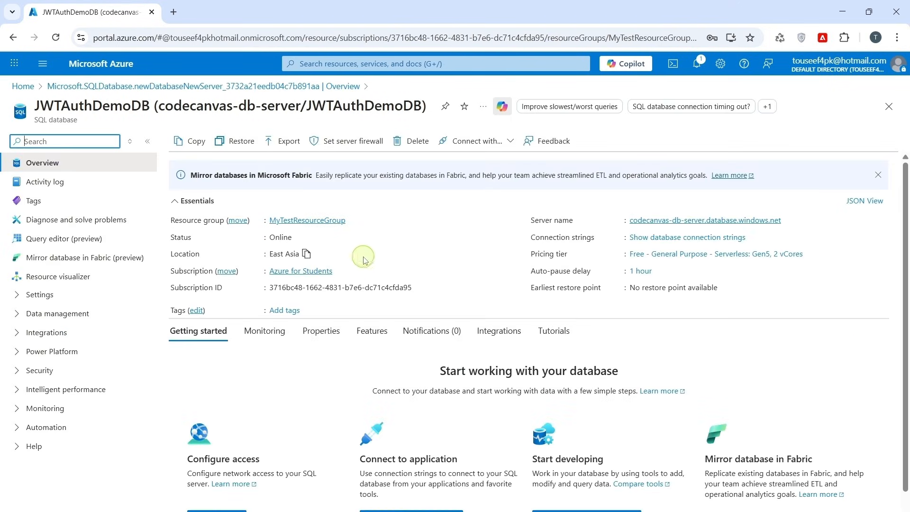
mouse_move(534, 264)
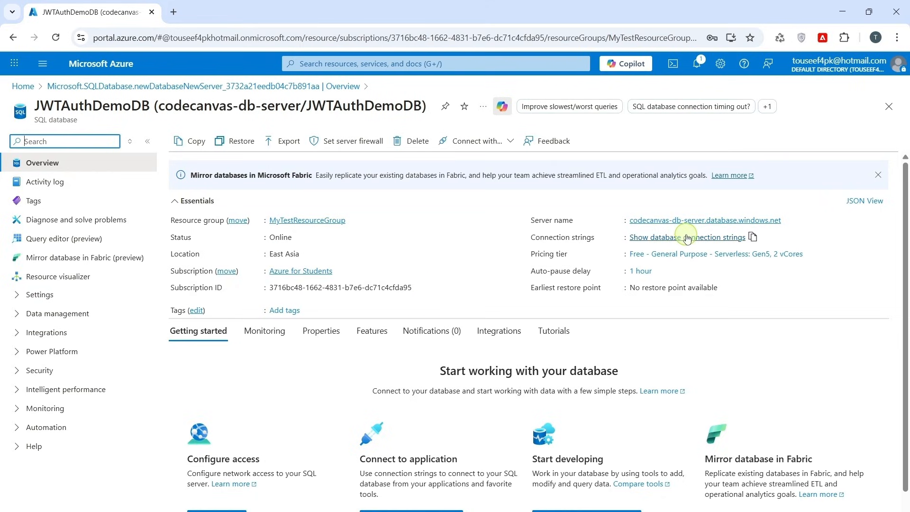
click(687, 238)
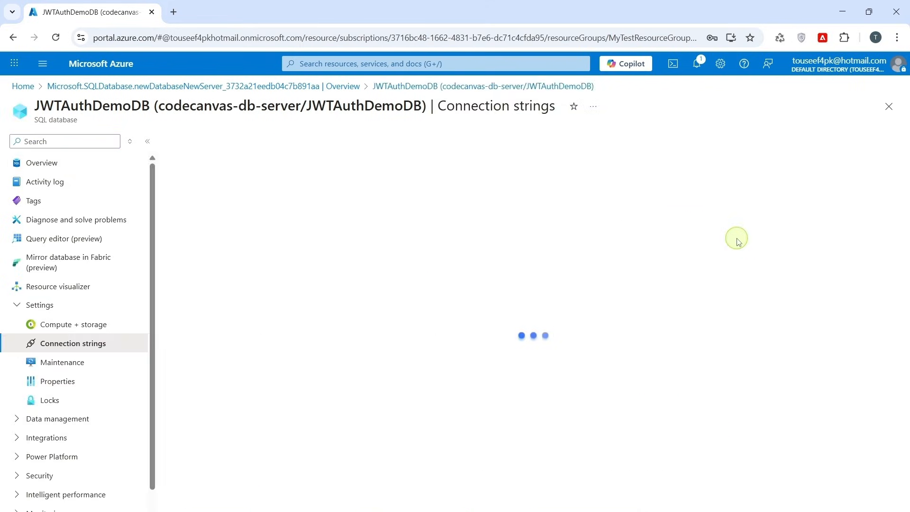
click(41, 163)
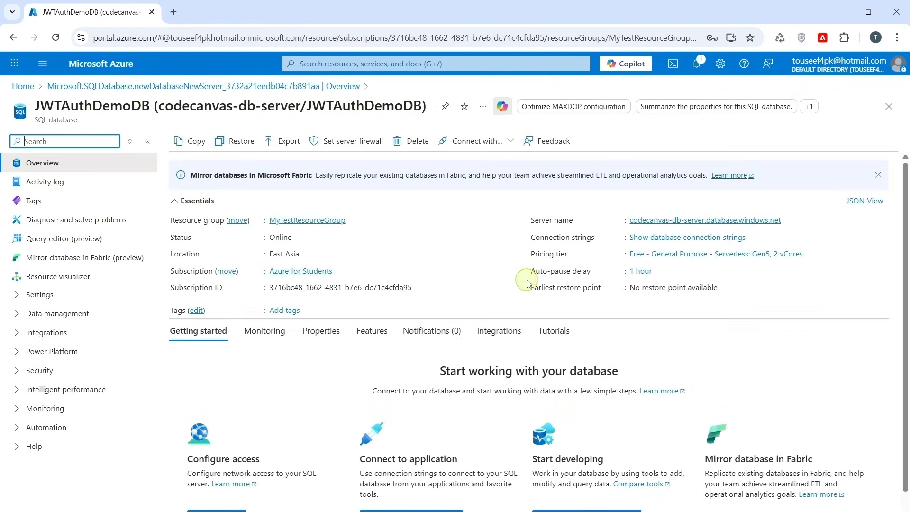
mouse_move(544, 266)
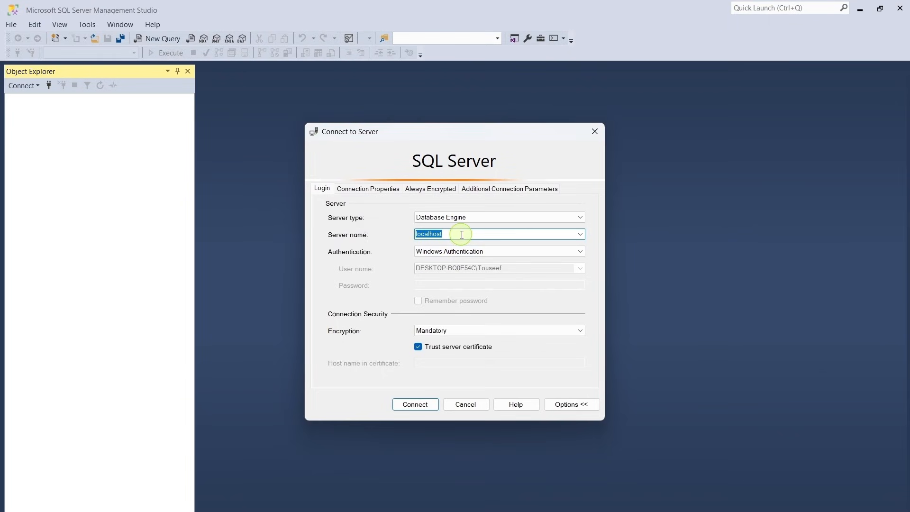
Step: Connect to codecanvas-db-server.database.windows.net as sqladmin using SQL Server Authentication
click(498, 251)
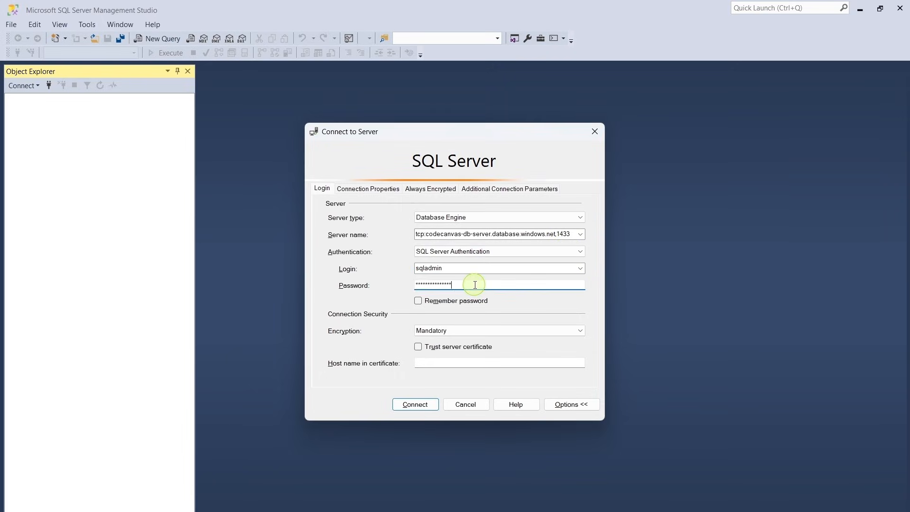
click(415, 404)
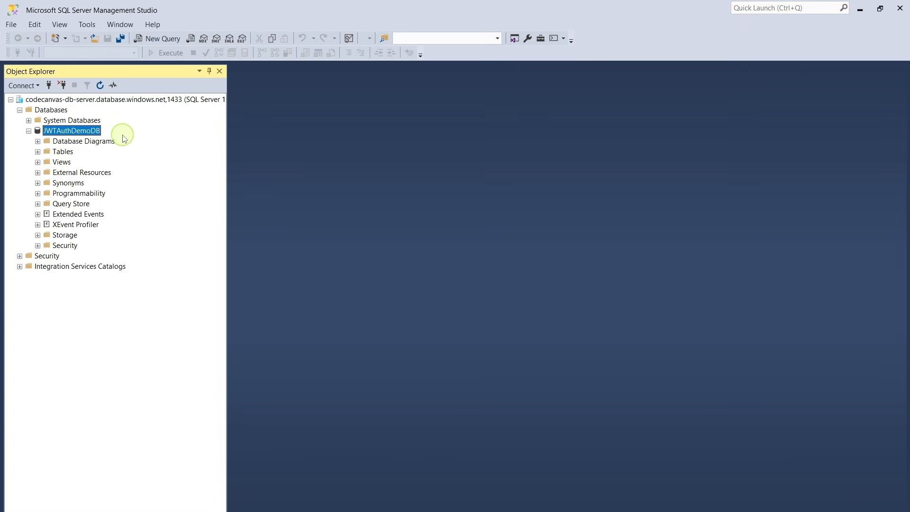
mouse_move(172, 150)
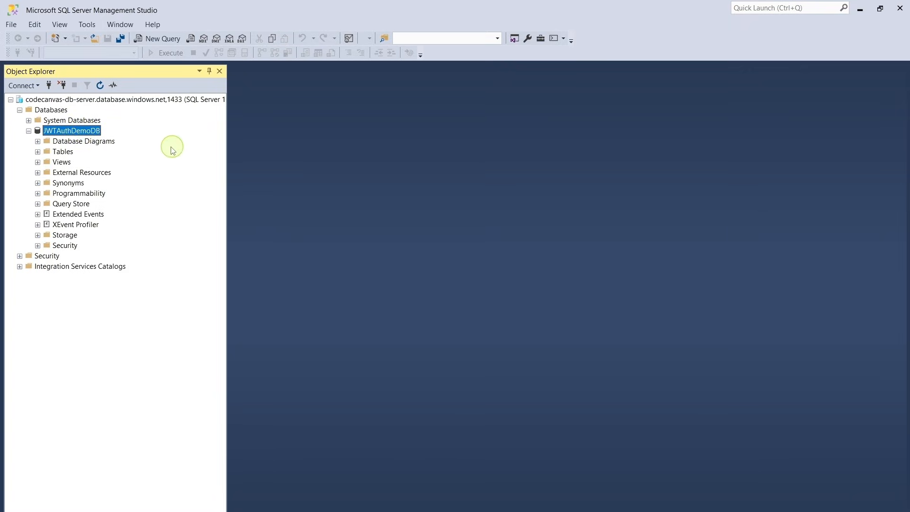
mouse_move(129, 161)
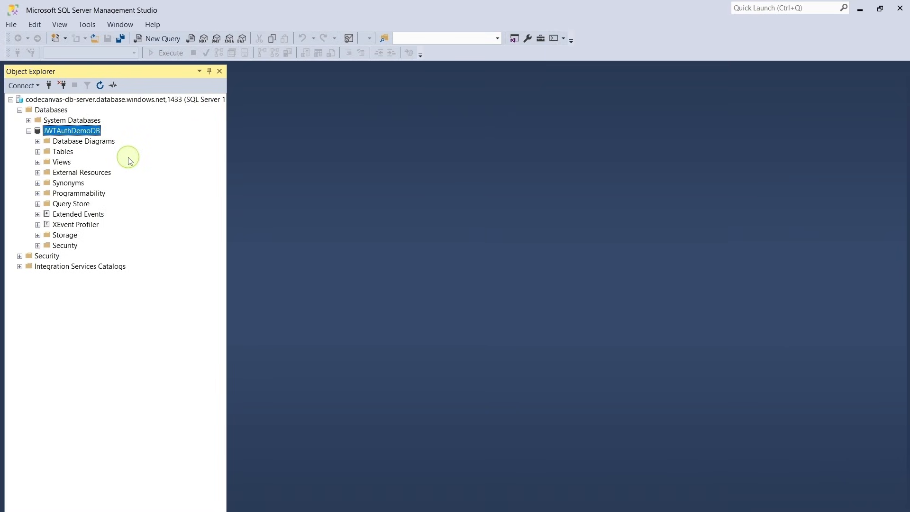
mouse_move(114, 161)
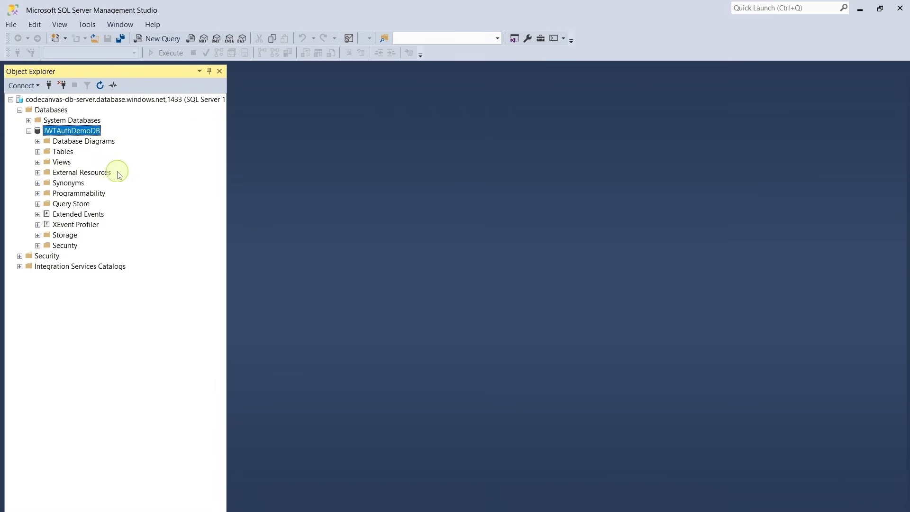
mouse_move(134, 185)
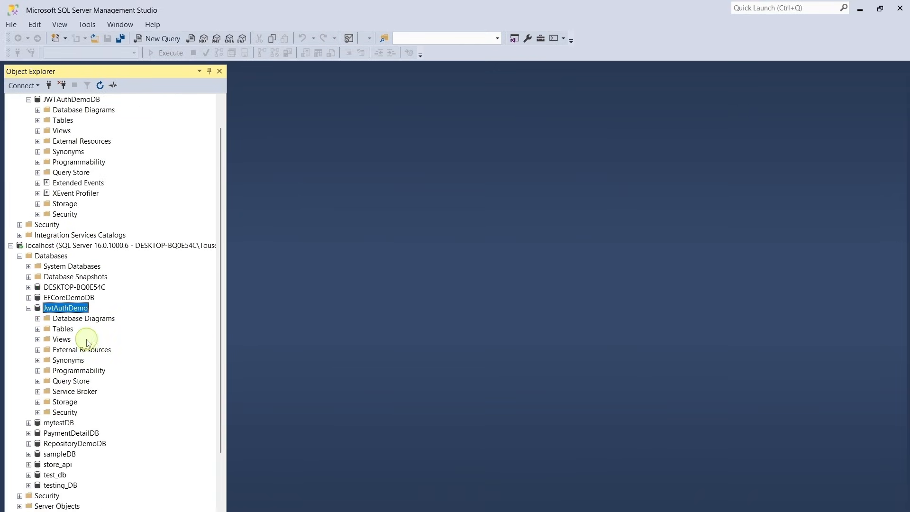
Step: Start Generate Scripts for the local JwtAuthDemo database, scripting only its tables
right_click(65, 307)
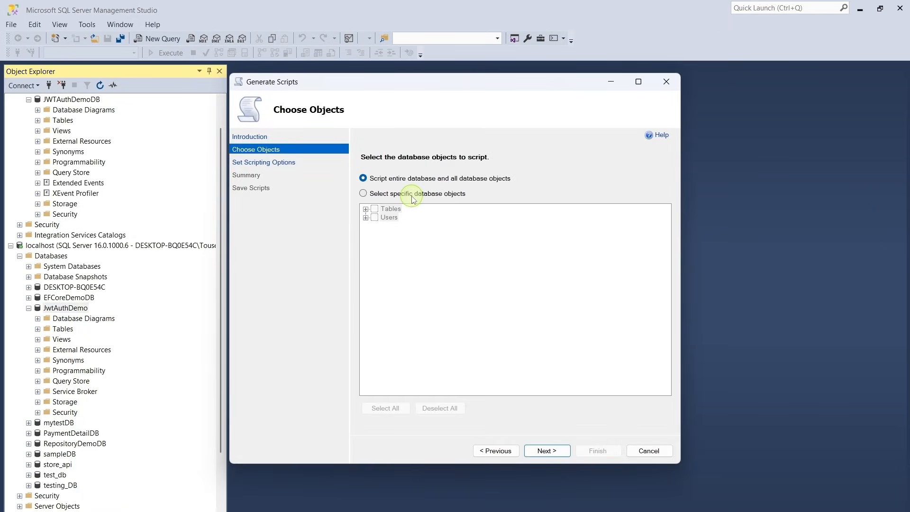
click(364, 194)
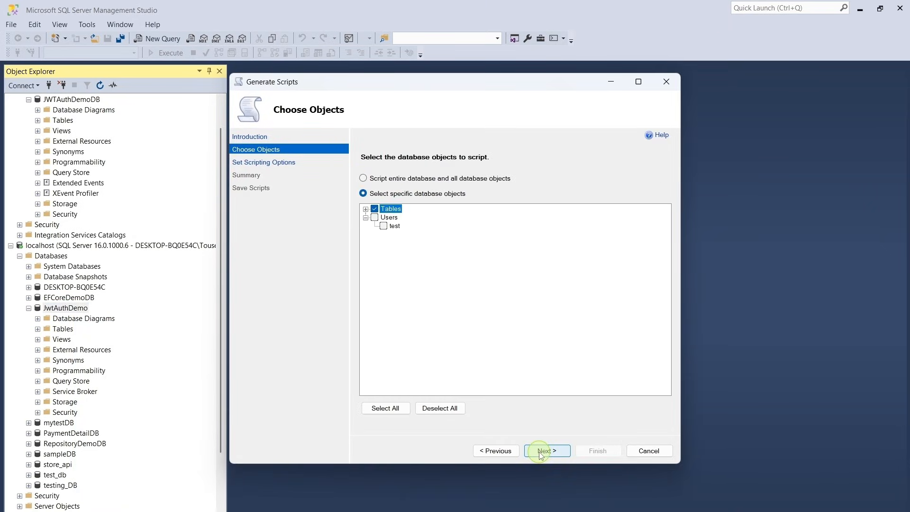
click(546, 451)
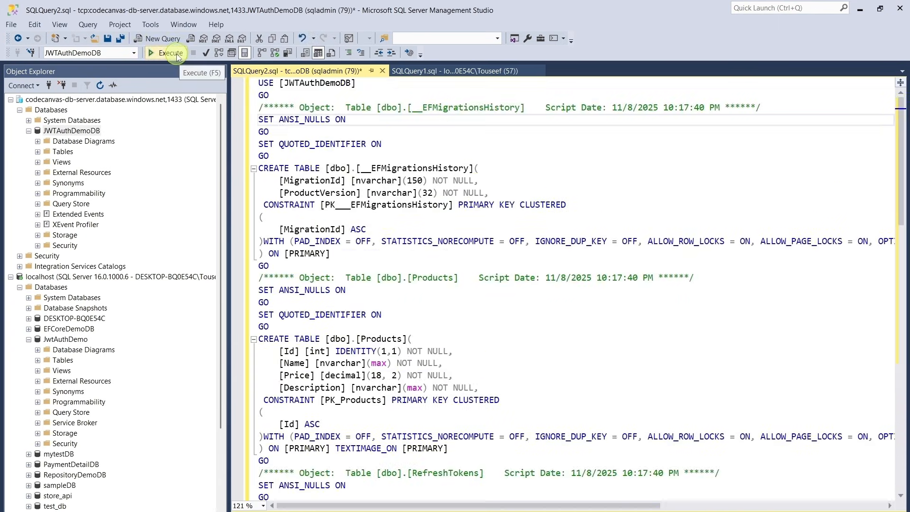
Step: Run the table-creation script on Azure JWTAuthDemoDB and expand the Users table
click(170, 52)
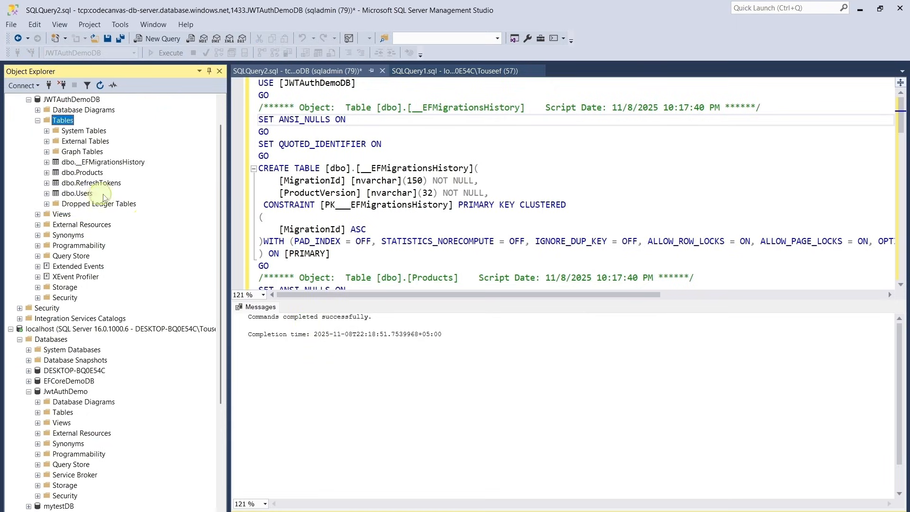
click(47, 194)
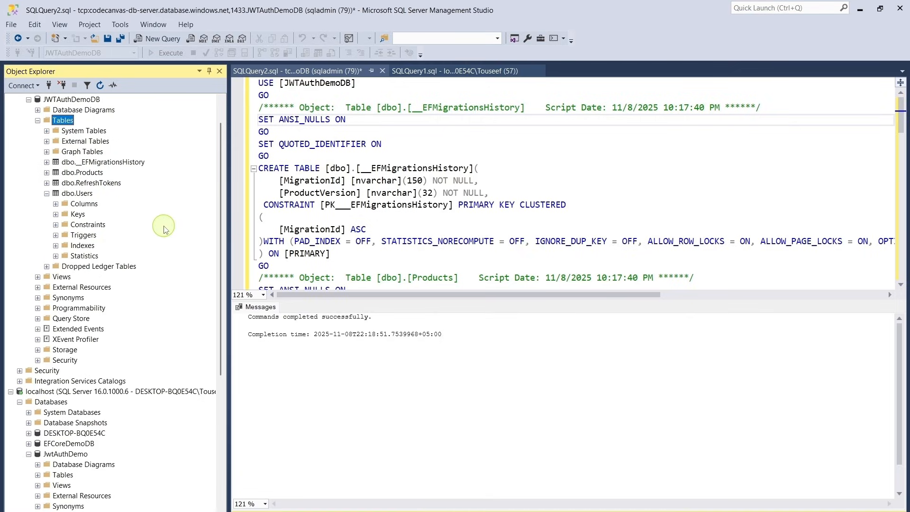
mouse_move(150, 232)
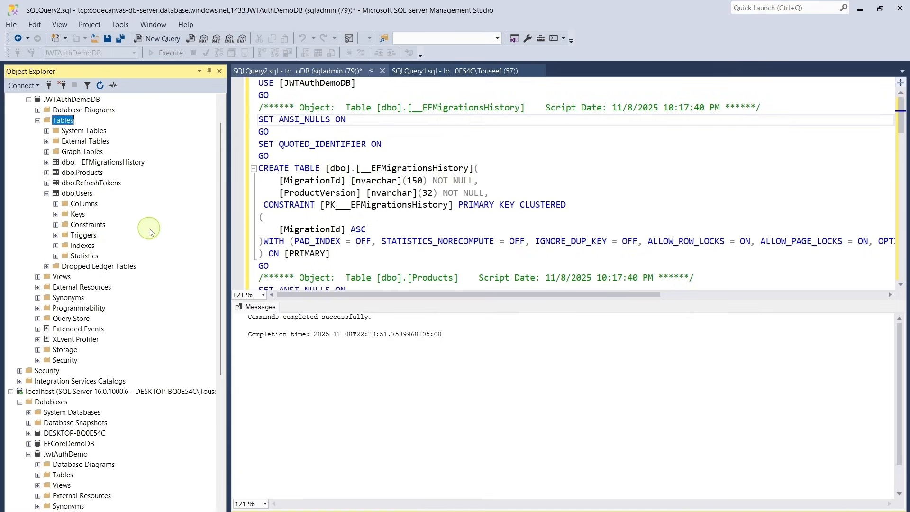
mouse_move(148, 236)
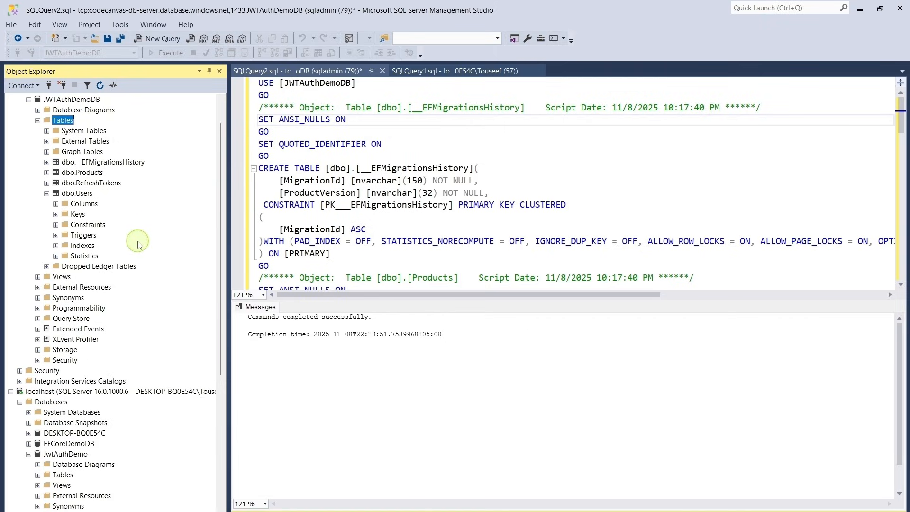
mouse_move(140, 241)
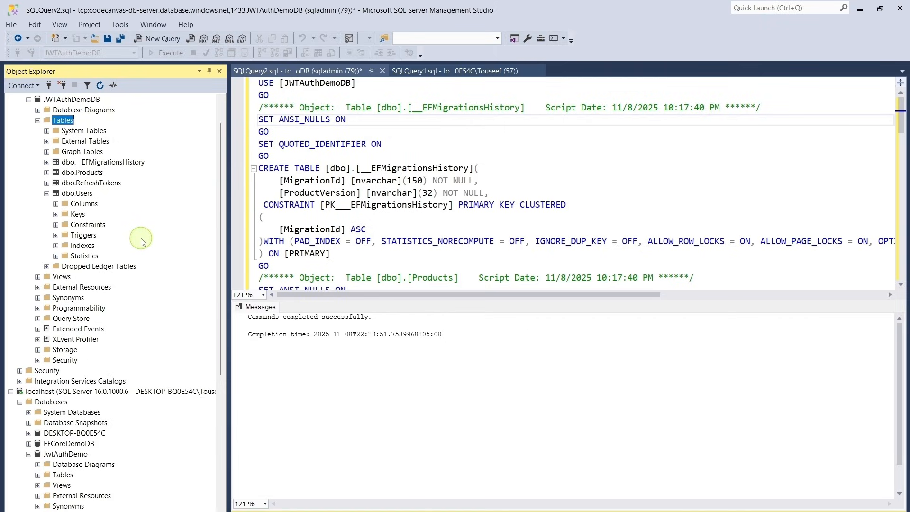
mouse_move(189, 243)
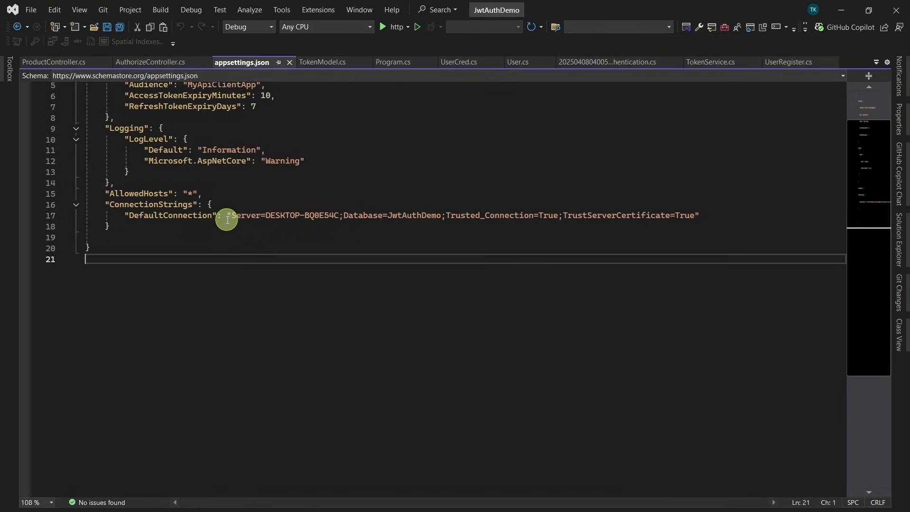
mouse_move(323, 215)
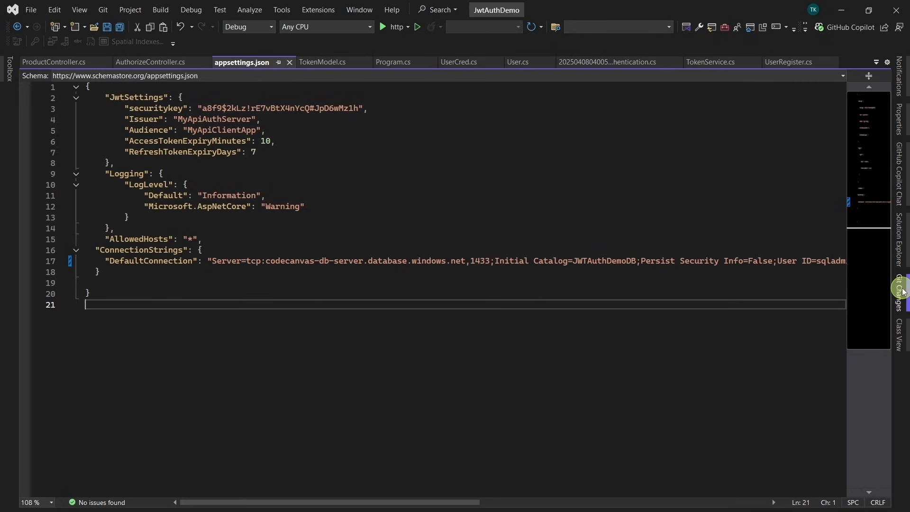
Step: Stage appsettings.json, commit it as 'azure connection string', and push to feature-update
click(903, 290)
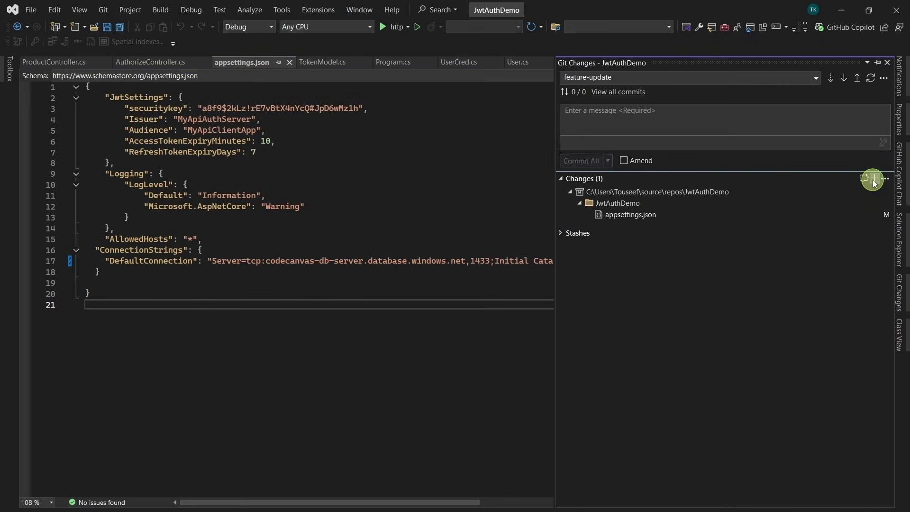
click(874, 178)
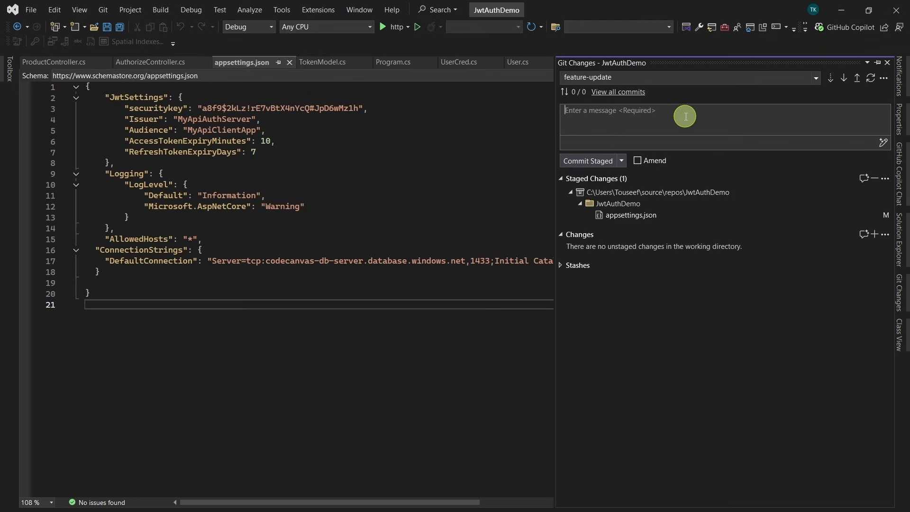
text(azure connection string)
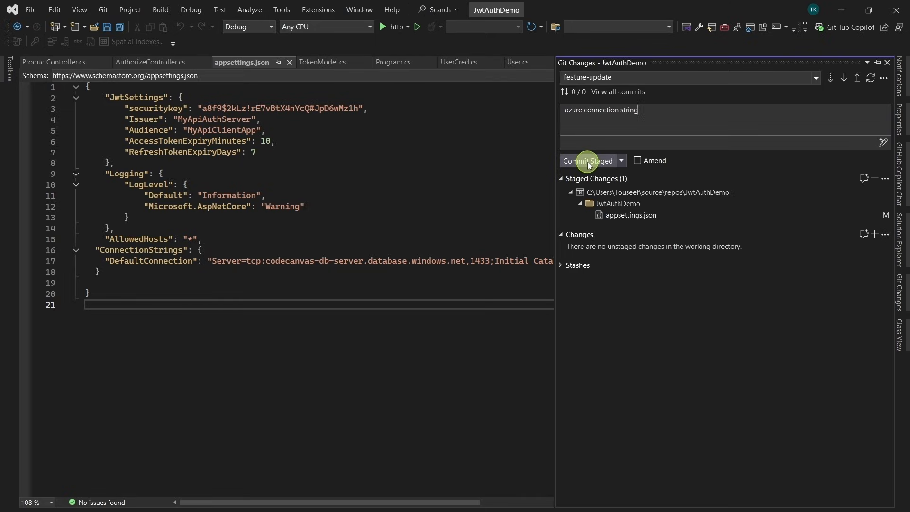
click(588, 160)
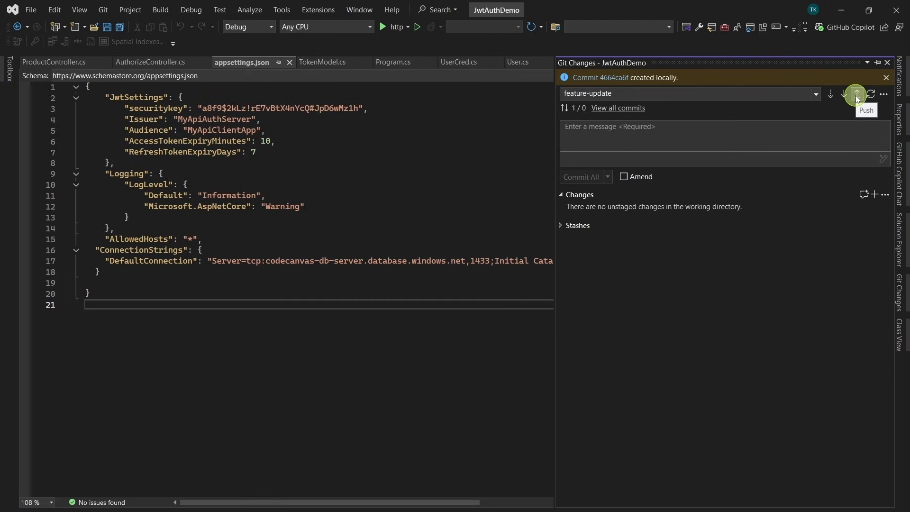
click(857, 95)
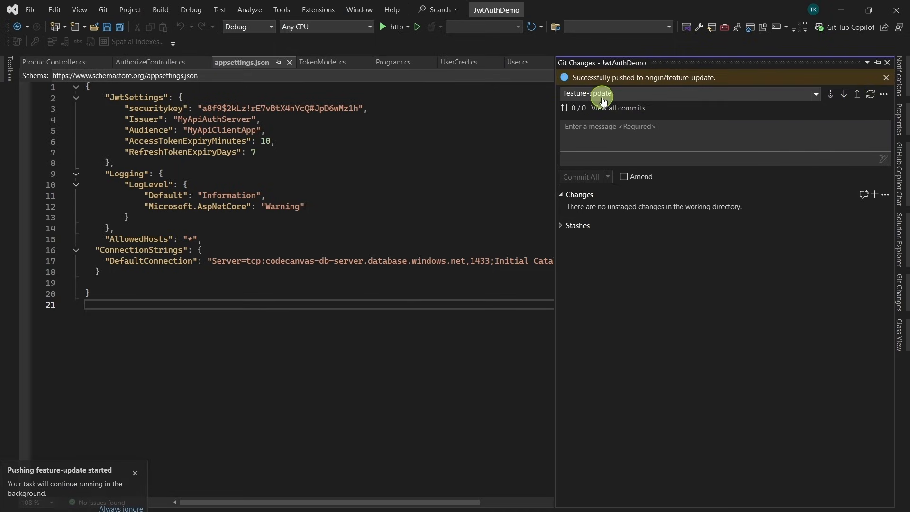
mouse_move(664, 81)
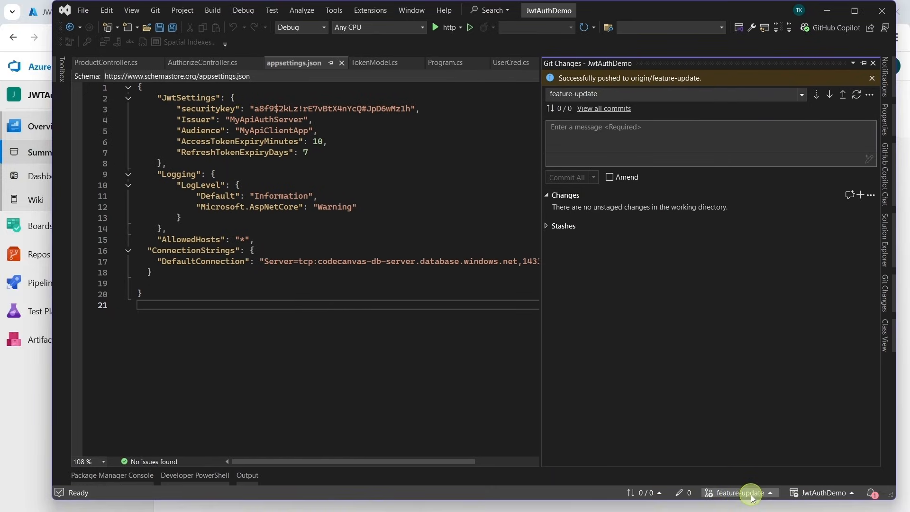
mouse_move(746, 497)
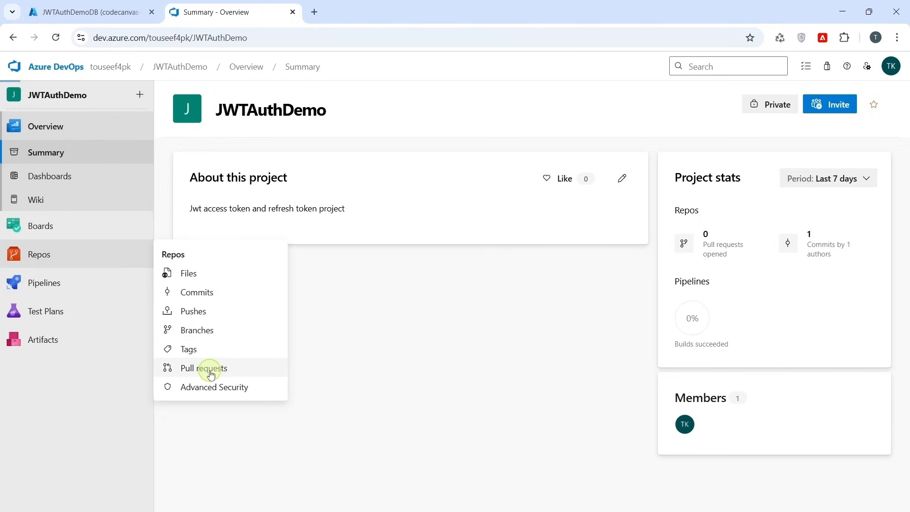
Step: Raise pull request 2, 'azure connection string'
click(202, 368)
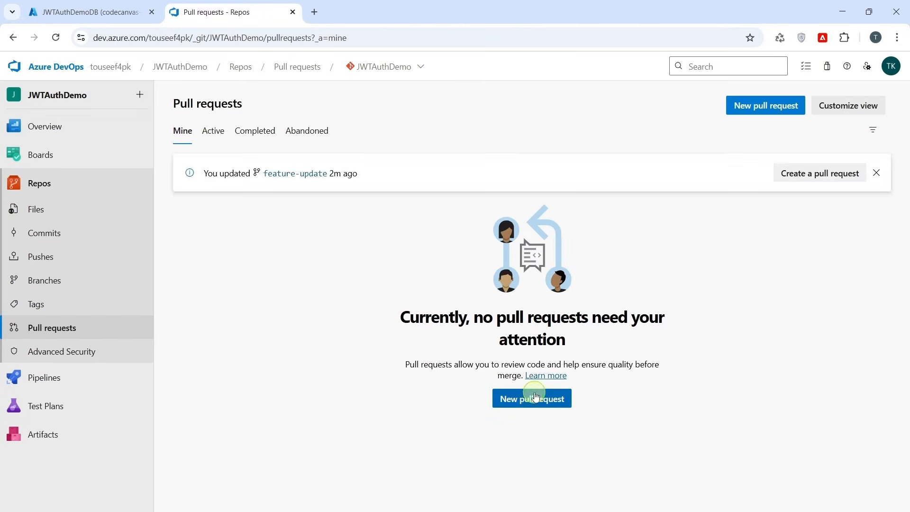
click(531, 398)
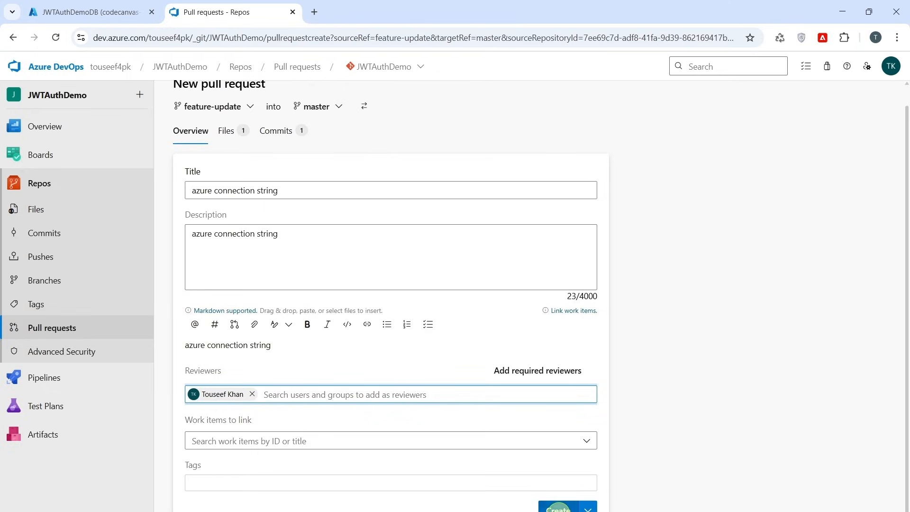
click(557, 507)
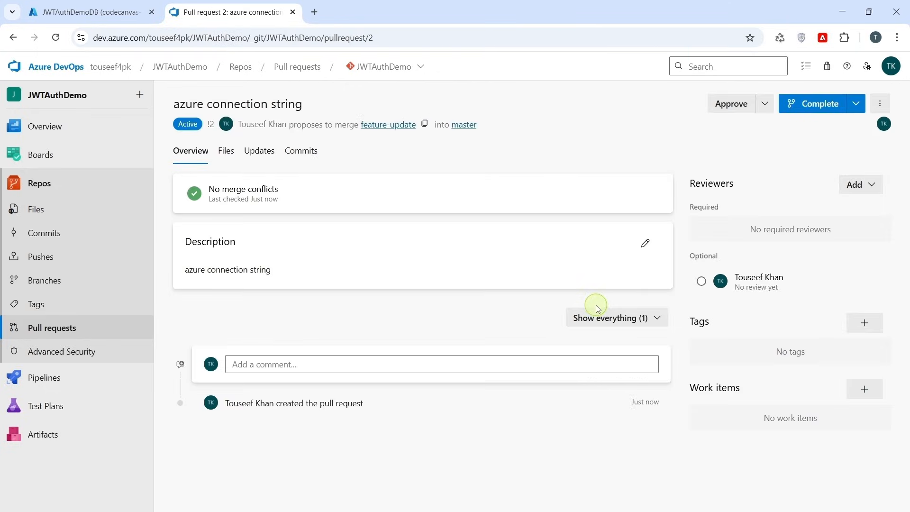
Step: Review the pull request's changed files, approve it, and browse master's repository files
click(225, 151)
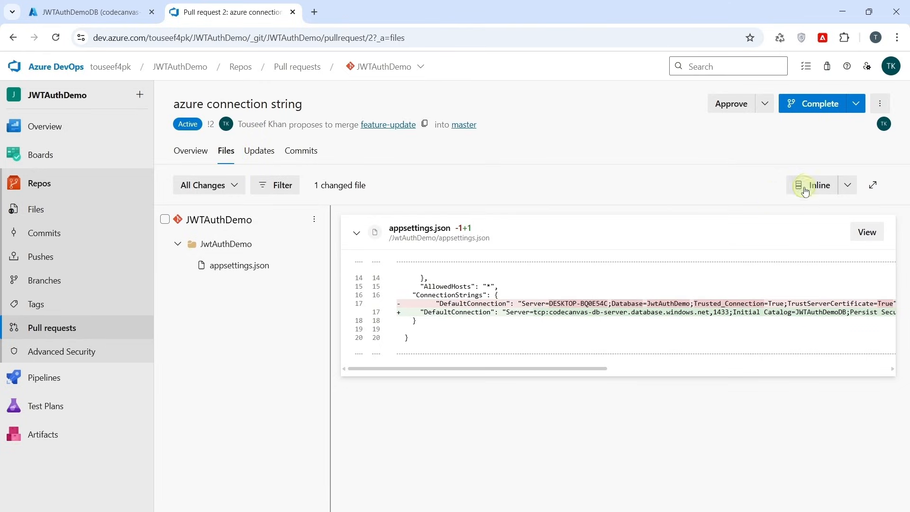
mouse_move(660, 138)
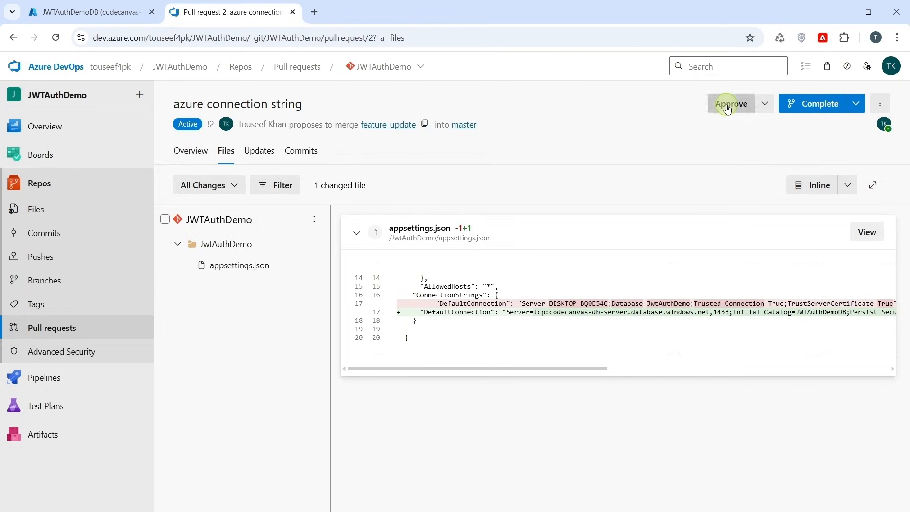
click(818, 103)
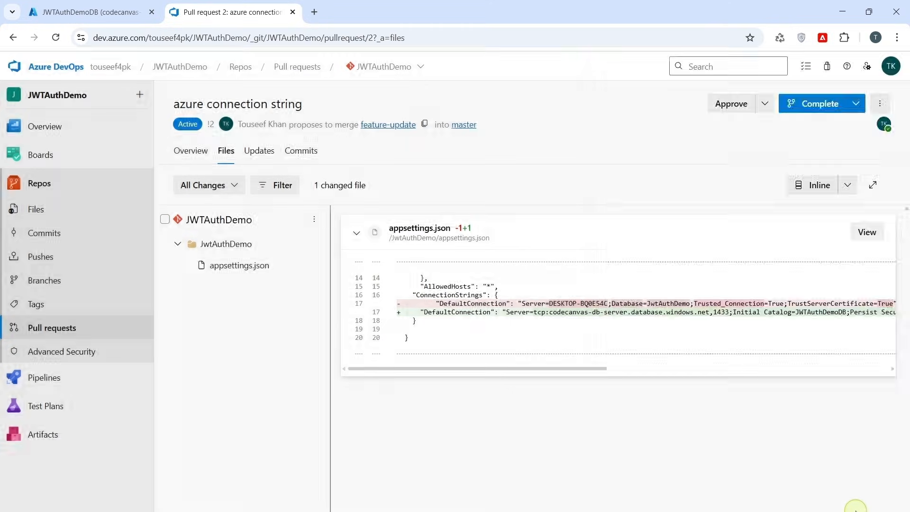
click(819, 104)
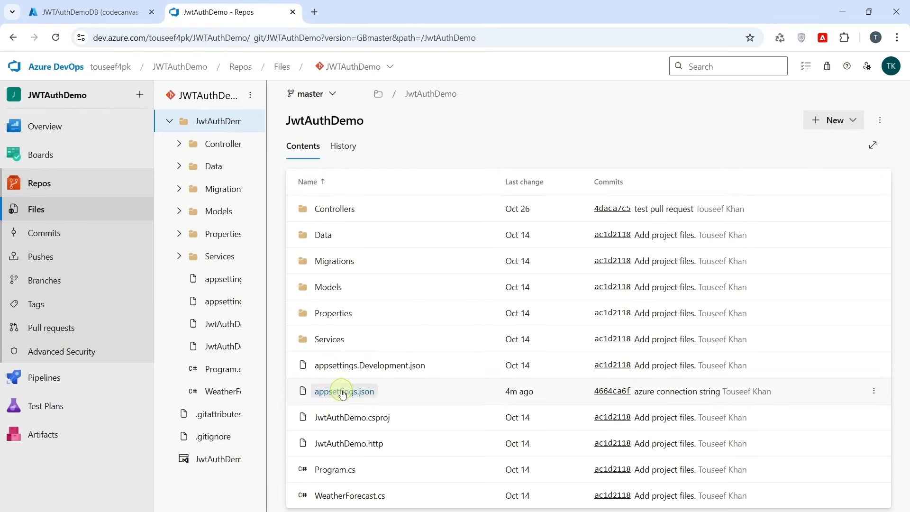
Step: Inspect the DefaultConnection string in master's appsettings.json, then go to the Pipelines list
click(344, 391)
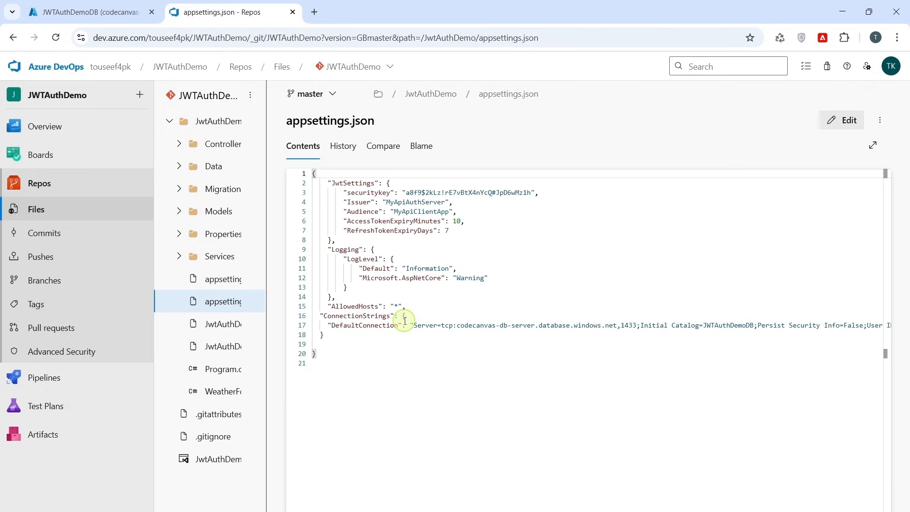
drag(406, 326, 592, 325)
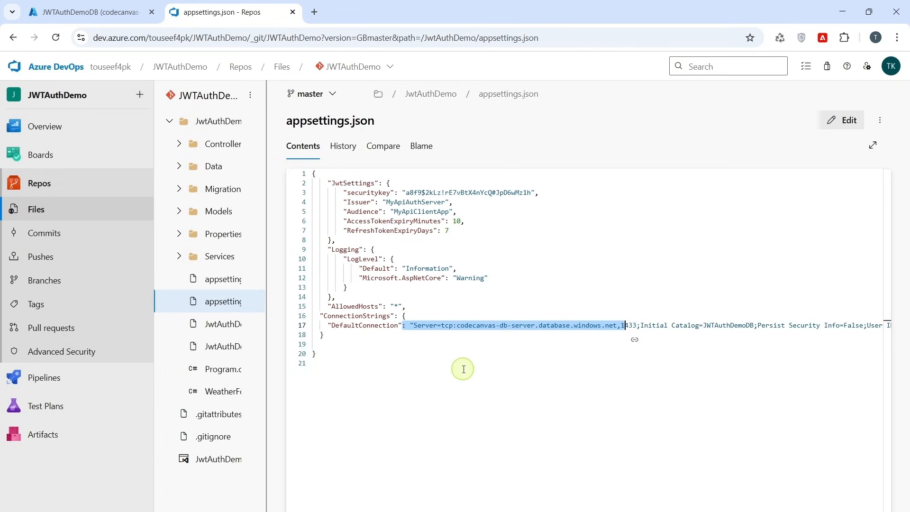
mouse_move(477, 360)
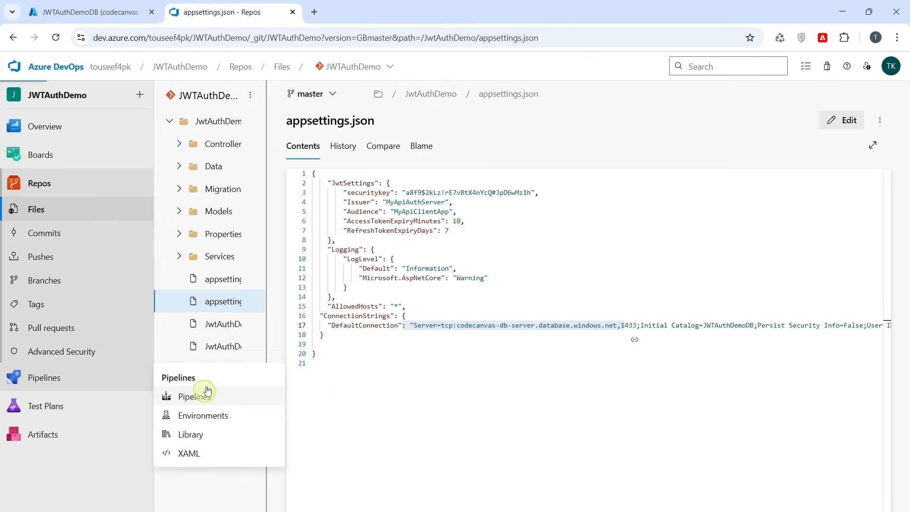
click(194, 396)
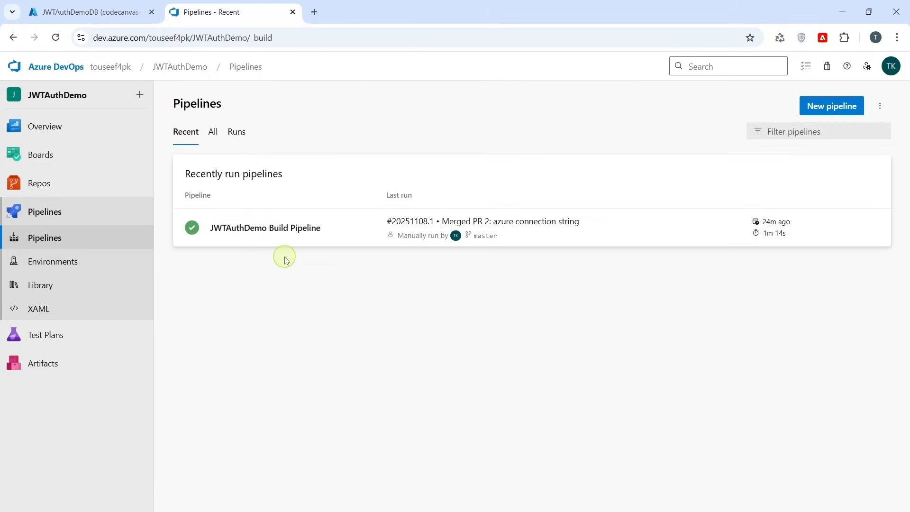
mouse_move(353, 294)
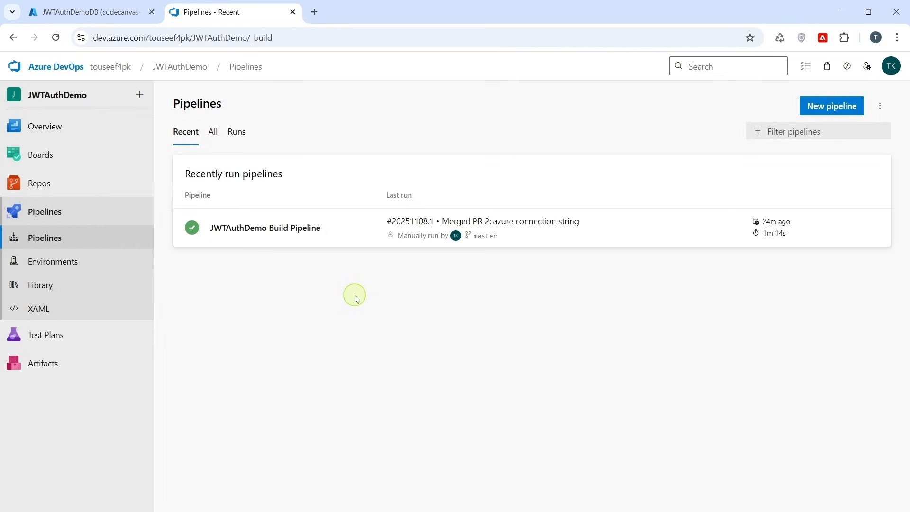
Step: Start creating a new Web App from App Services in the Azure portal
click(87, 11)
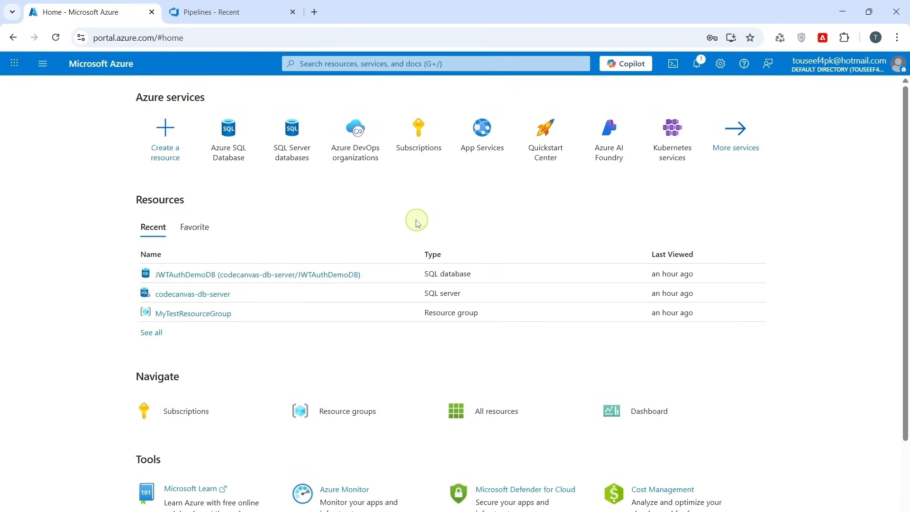
mouse_move(481, 138)
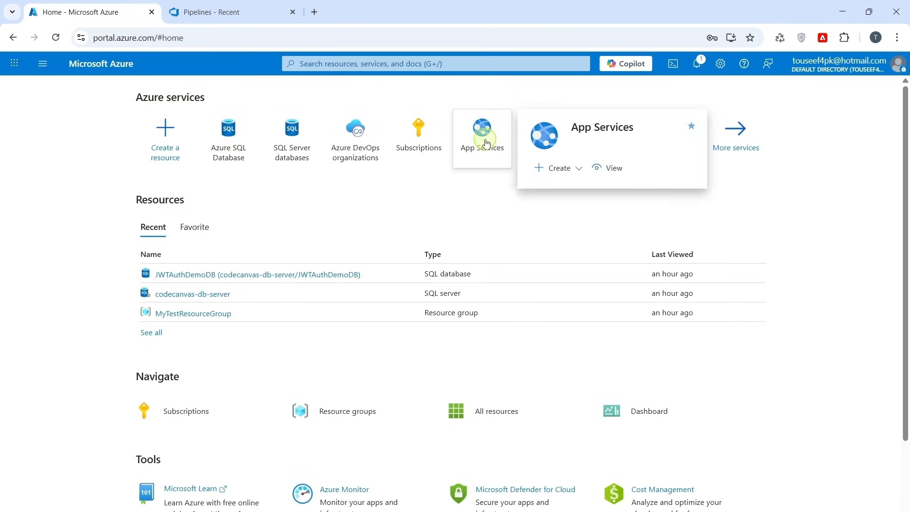
click(481, 128)
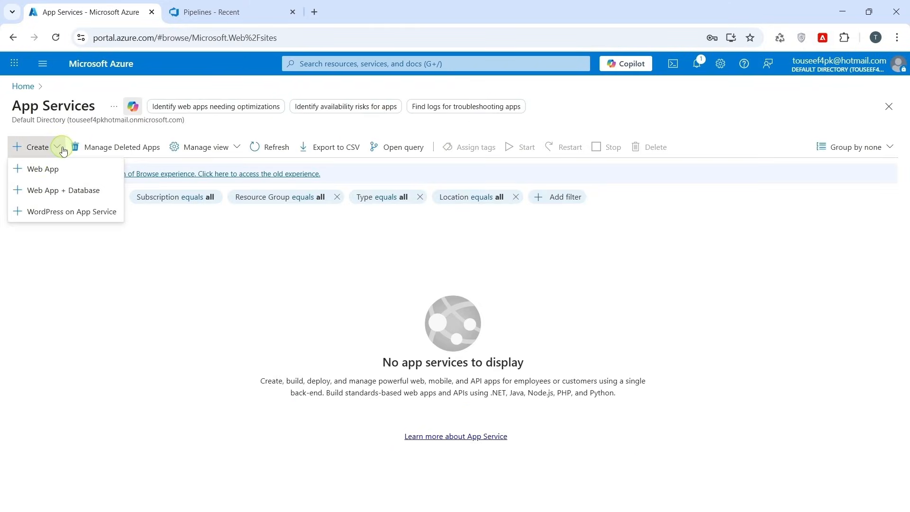
click(42, 168)
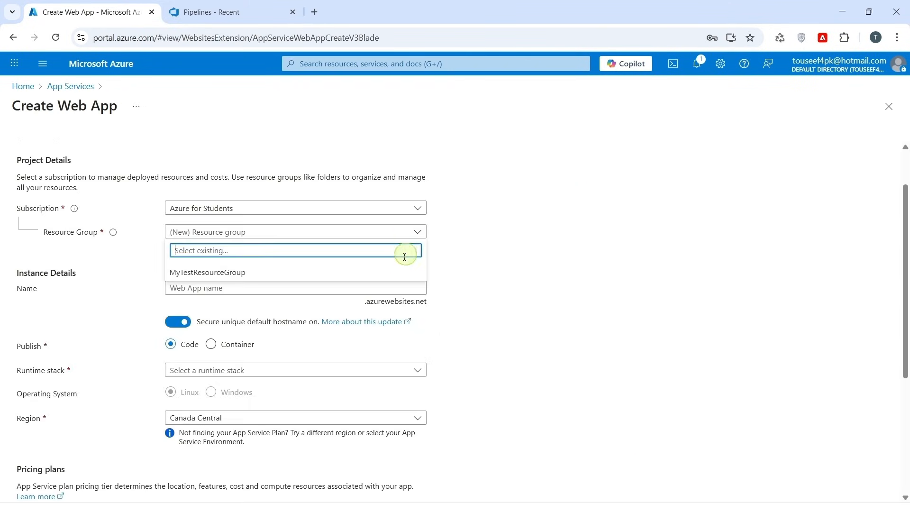
Step: Fill in jwtauthdemo-api in MyTestResourceGroup with .NET 9 and the East Asia region
click(207, 272)
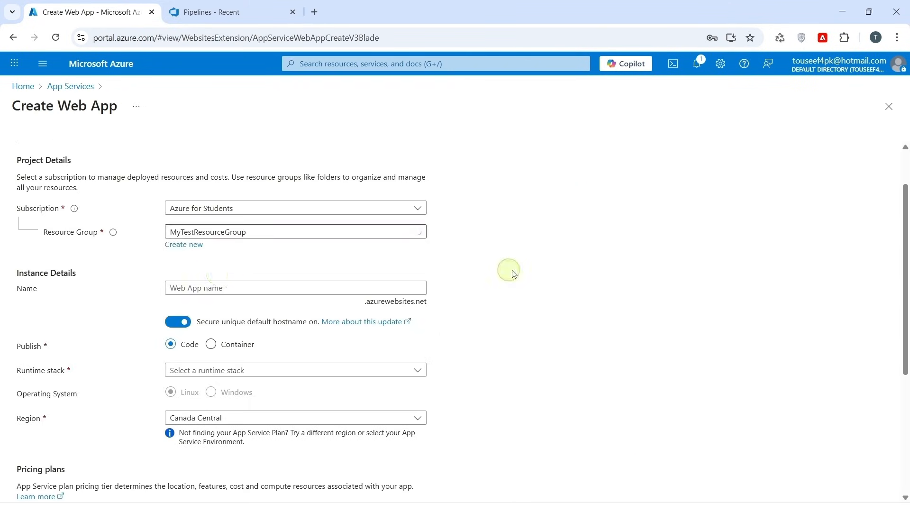
scroll(down, 3)
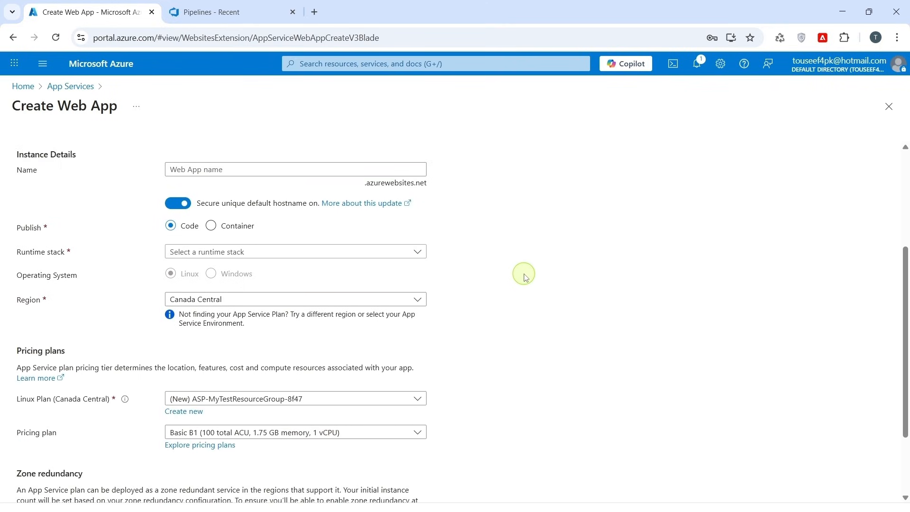
click(295, 168)
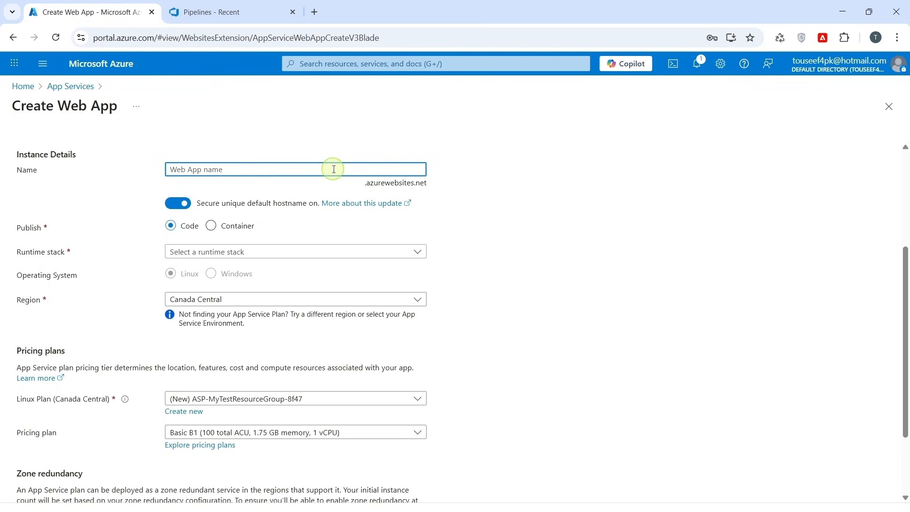
mouse_move(321, 166)
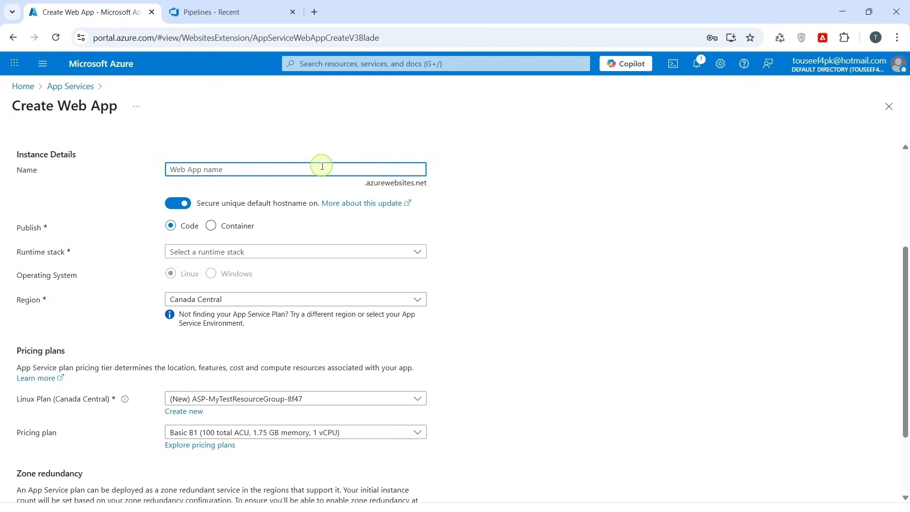
text(jwtauthdemo-api)
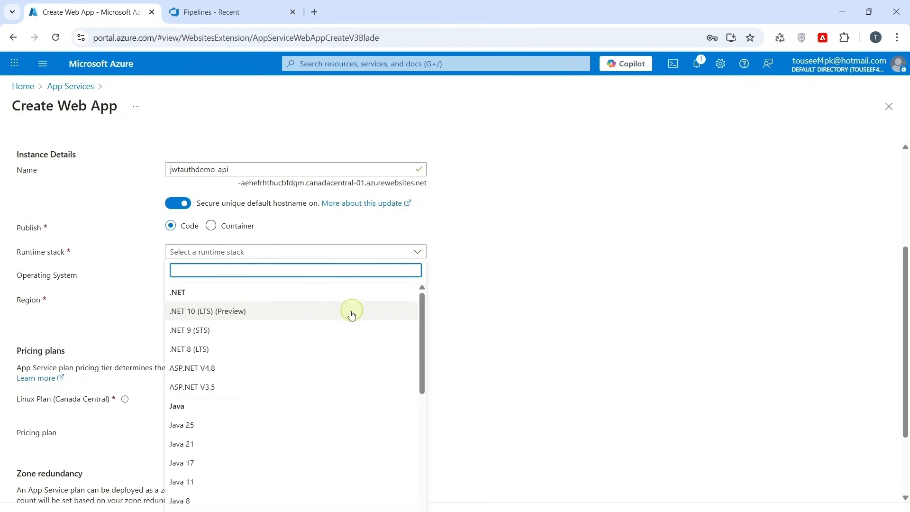
click(189, 330)
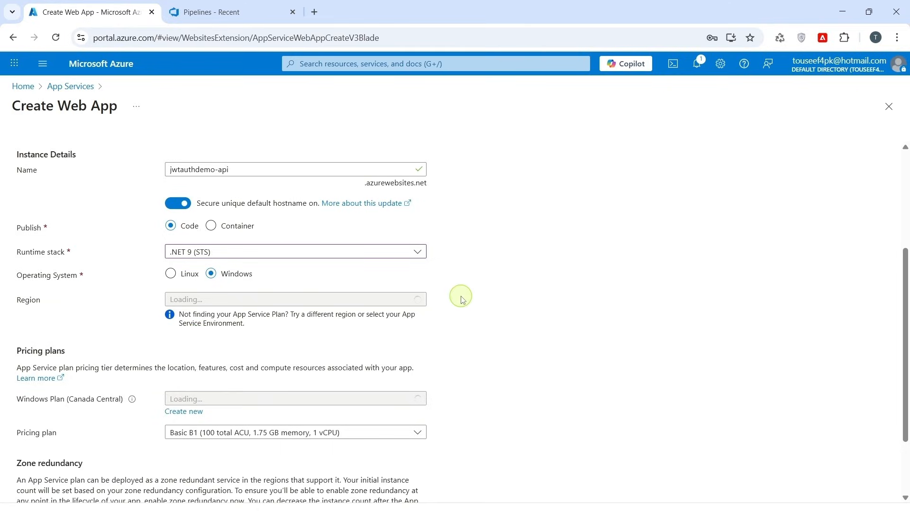
click(294, 299)
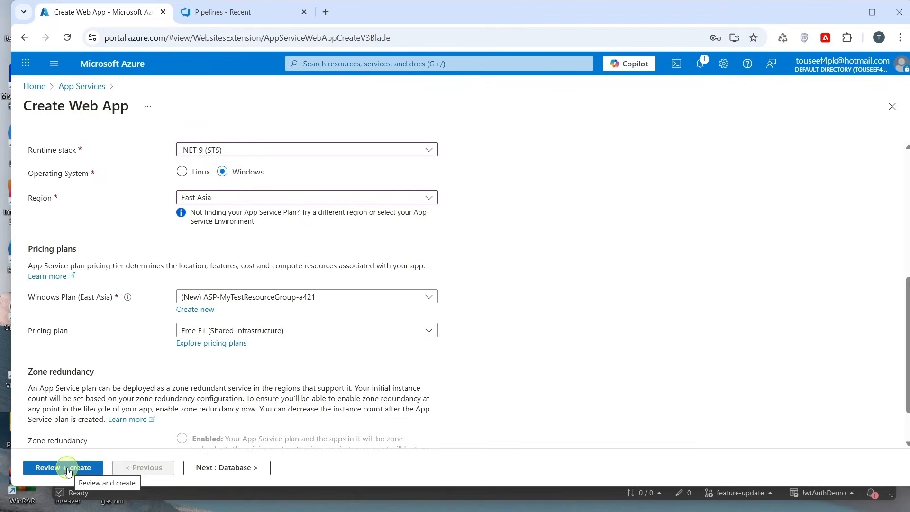
Step: Review and create the jwtauthdemo-api web app
click(63, 468)
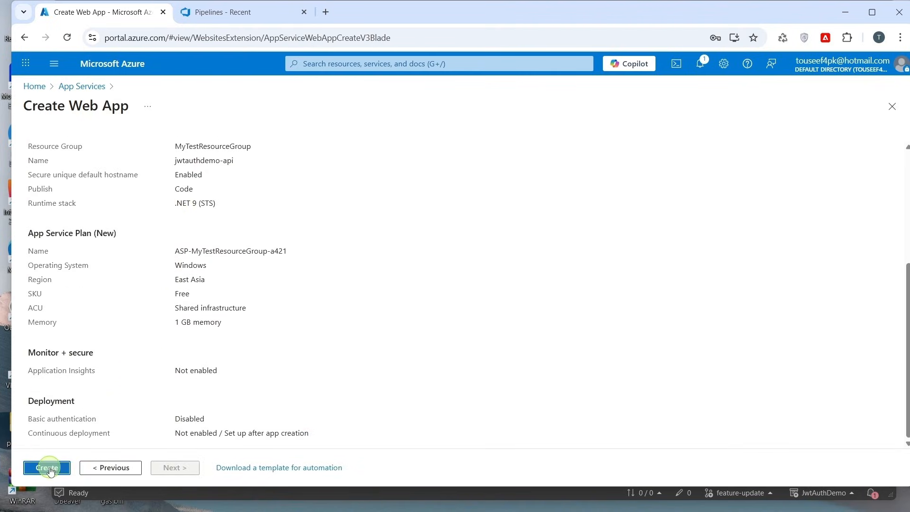
click(47, 467)
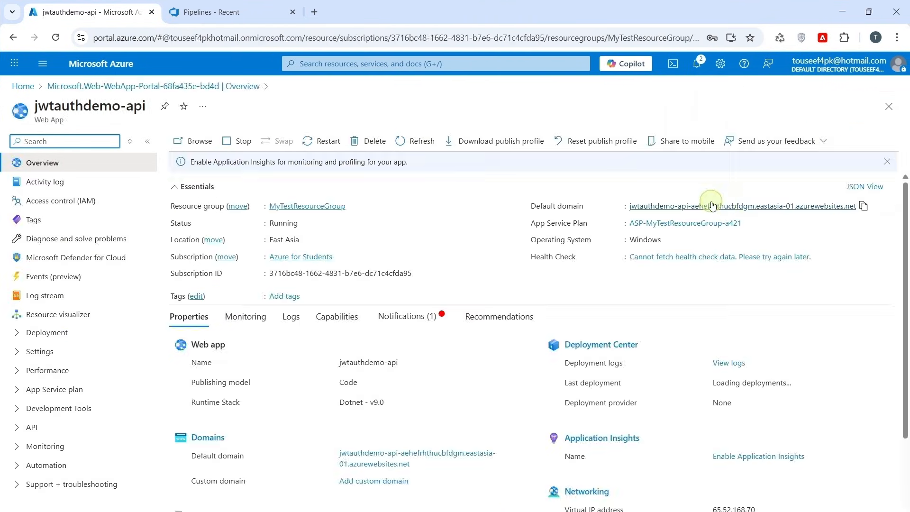
mouse_move(697, 200)
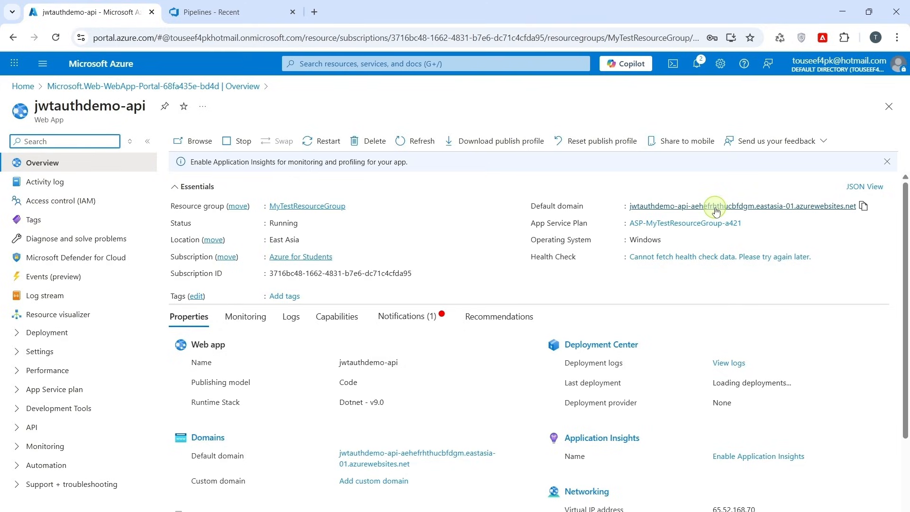
mouse_move(577, 224)
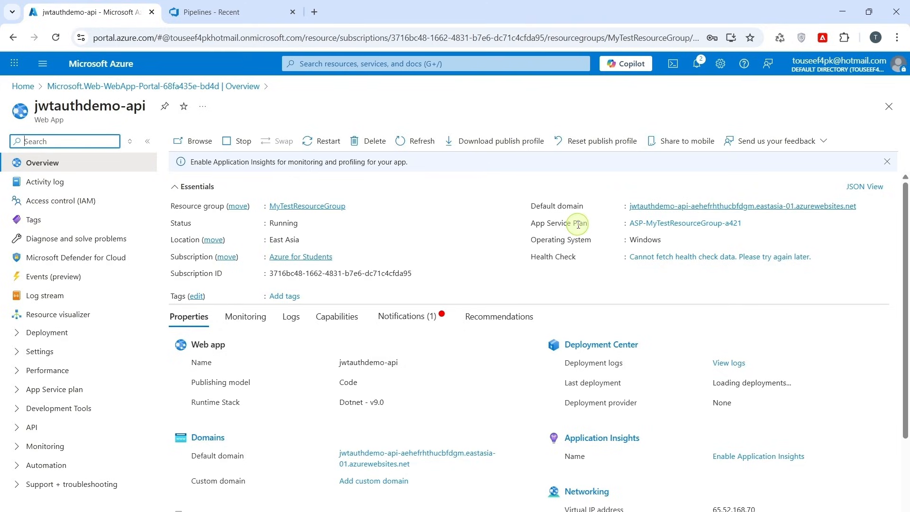
mouse_move(517, 269)
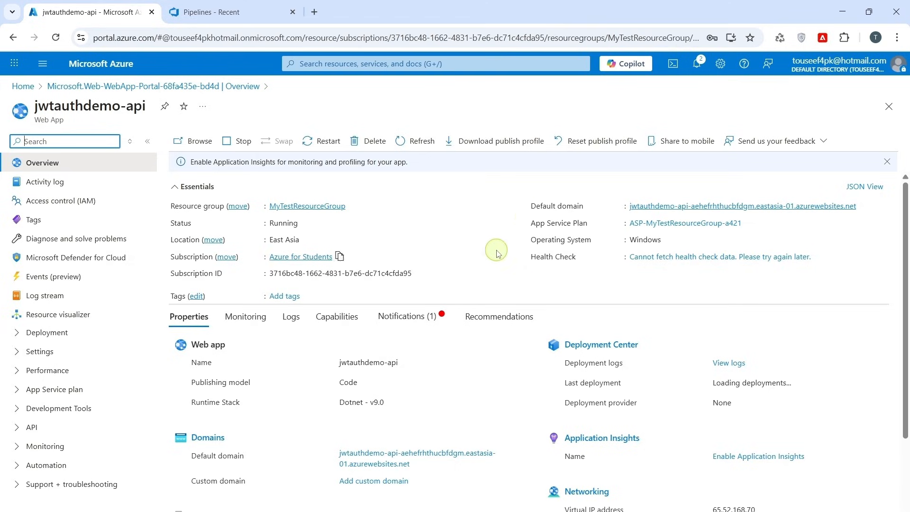
mouse_move(677, 206)
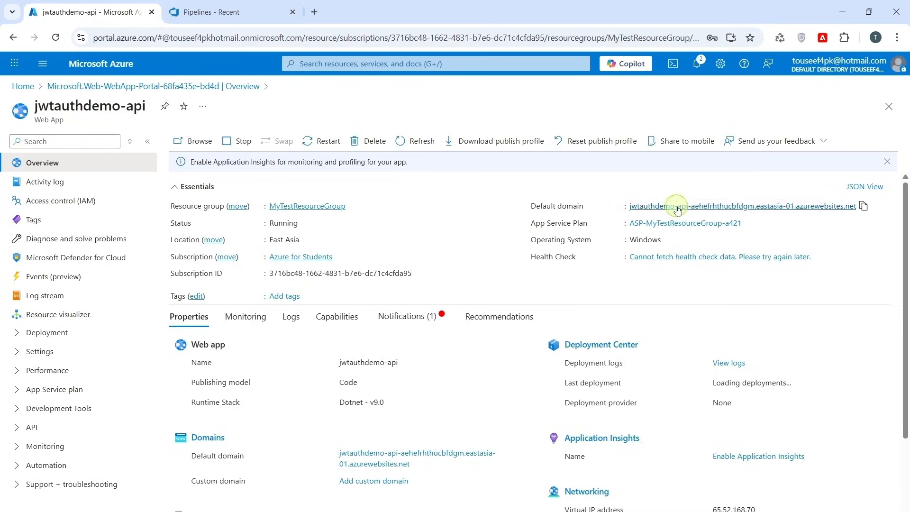
click(740, 205)
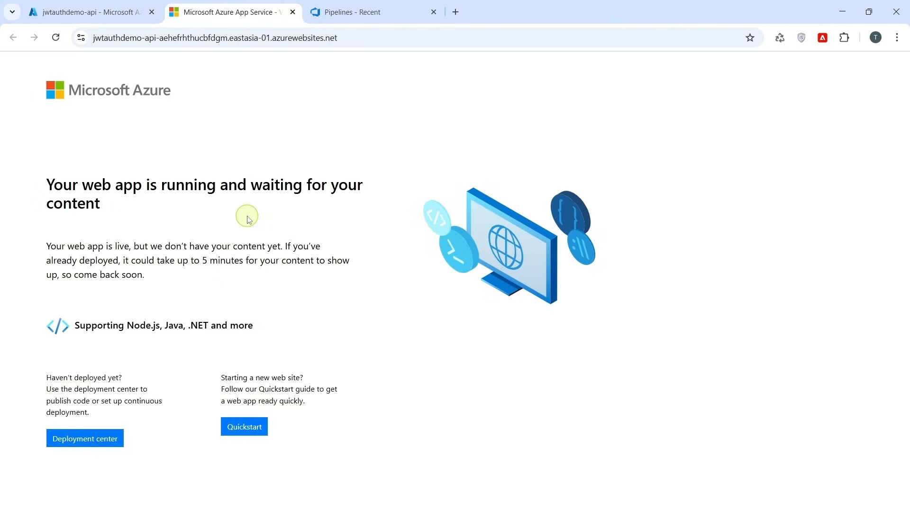
mouse_move(186, 197)
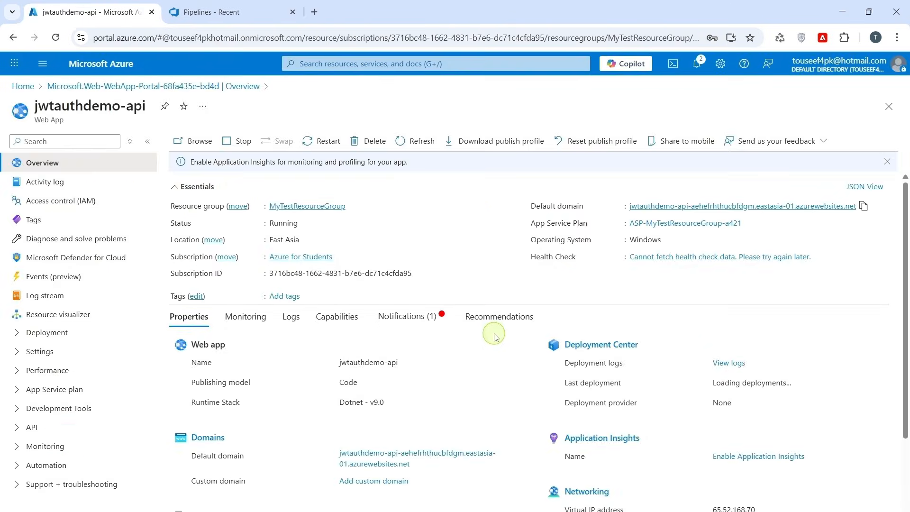
Step: Open JWTAuthDemo Build Pipeline for editing and add a task to the agent job
click(226, 11)
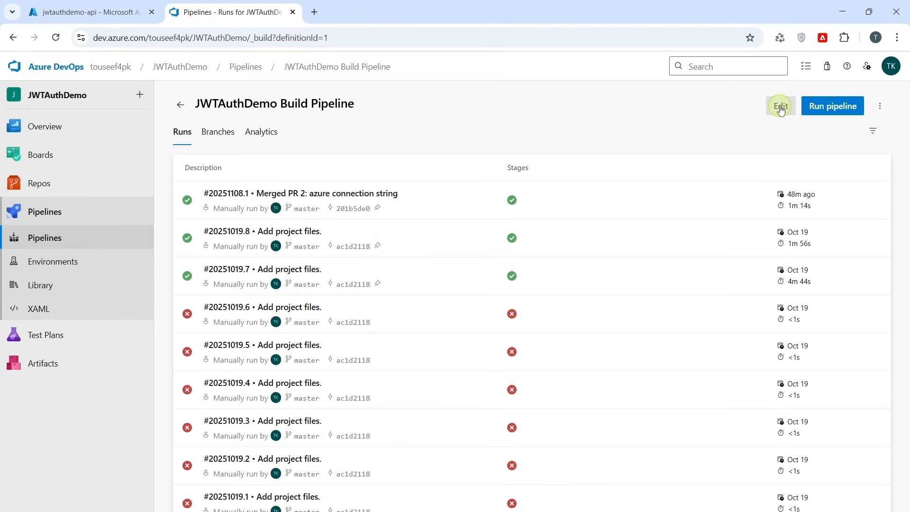
click(780, 106)
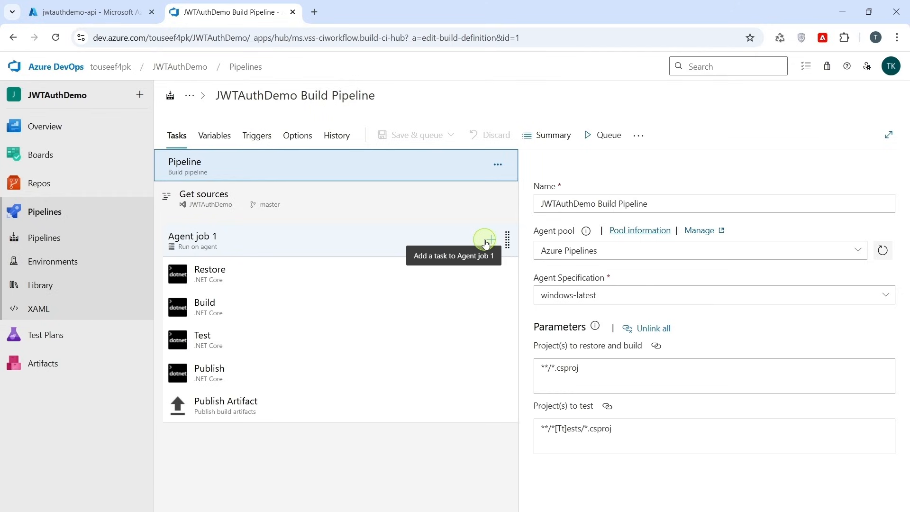
click(485, 239)
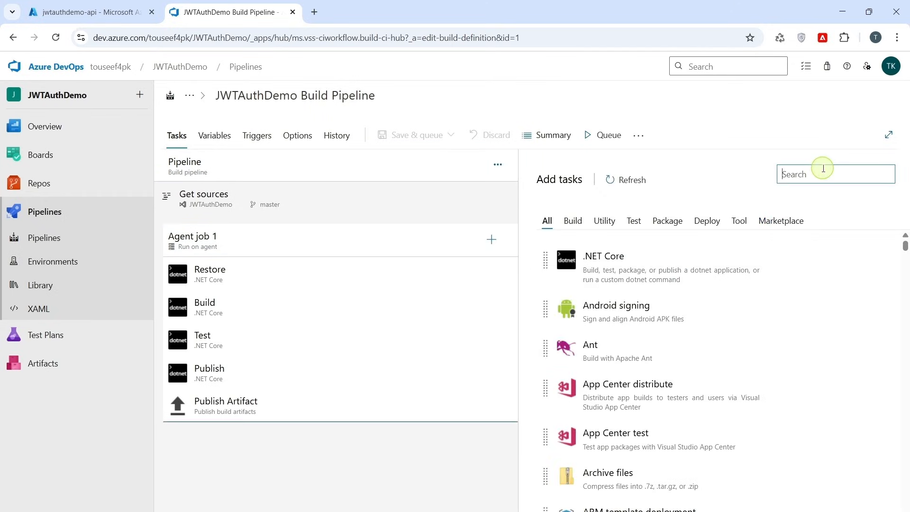
Step: Add the Azure App Service deploy task using the Azure for Students subscription
text(Azure App service)
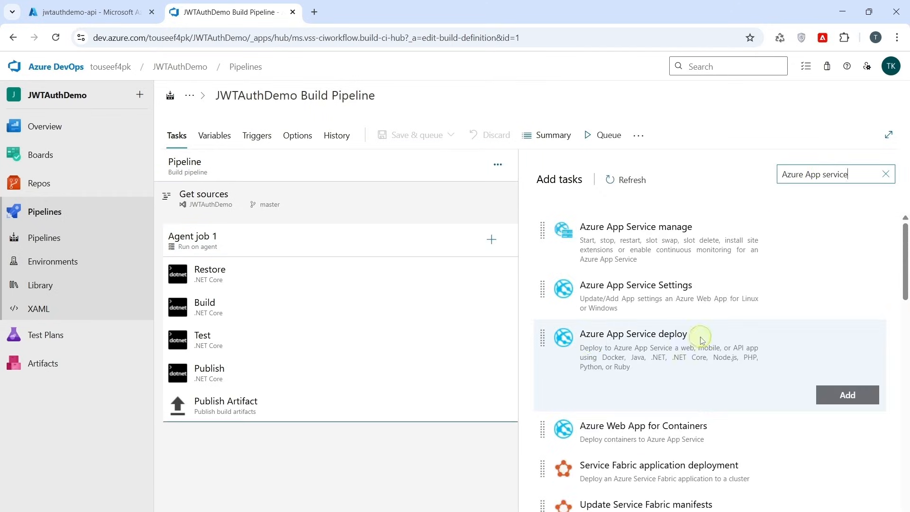
click(847, 396)
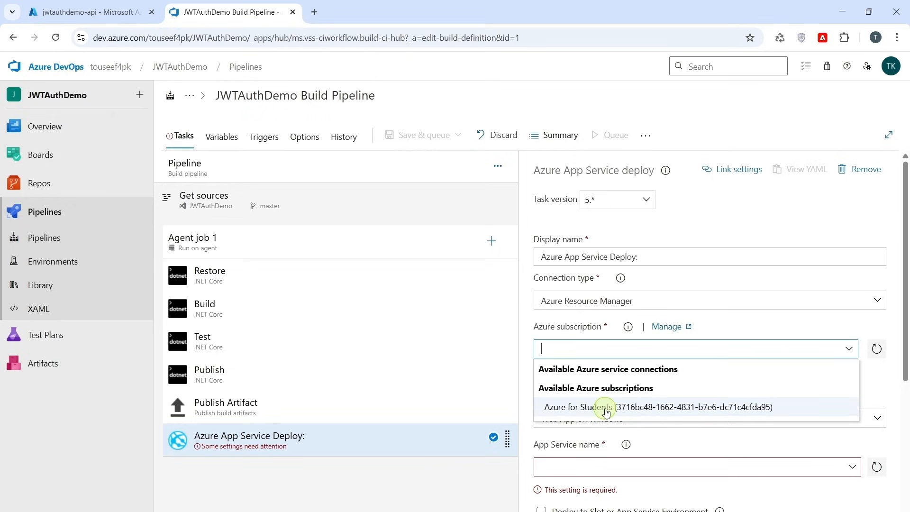
click(658, 407)
text(jwtauthdemo-api)
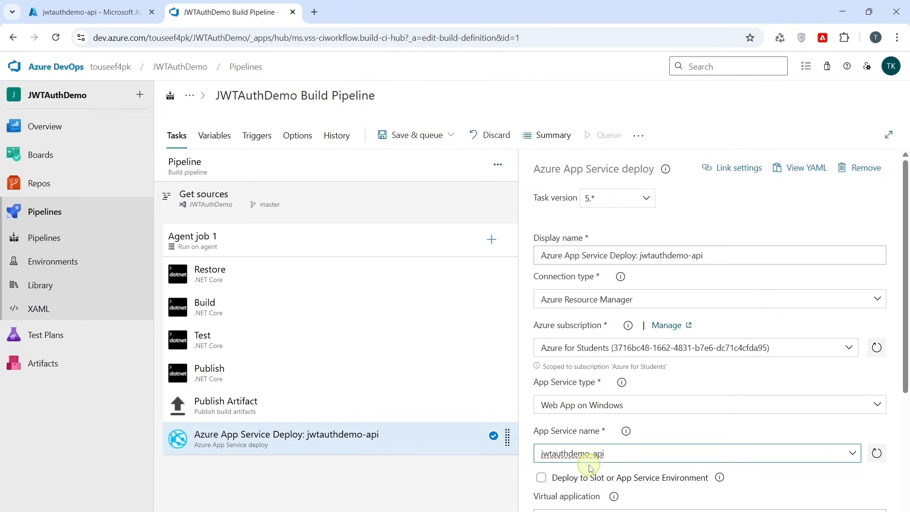
Step: Save the pipeline with comment 'deployment on app service' and run it
scroll(down, 3)
text(deployment on app service)
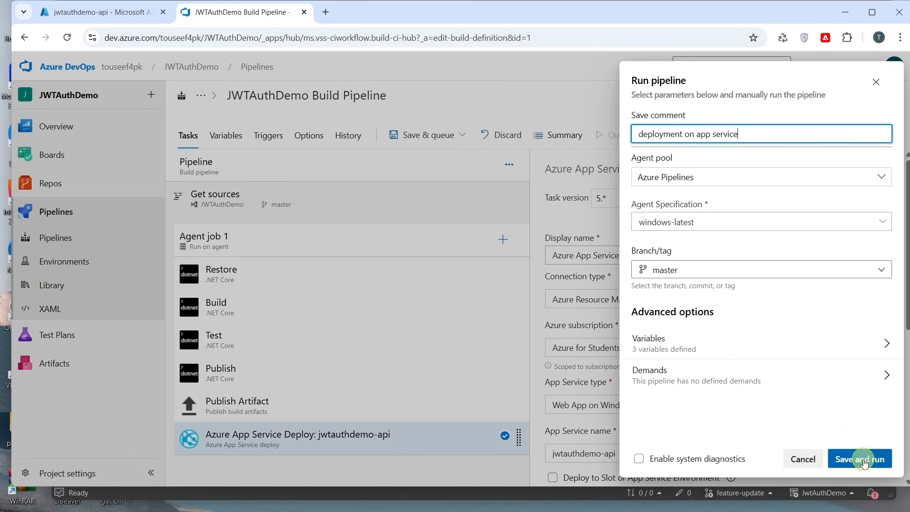
click(859, 458)
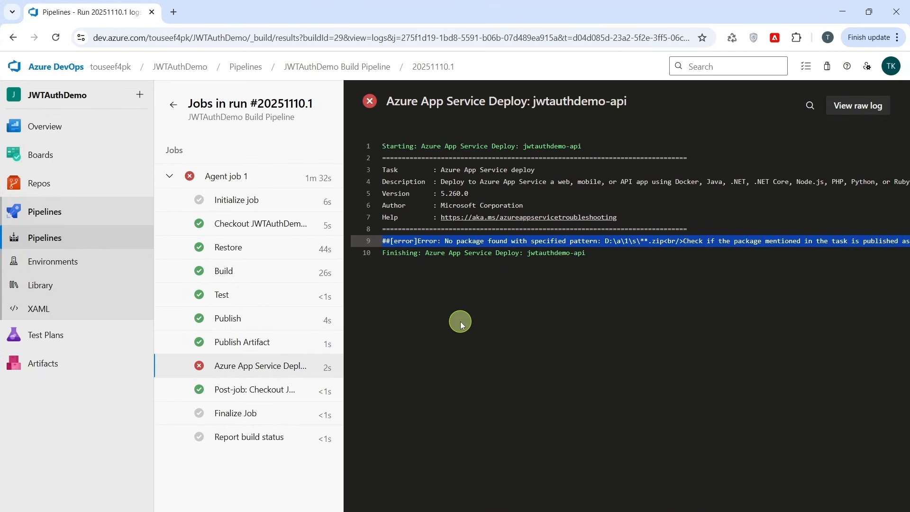
mouse_move(515, 260)
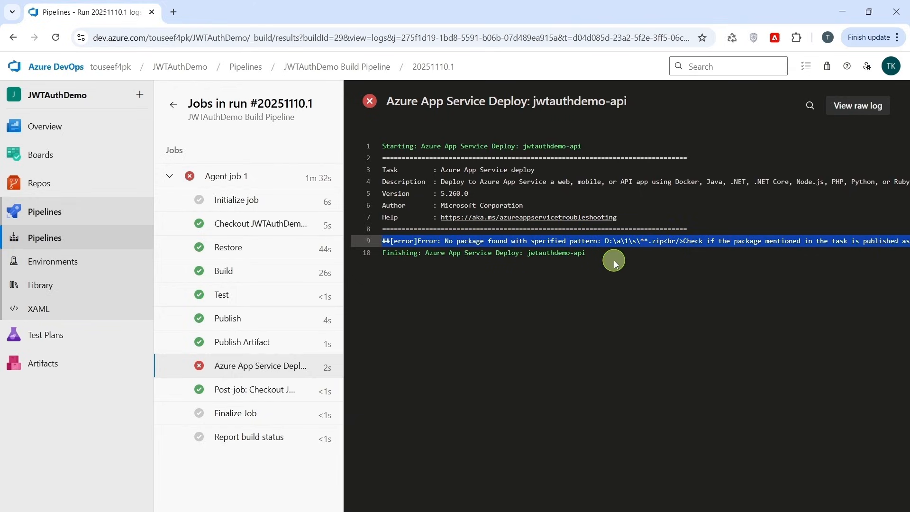
mouse_move(613, 261)
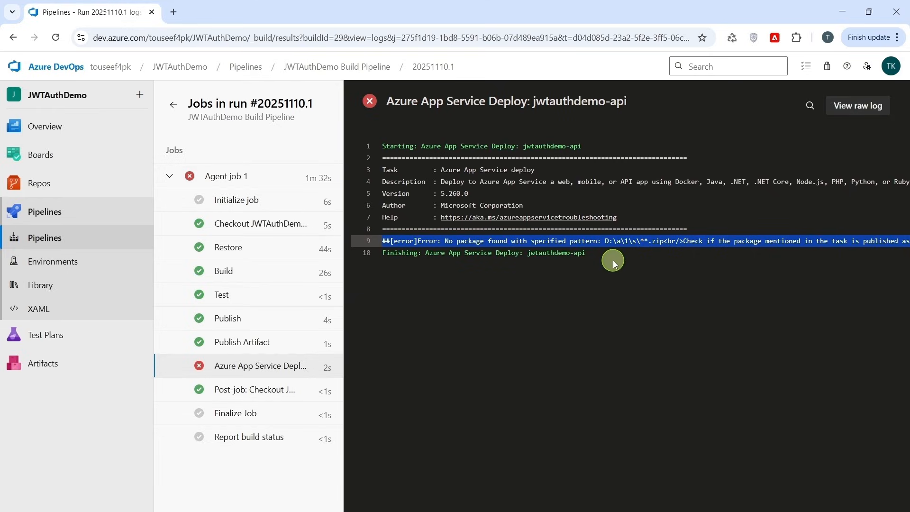
mouse_move(639, 299)
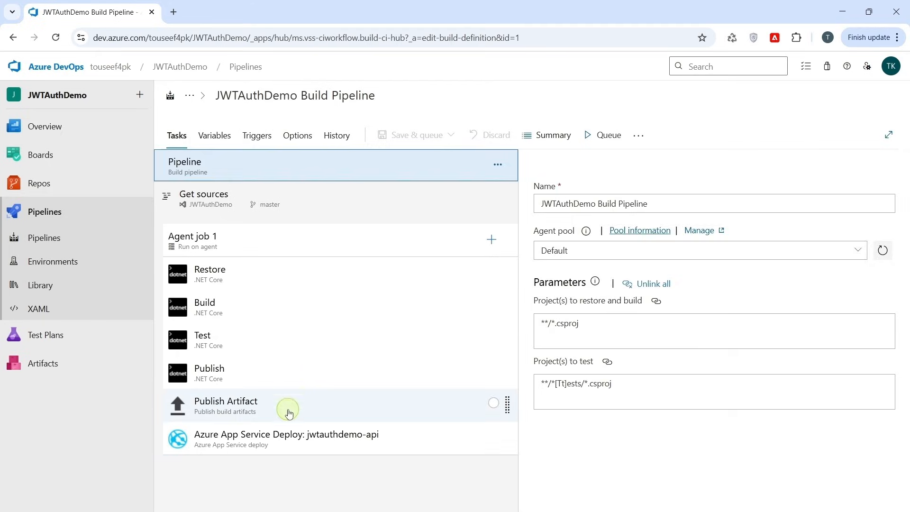
Step: Check Publish Artifact's path and set the deploy package to $(Build.ArtifactStagingDirectory)/**/*.zip
click(286, 438)
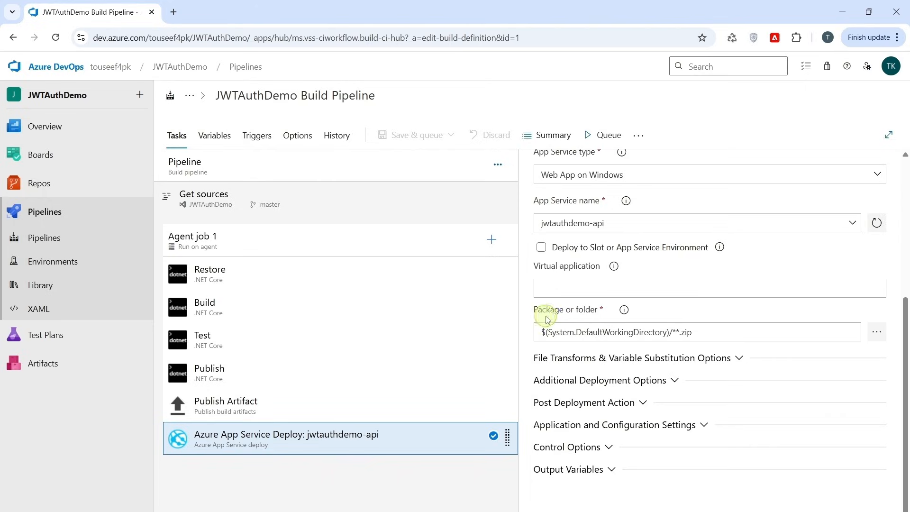
double_click(636, 331)
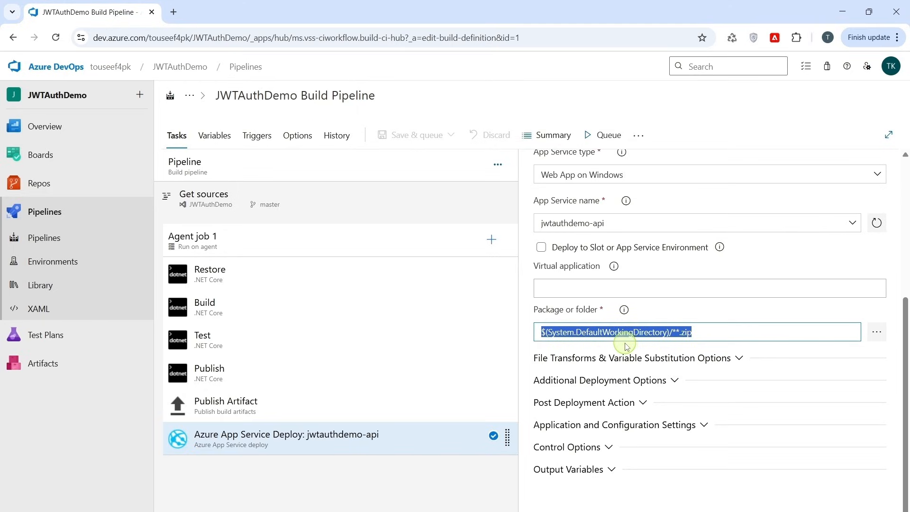
click(226, 405)
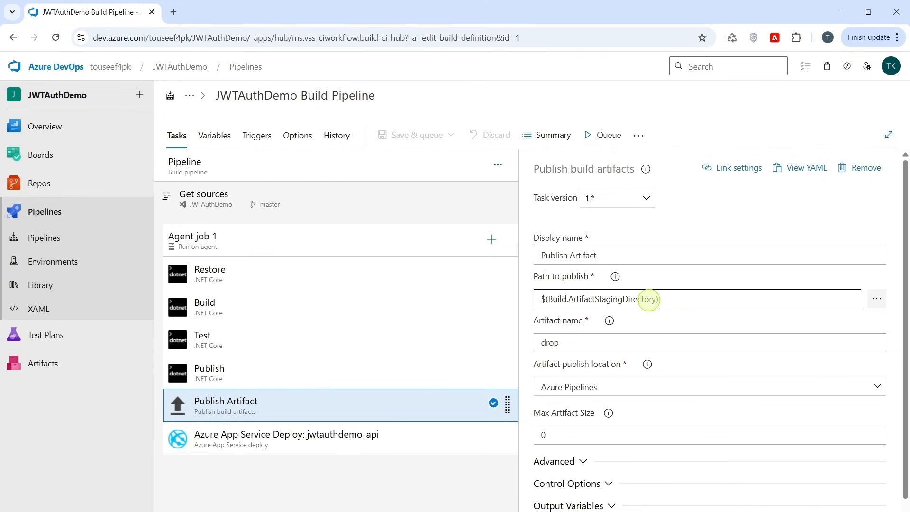
click(286, 438)
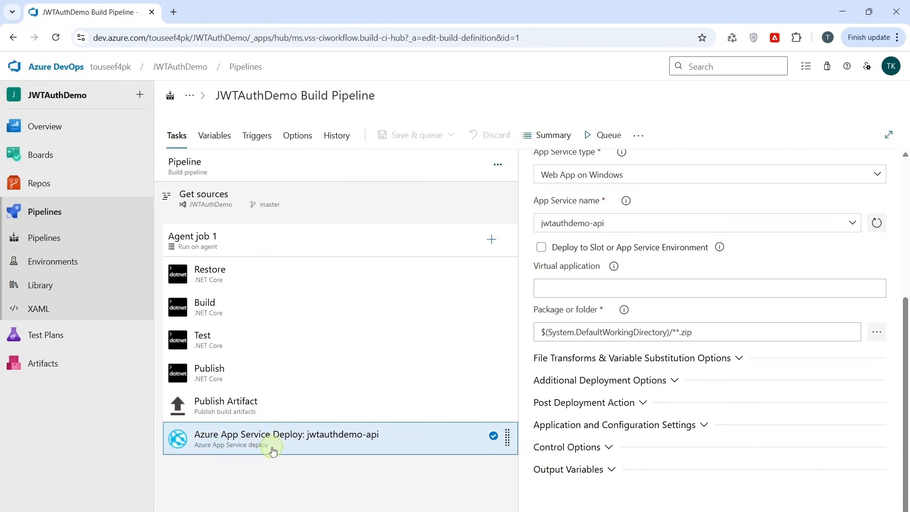
triple_click(615, 332)
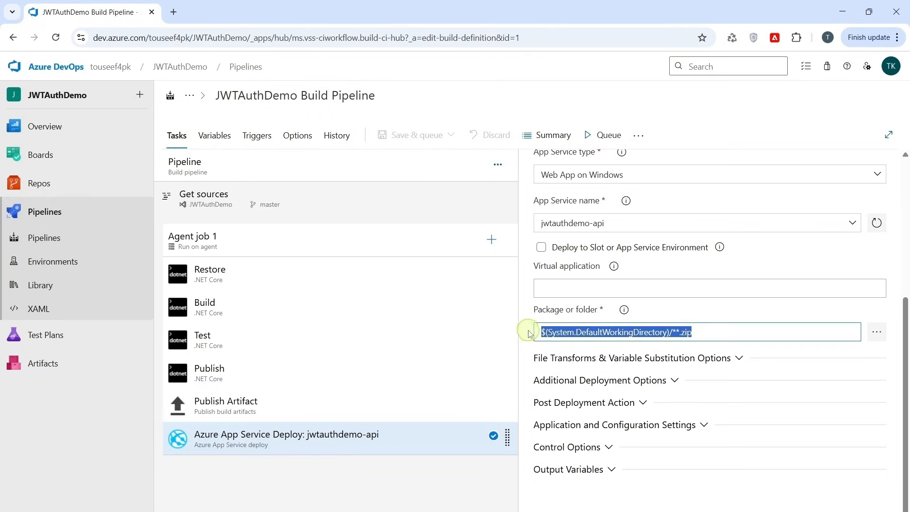
text($(Build.ArtifactStagingDirectory)/**/*.zip)
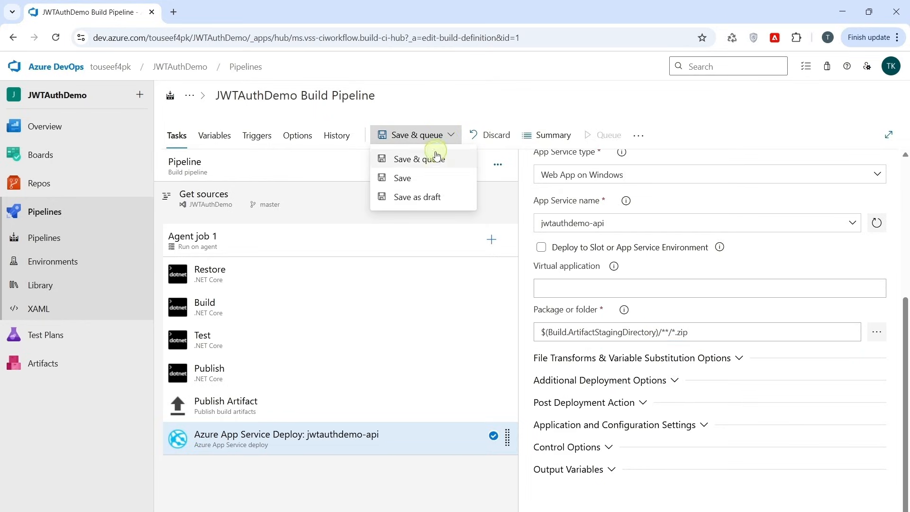
Step: Save the pipeline with comment 'deploy' and run it, App Service Deploy succeeding
click(416, 158)
text(deploy)
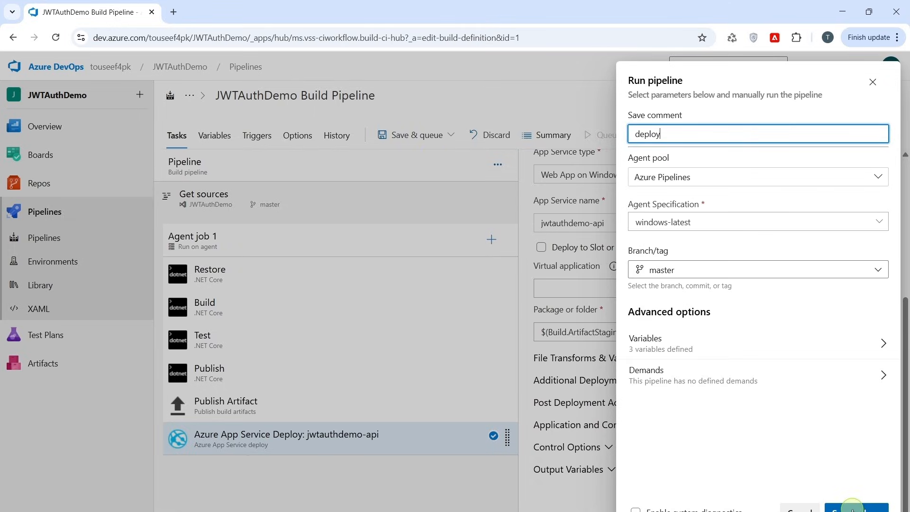
click(851, 508)
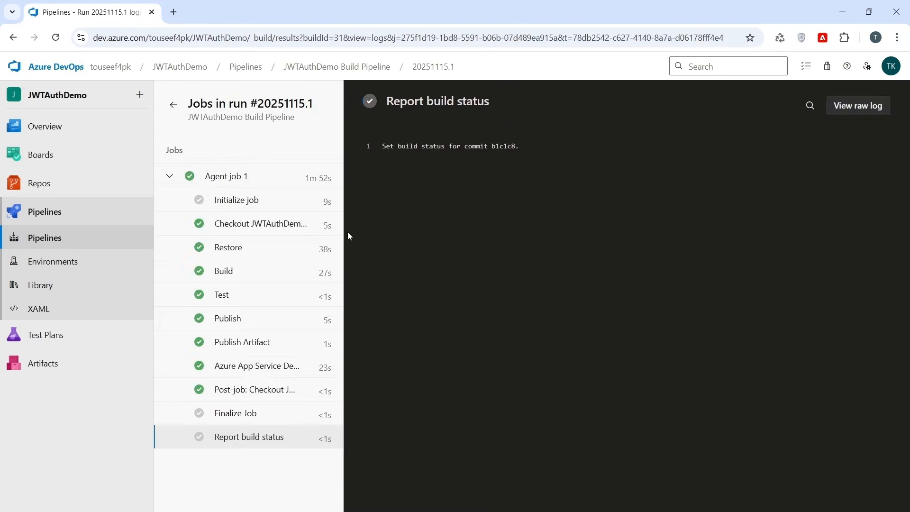
mouse_move(243, 284)
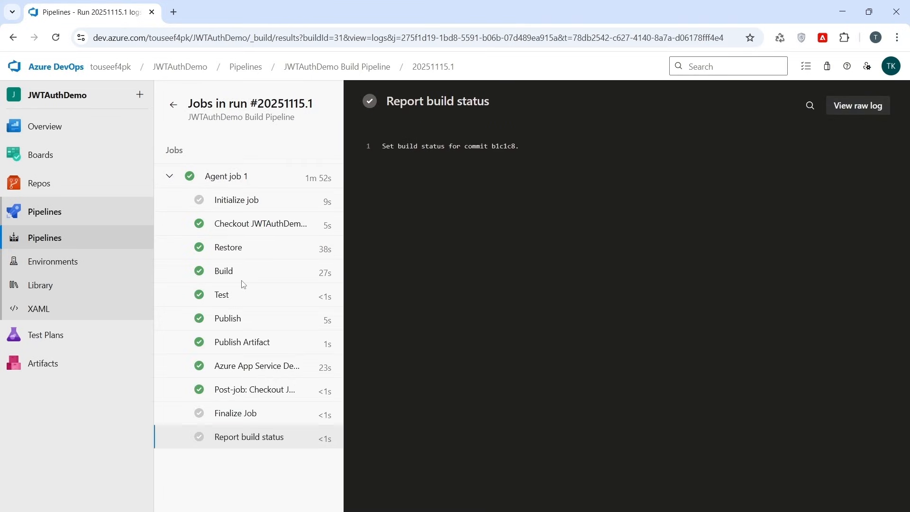
mouse_move(222, 295)
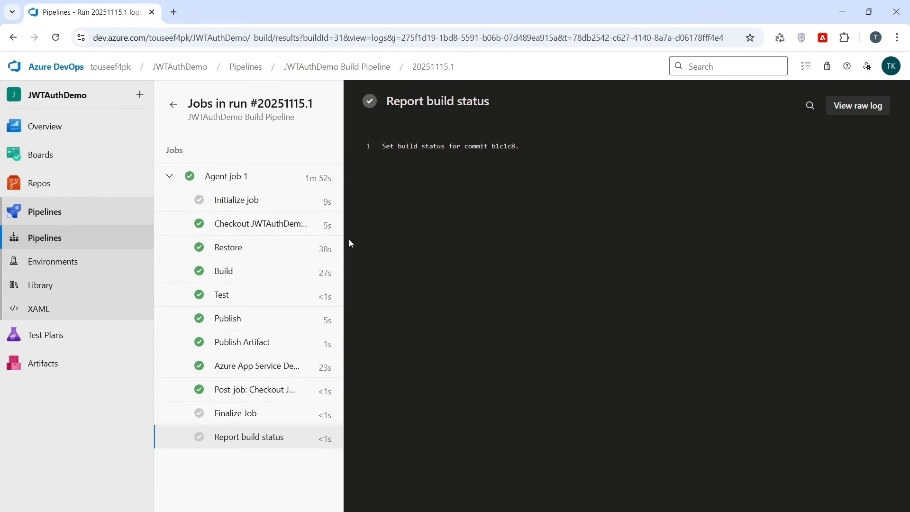
mouse_move(349, 236)
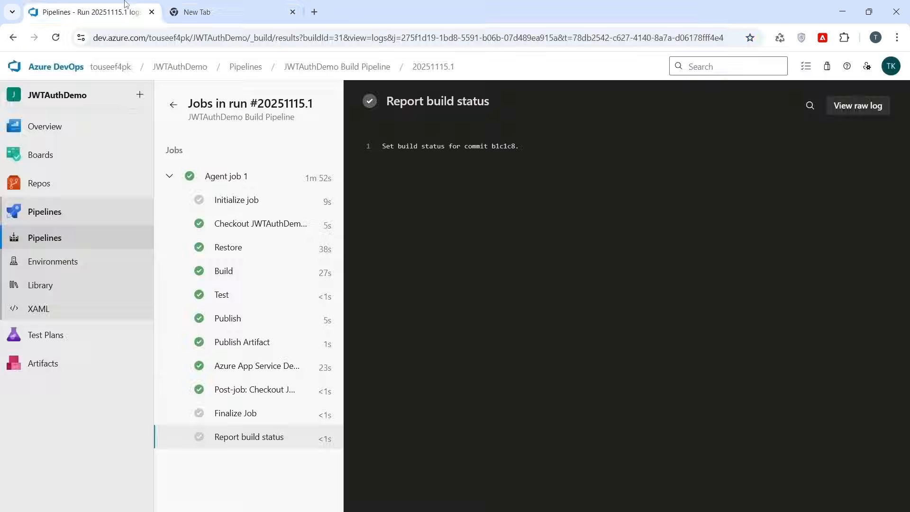
Step: Open a new tab at the jwtauthdemo-api azurewebsites.net /api/helloworld URL
click(227, 11)
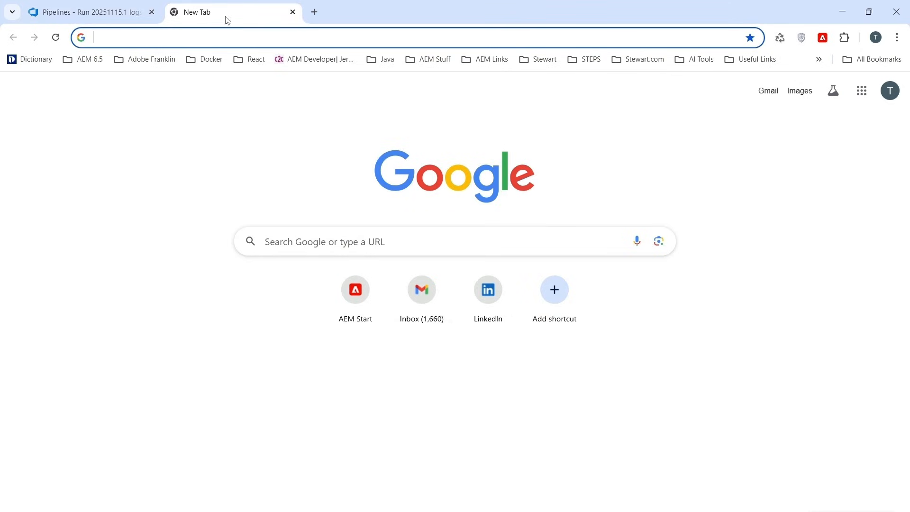
mouse_move(225, 33)
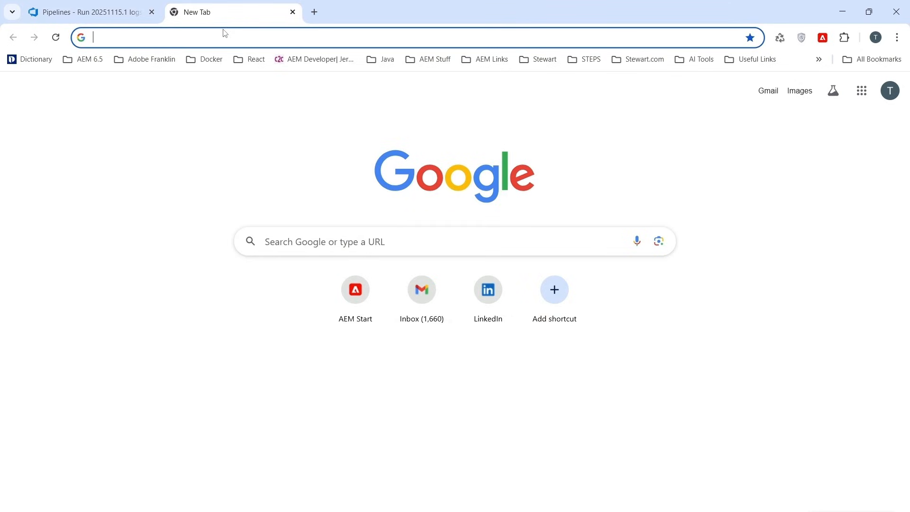
text(https://jwtauthdemo-api-aehefrhthucbfdgm.eastasia-01.azurewebsites.net/api/helloworld)
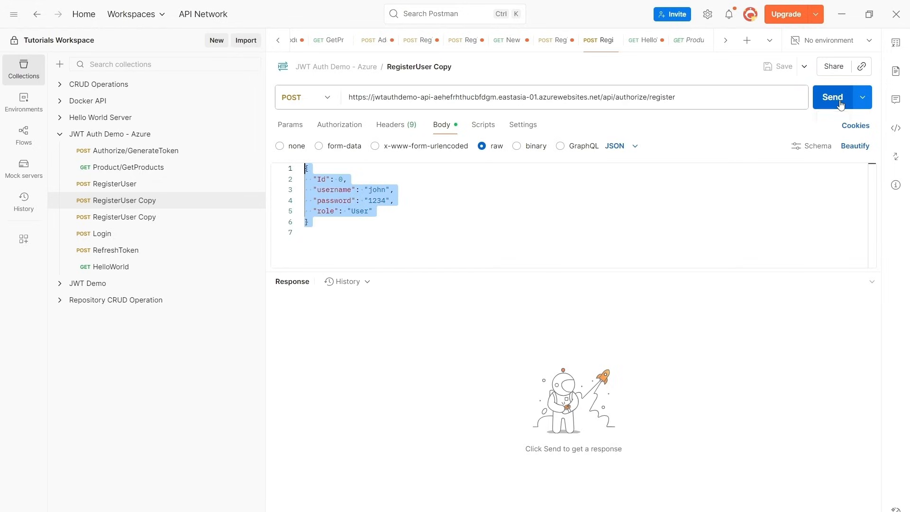
Step: Send the RegisterUser request to the Azure API and confirm 'User registered'
click(832, 96)
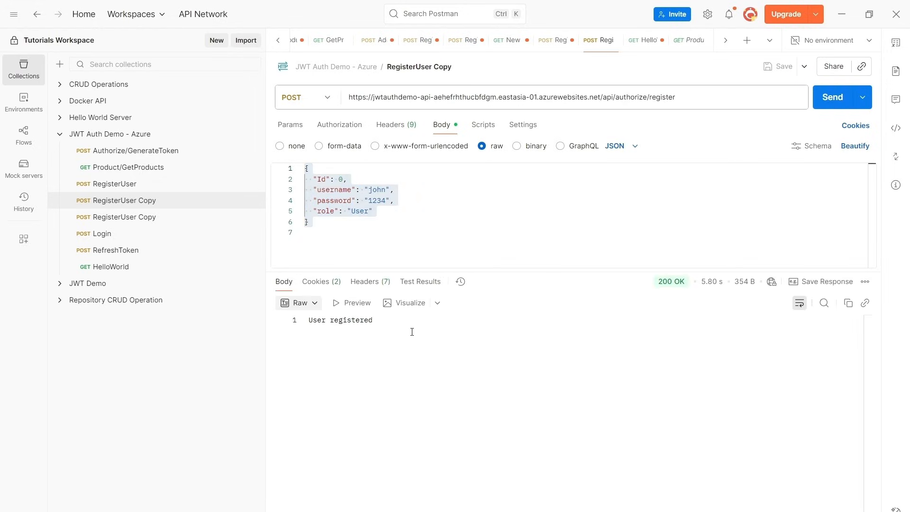
double_click(340, 320)
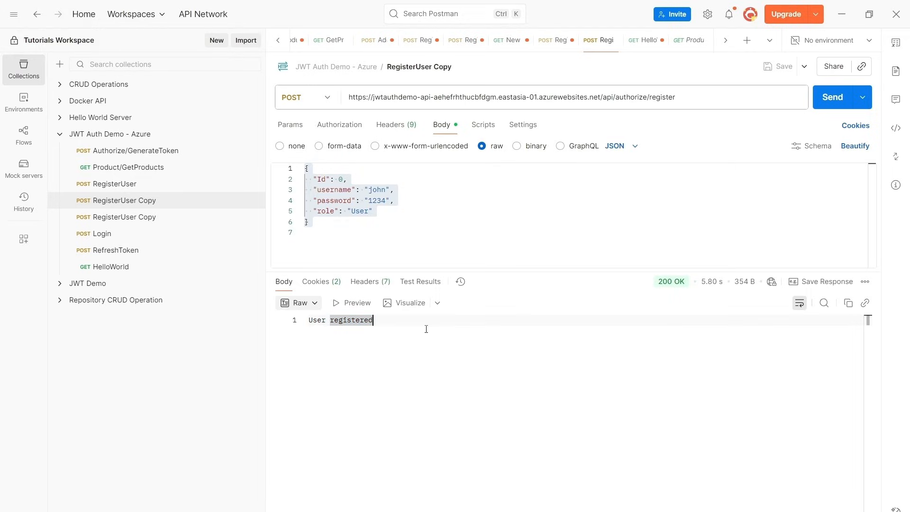
mouse_move(403, 327)
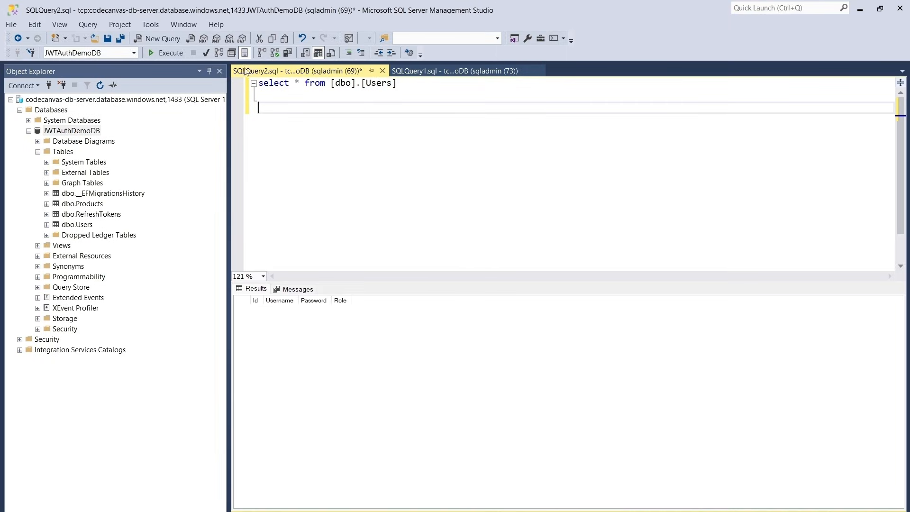
Step: Rerun 'select * from [dbo].[Users]' and highlight john's row with role User
click(170, 52)
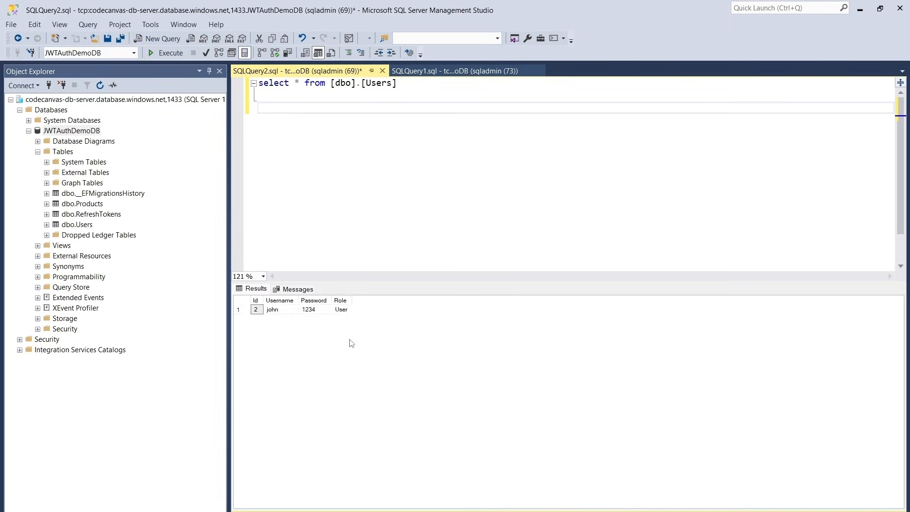
click(273, 309)
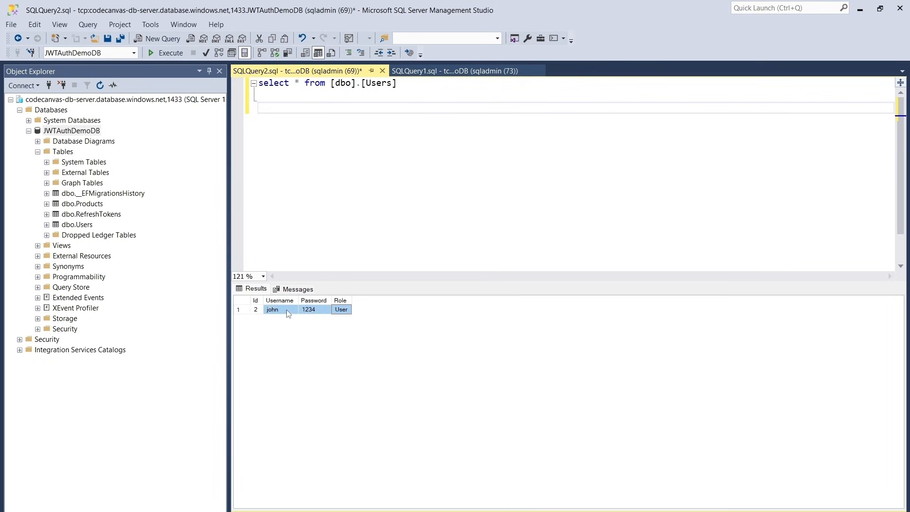